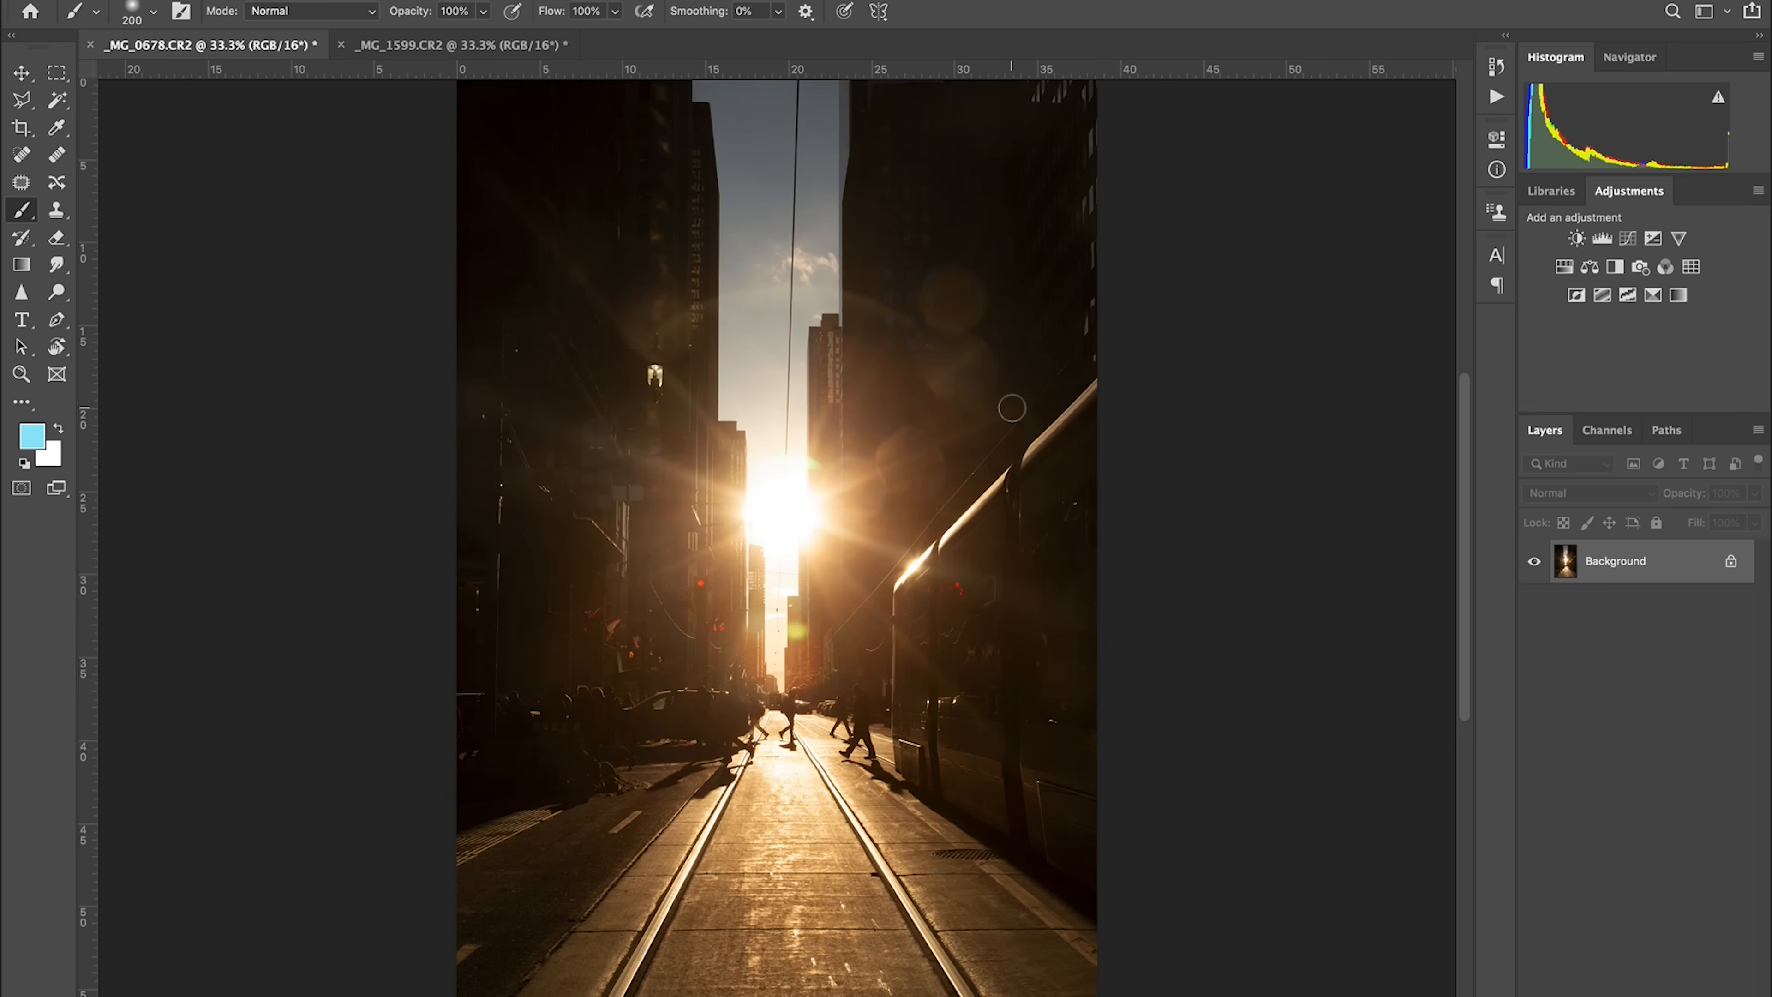
mouse_move(780, 448)
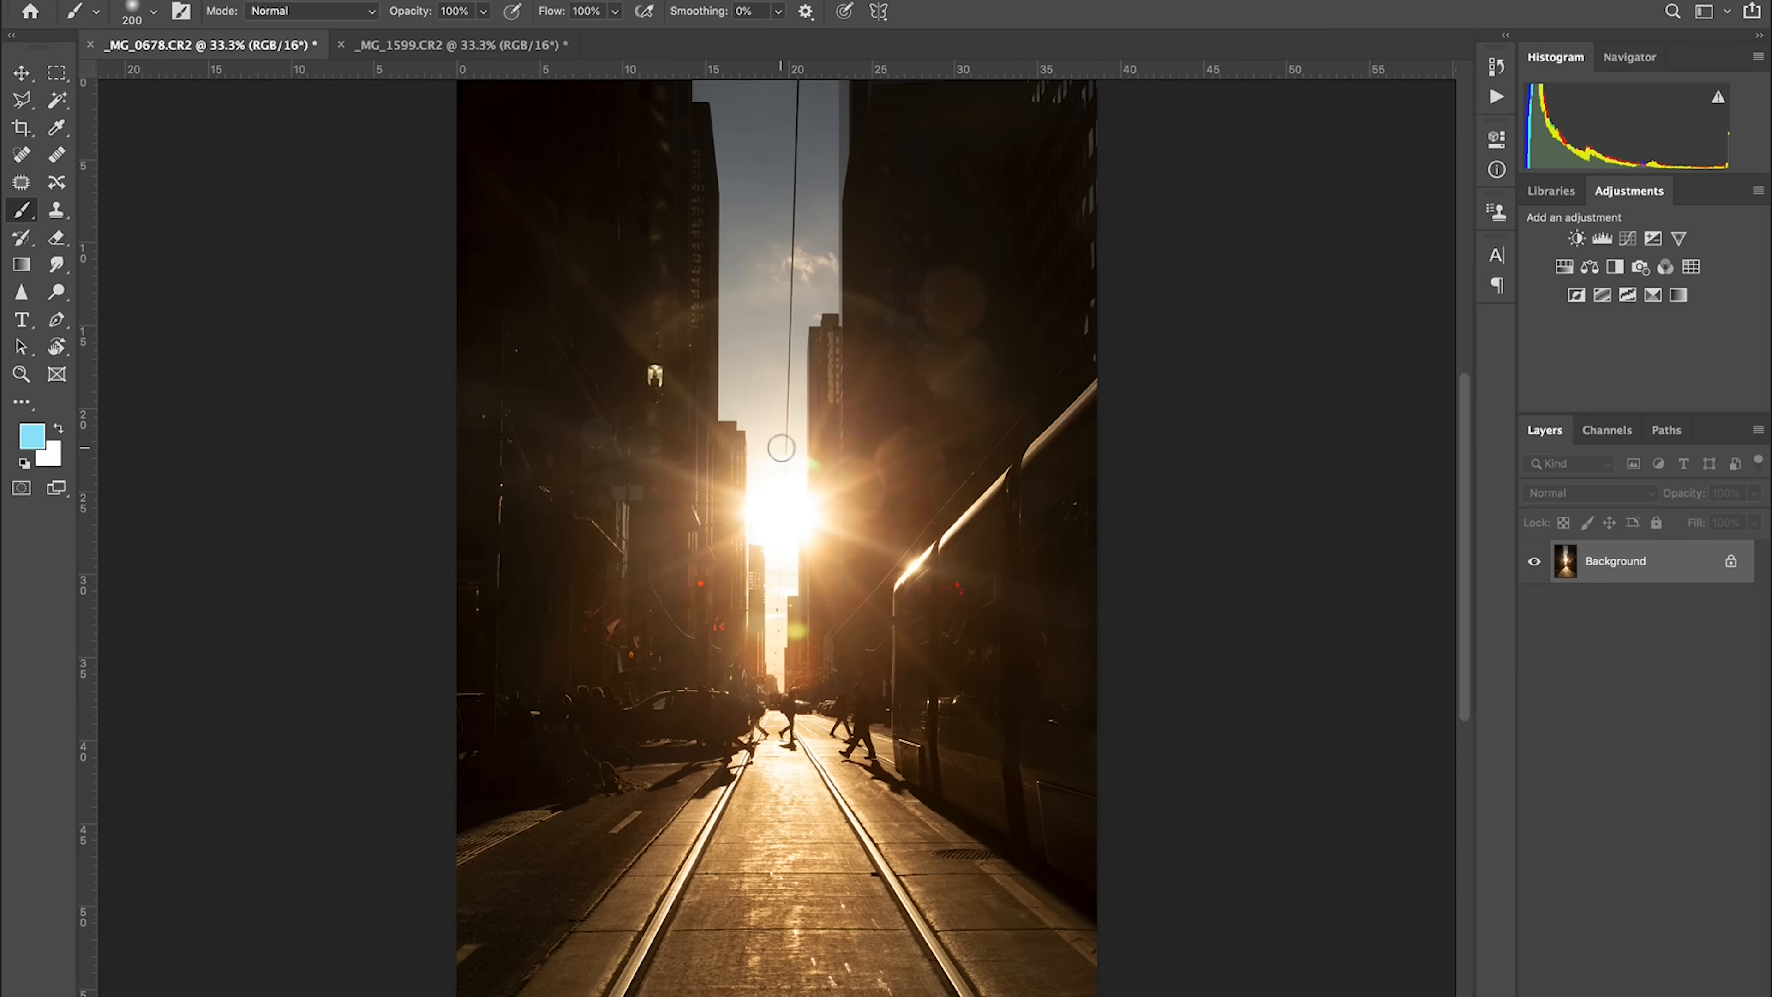
mouse_move(791, 436)
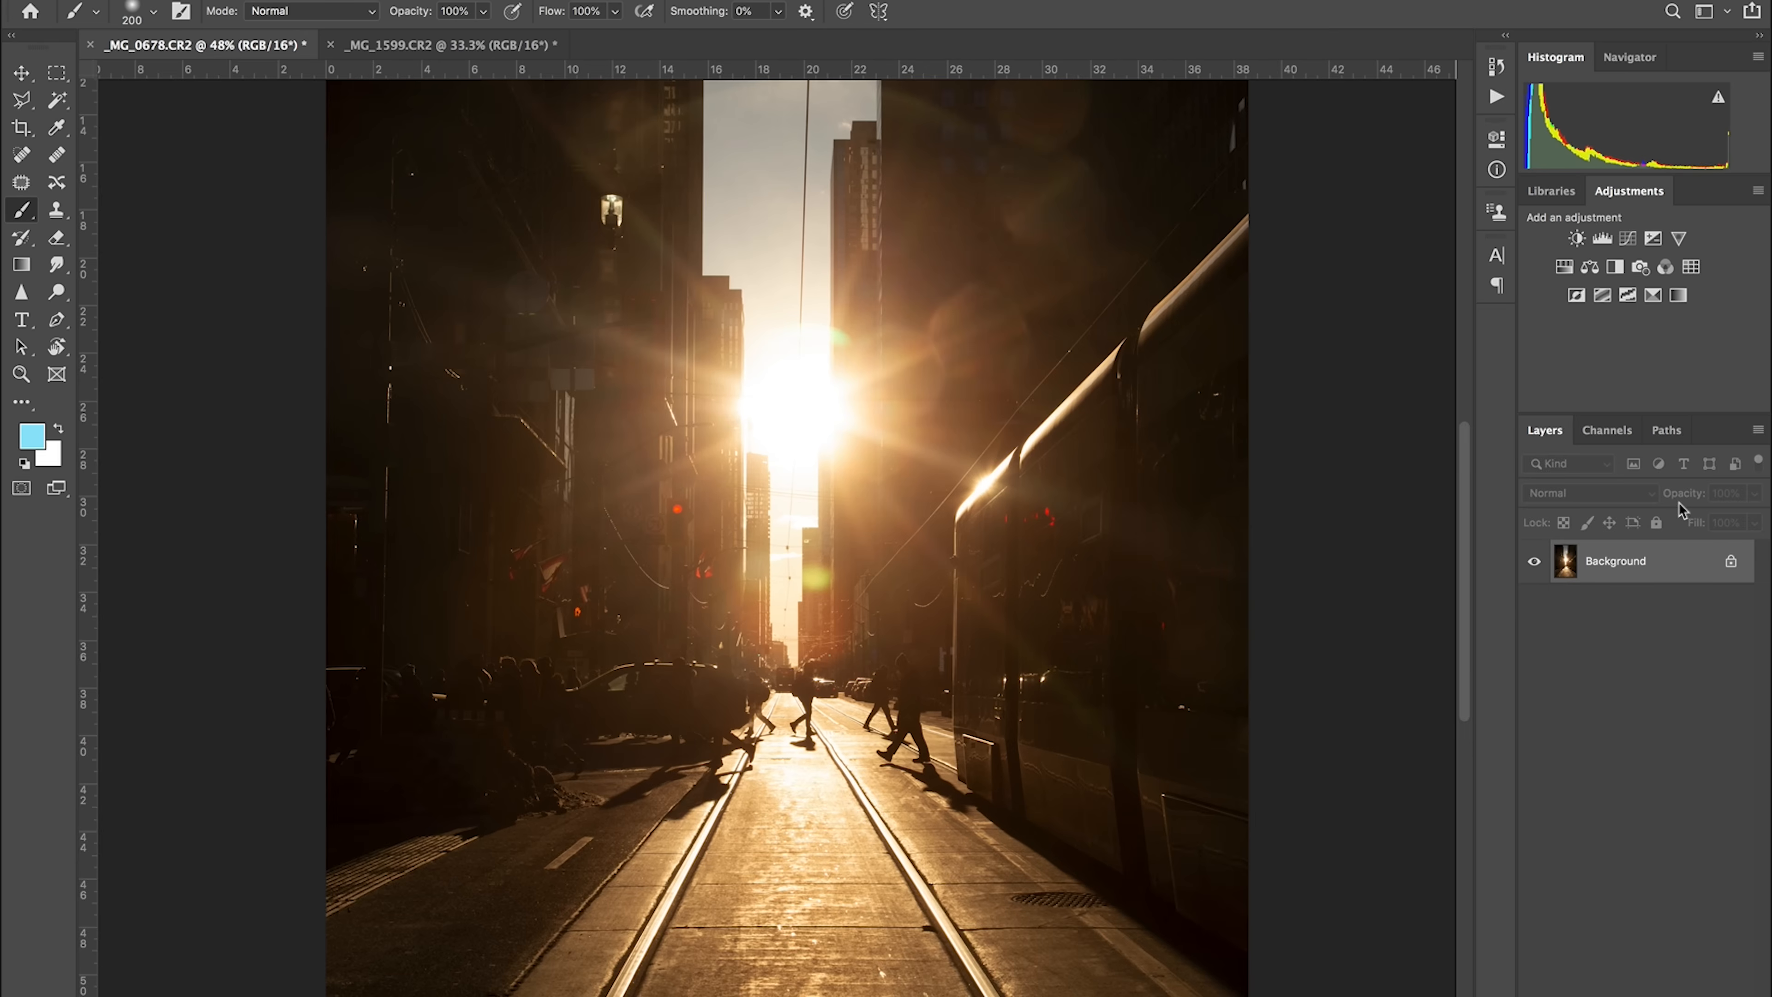
Step: Unlock the Background into an editable Layer 0
double_click(1615, 560)
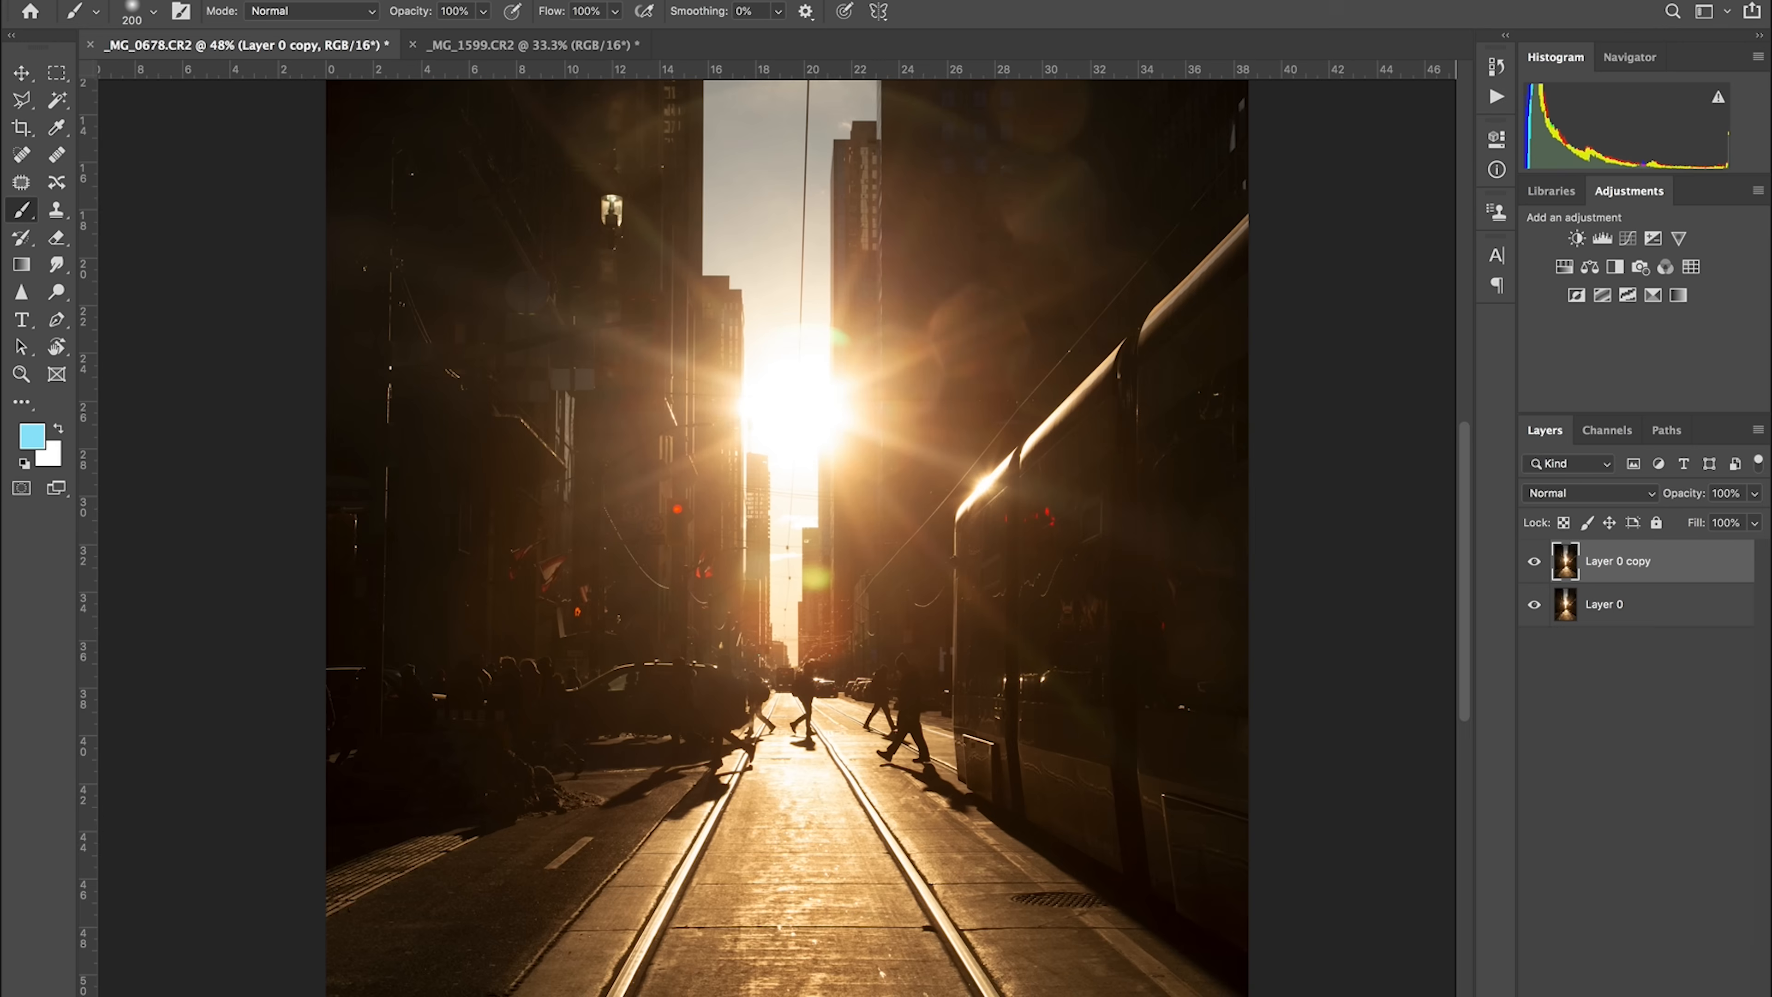
mouse_move(386, 120)
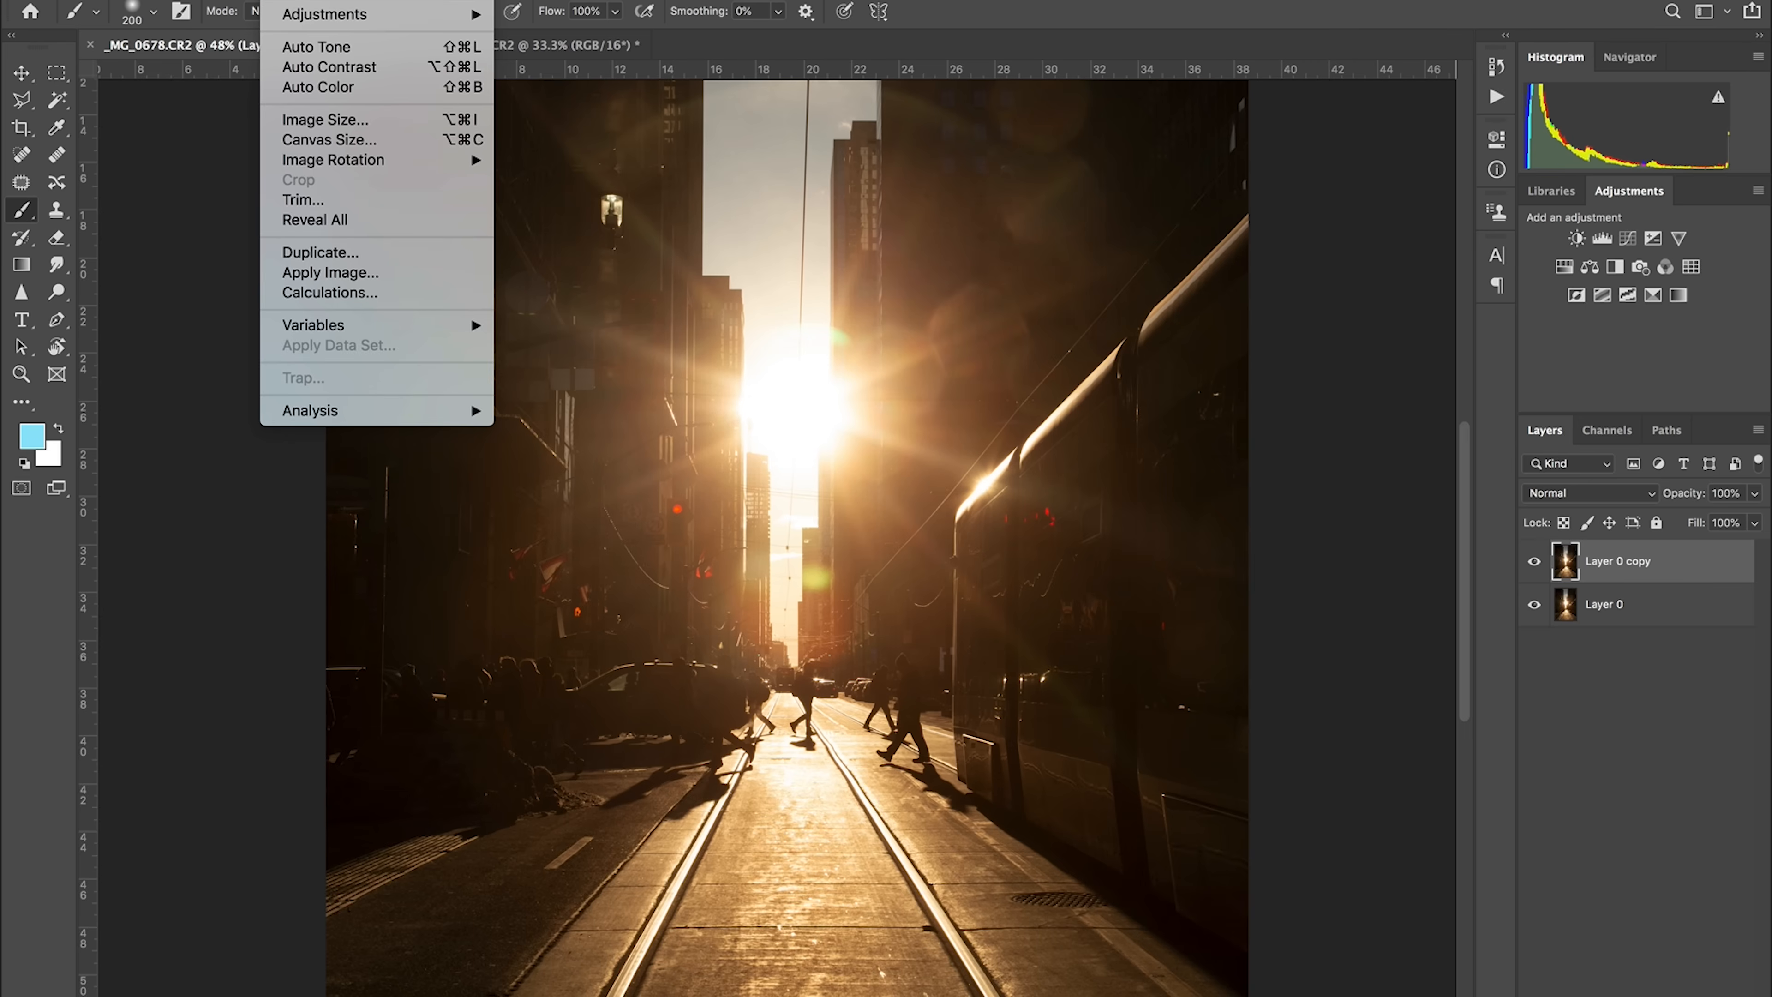
mouse_move(328, 272)
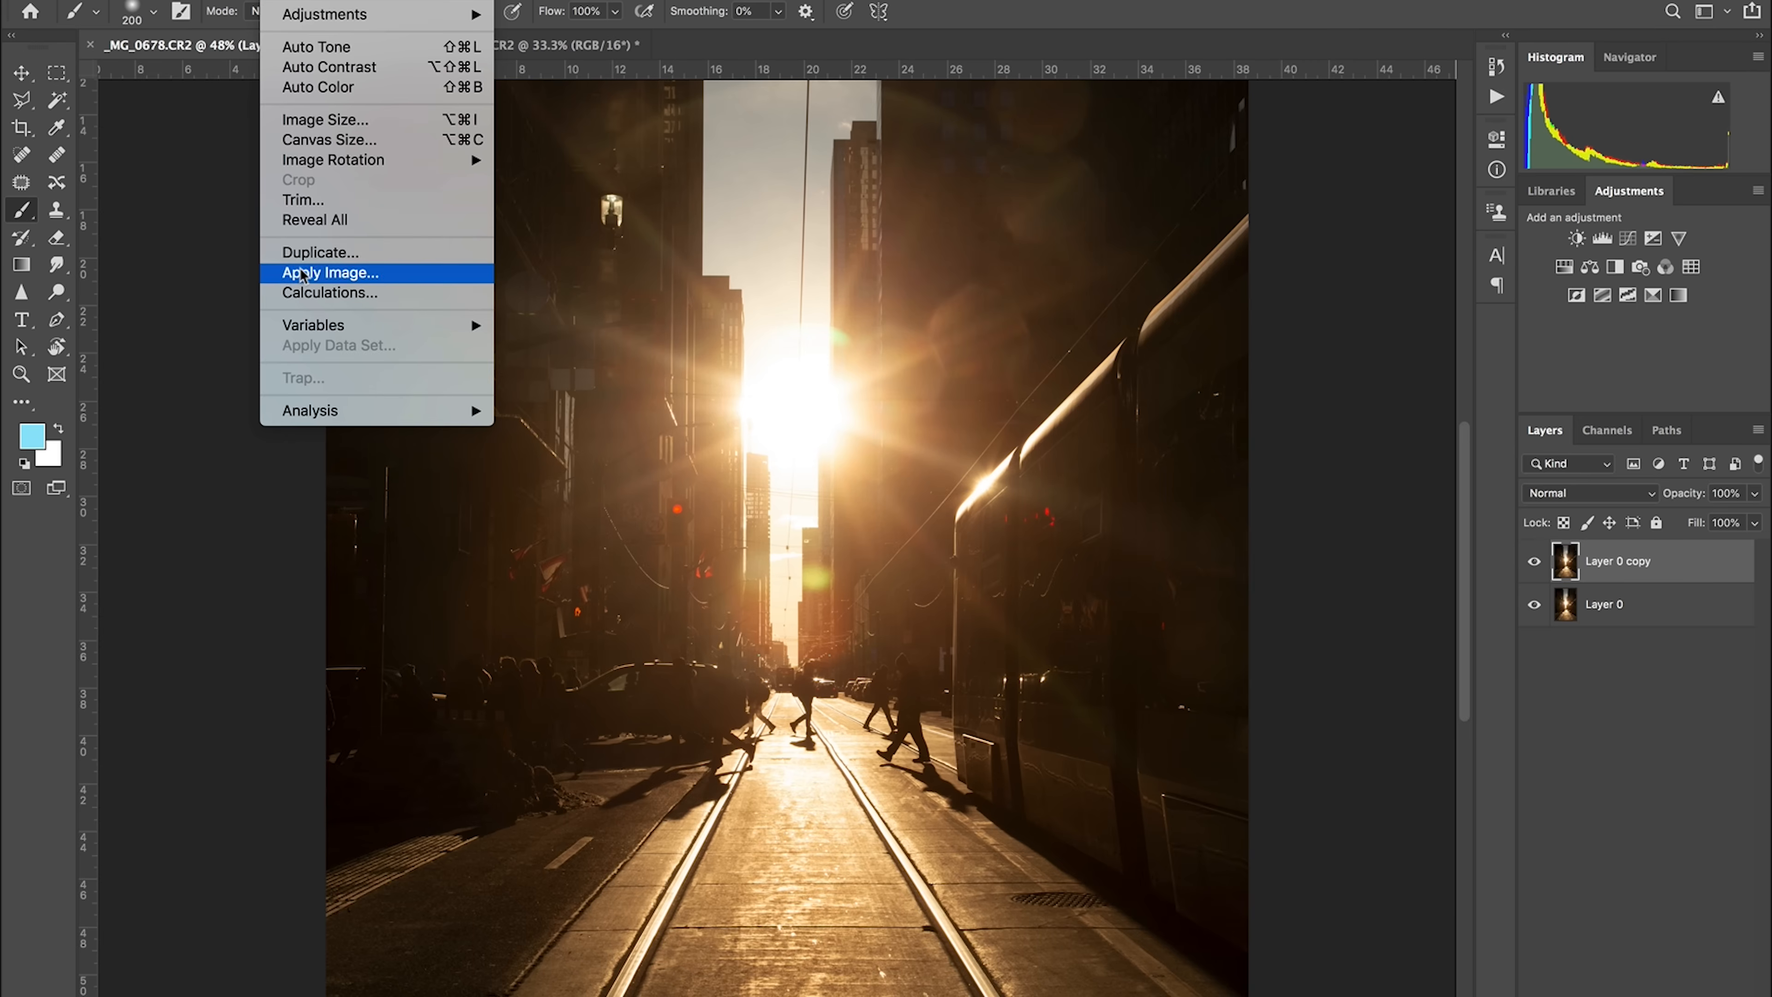
Step: Darken Layer 0 copy with Apply Image in Multiply at 100%
left_click(329, 273)
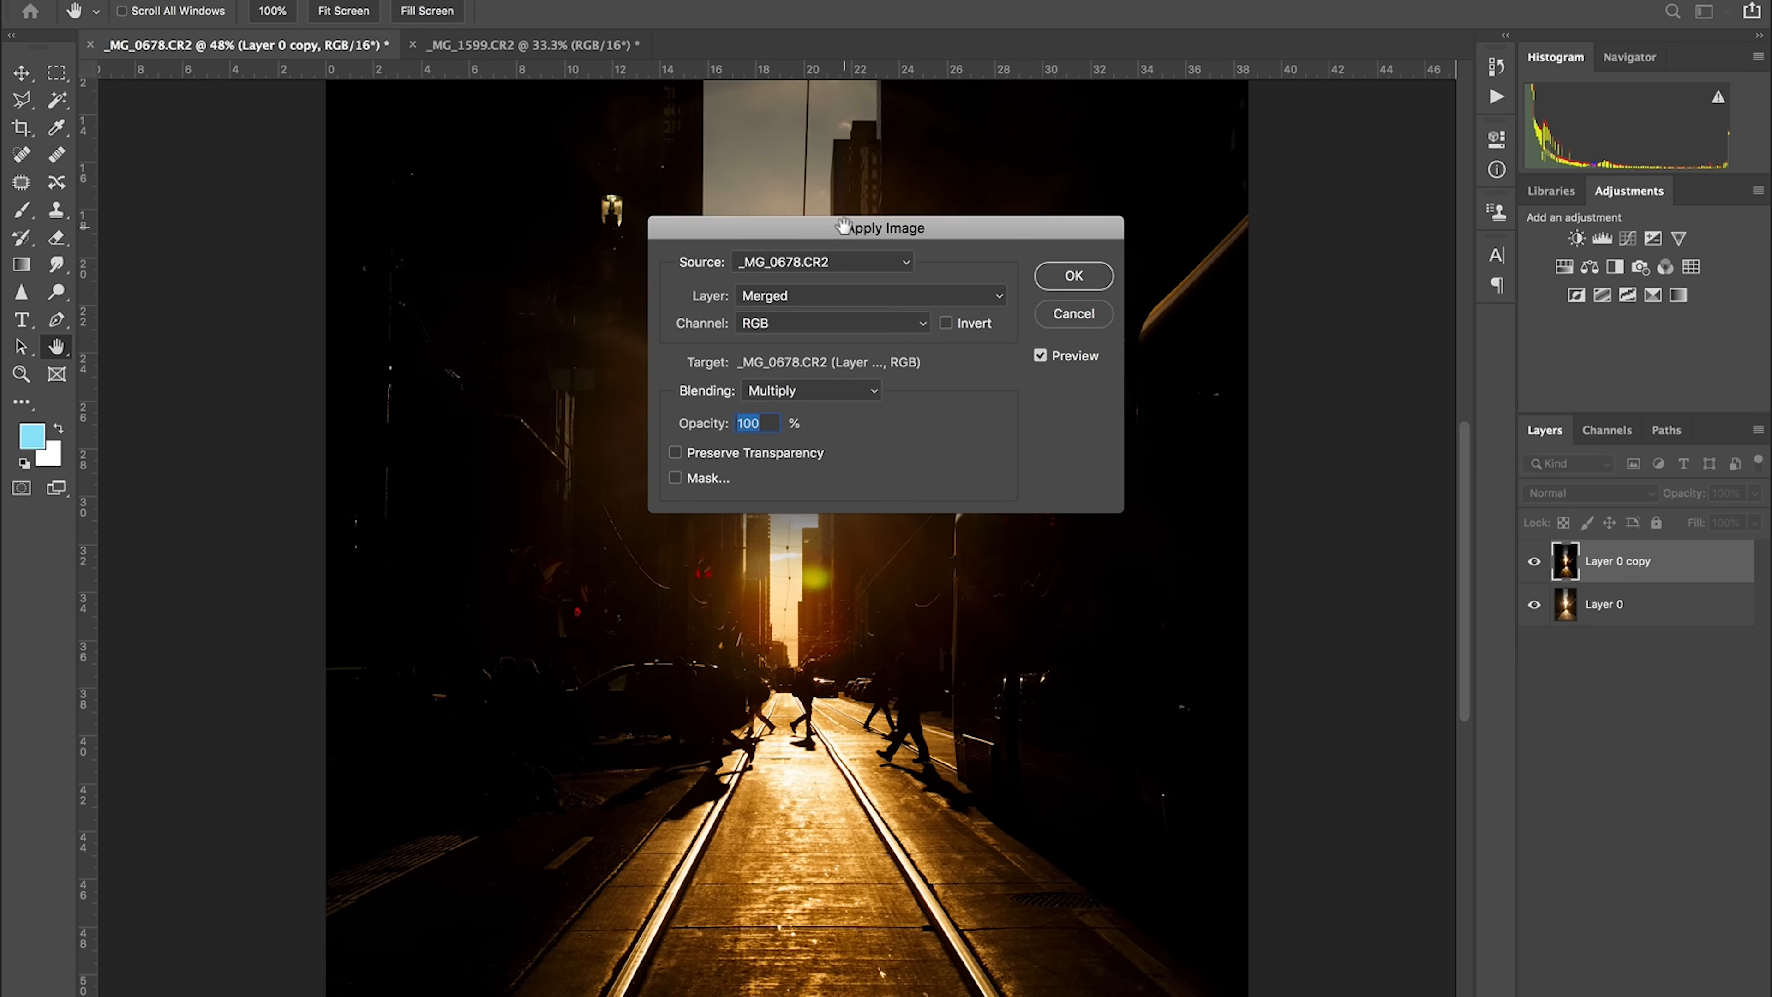
mouse_move(882, 388)
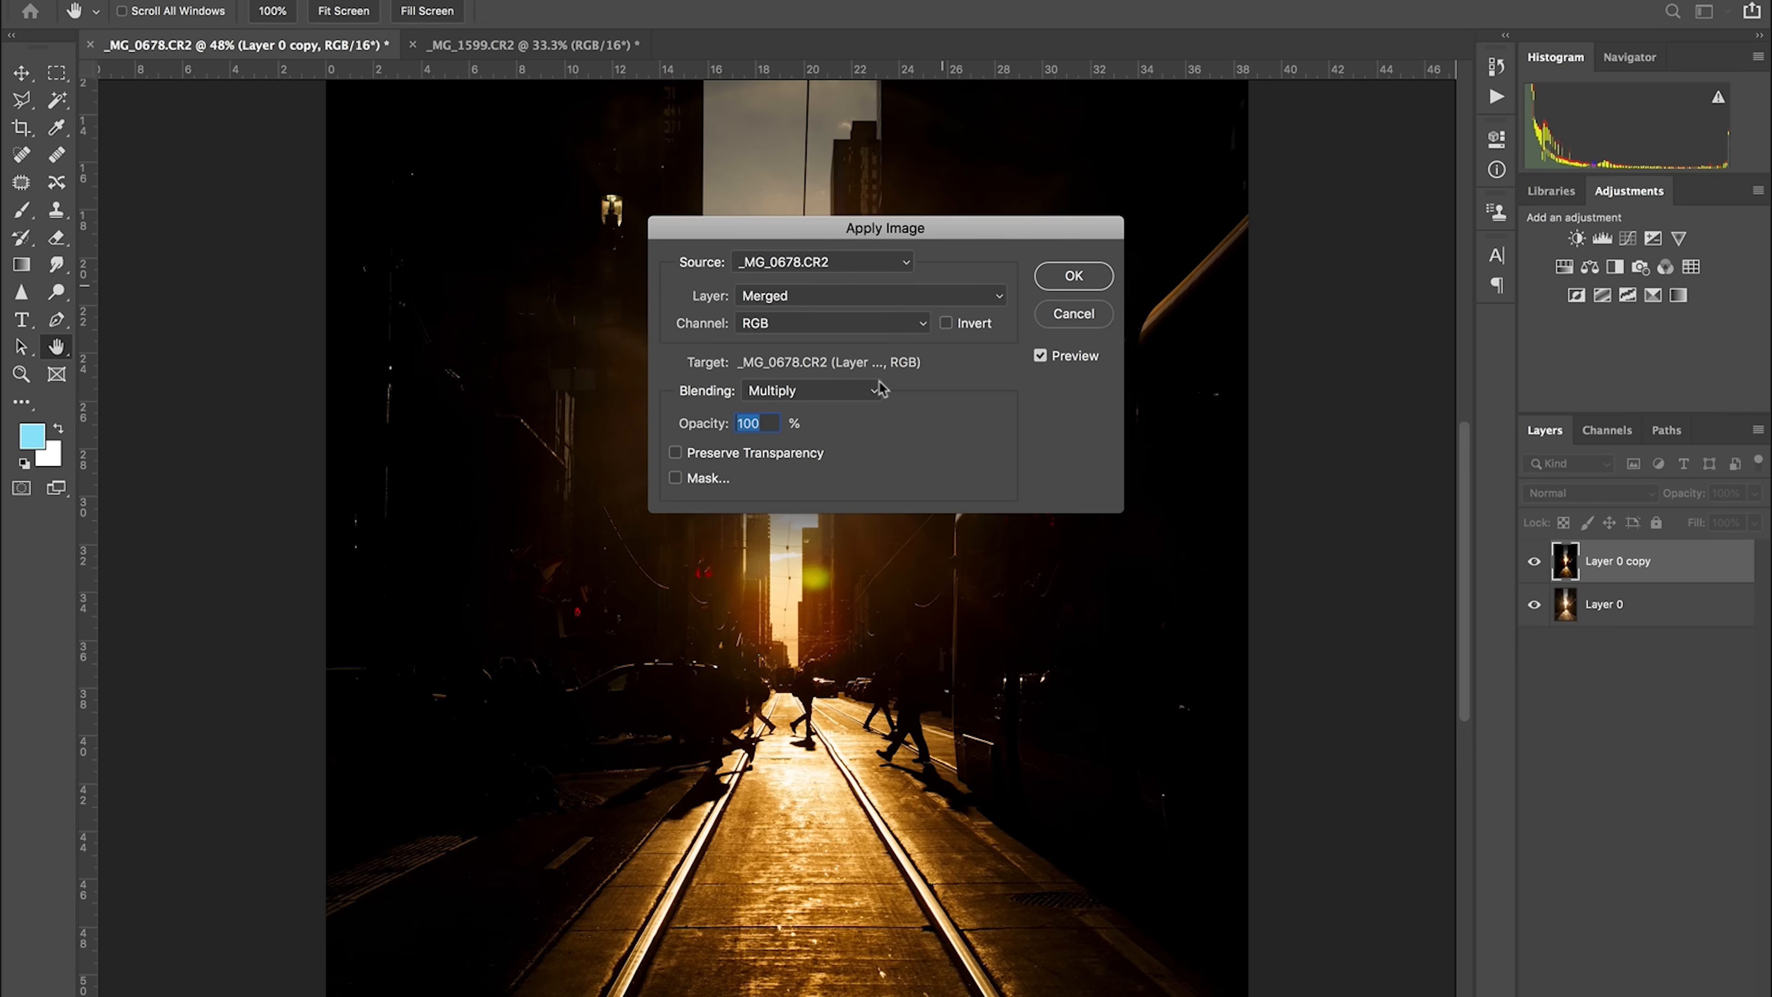
mouse_move(706, 398)
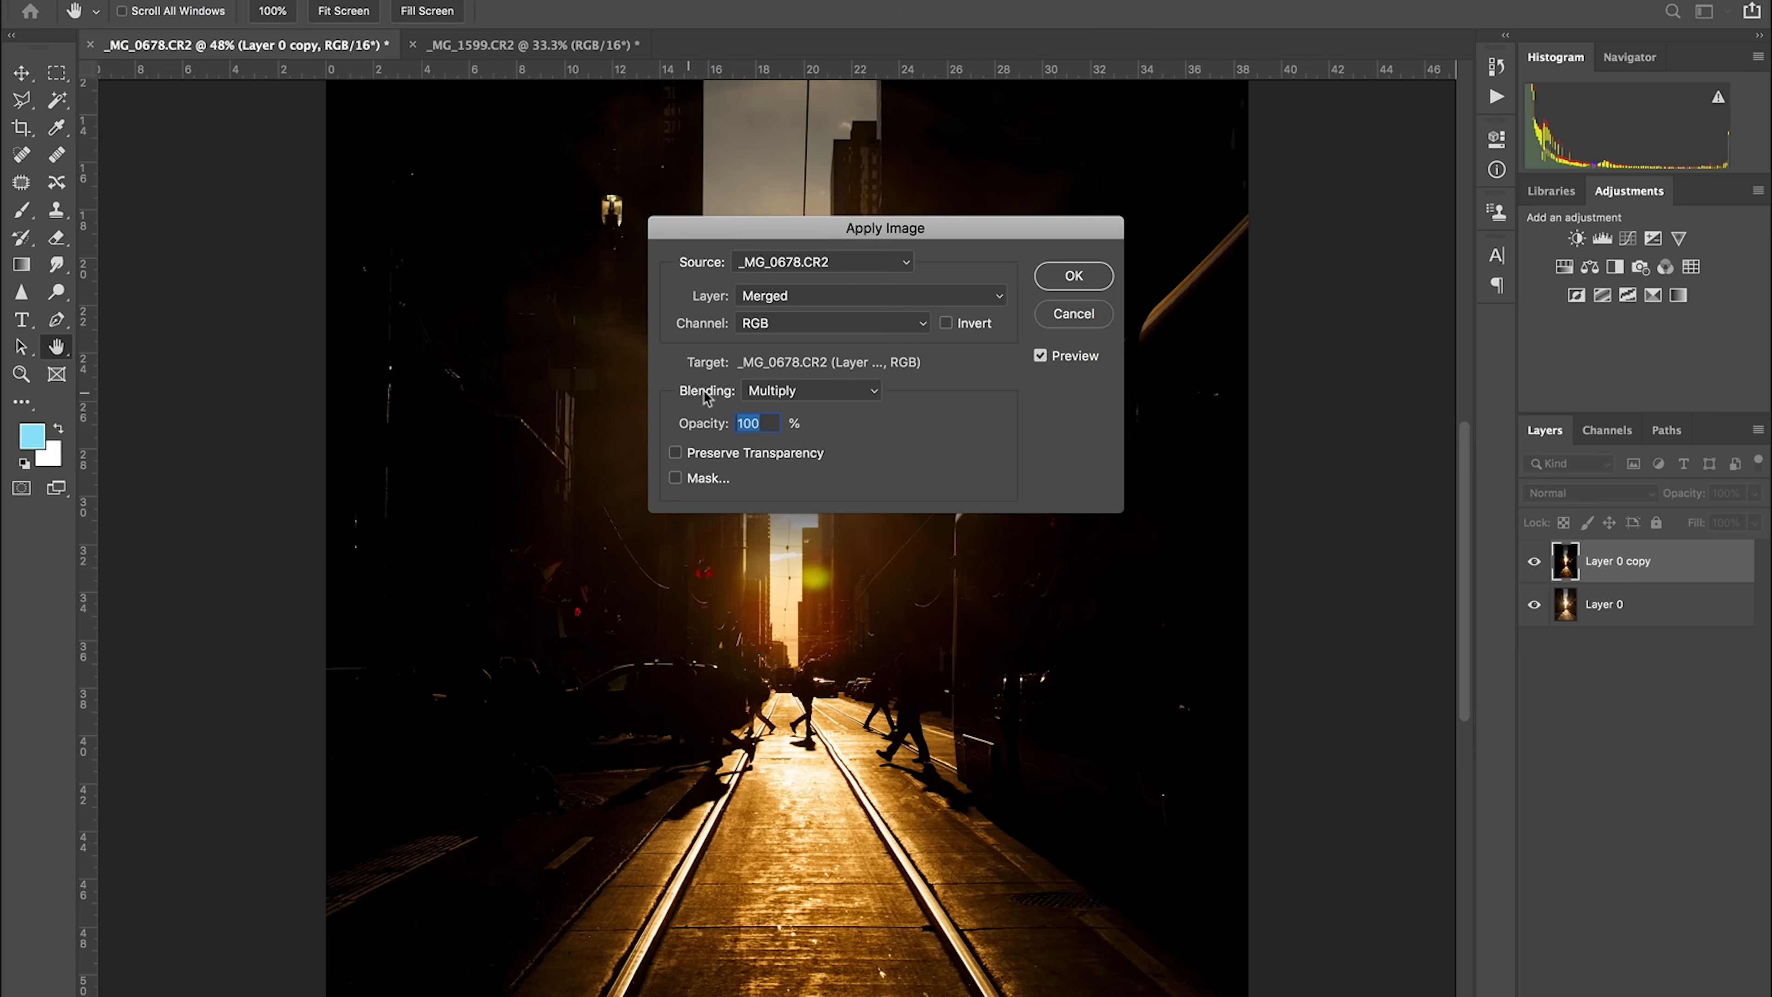
mouse_move(1003, 310)
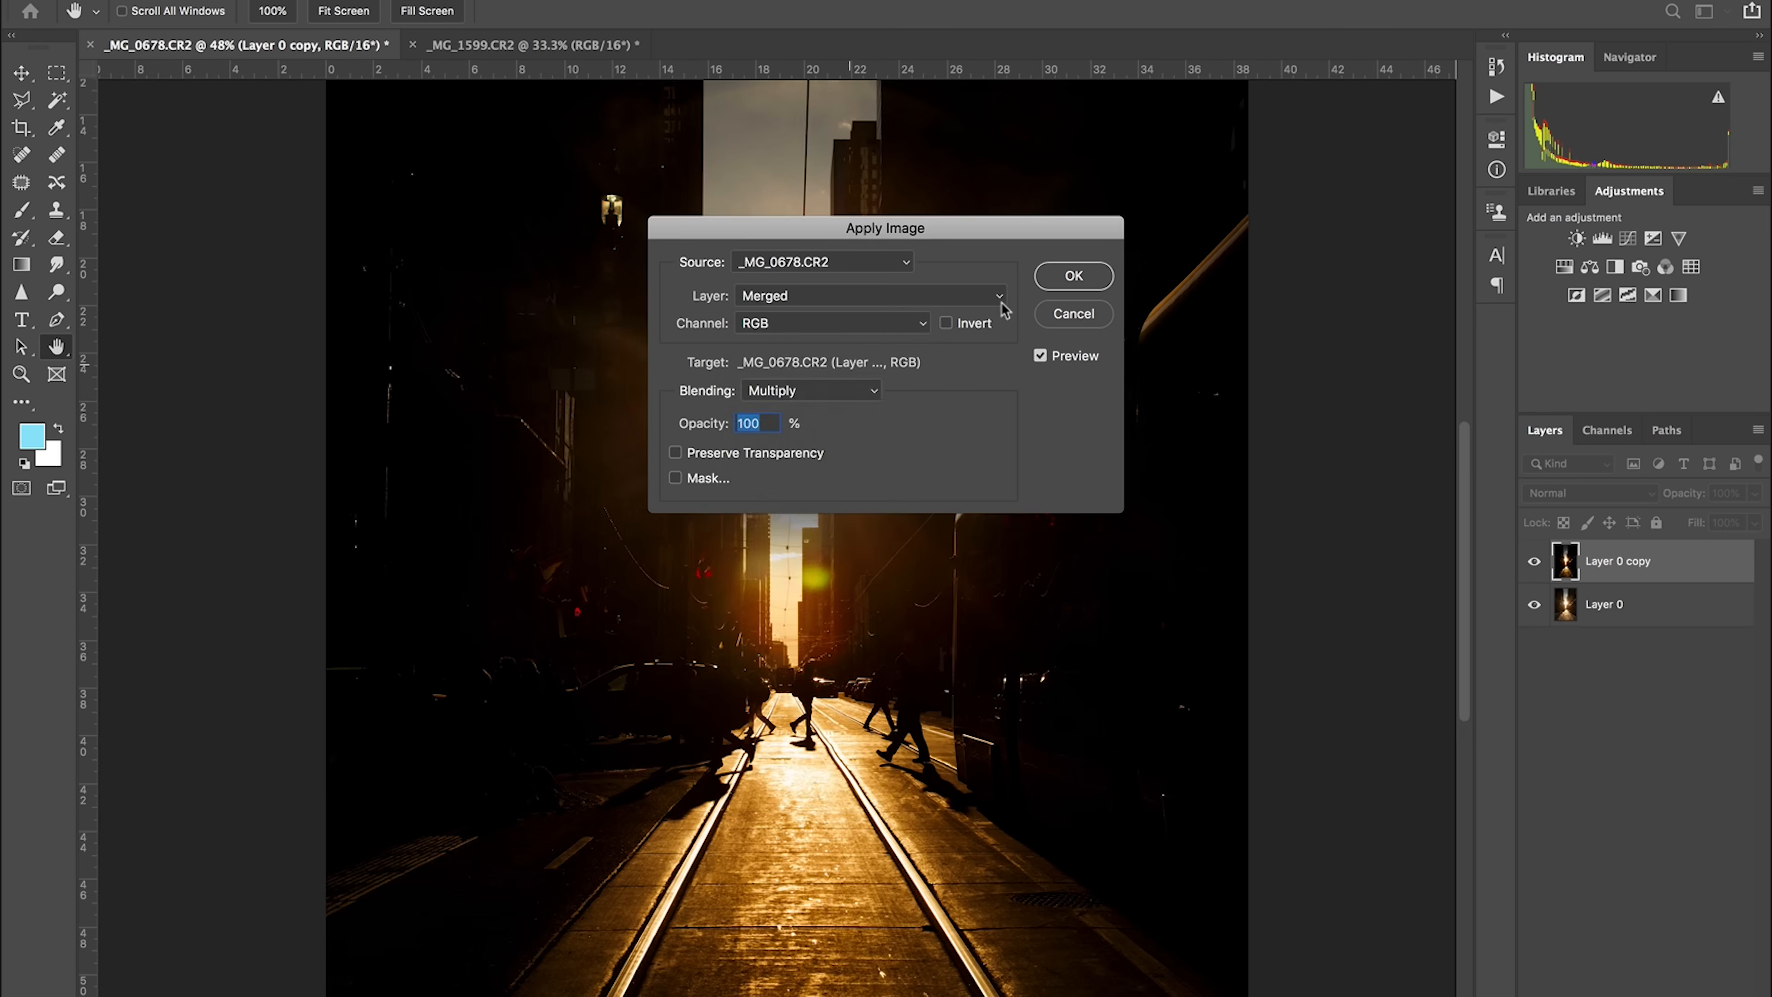
left_click(1071, 276)
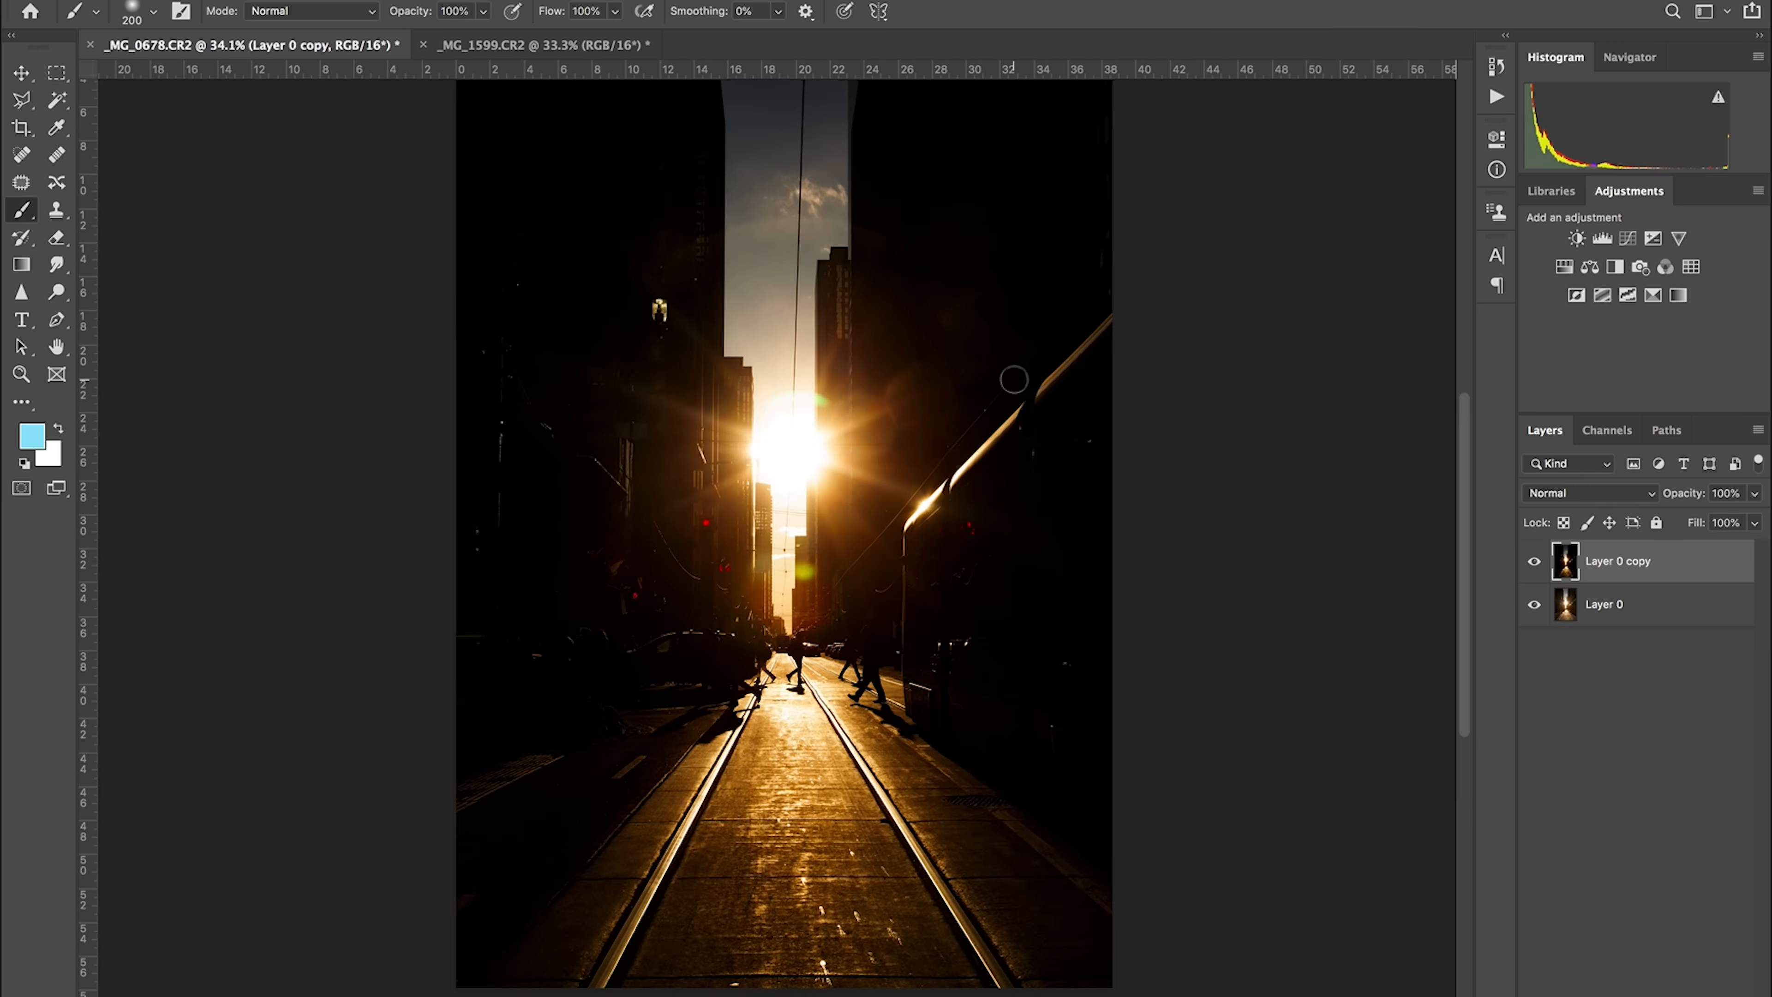
mouse_move(1561, 520)
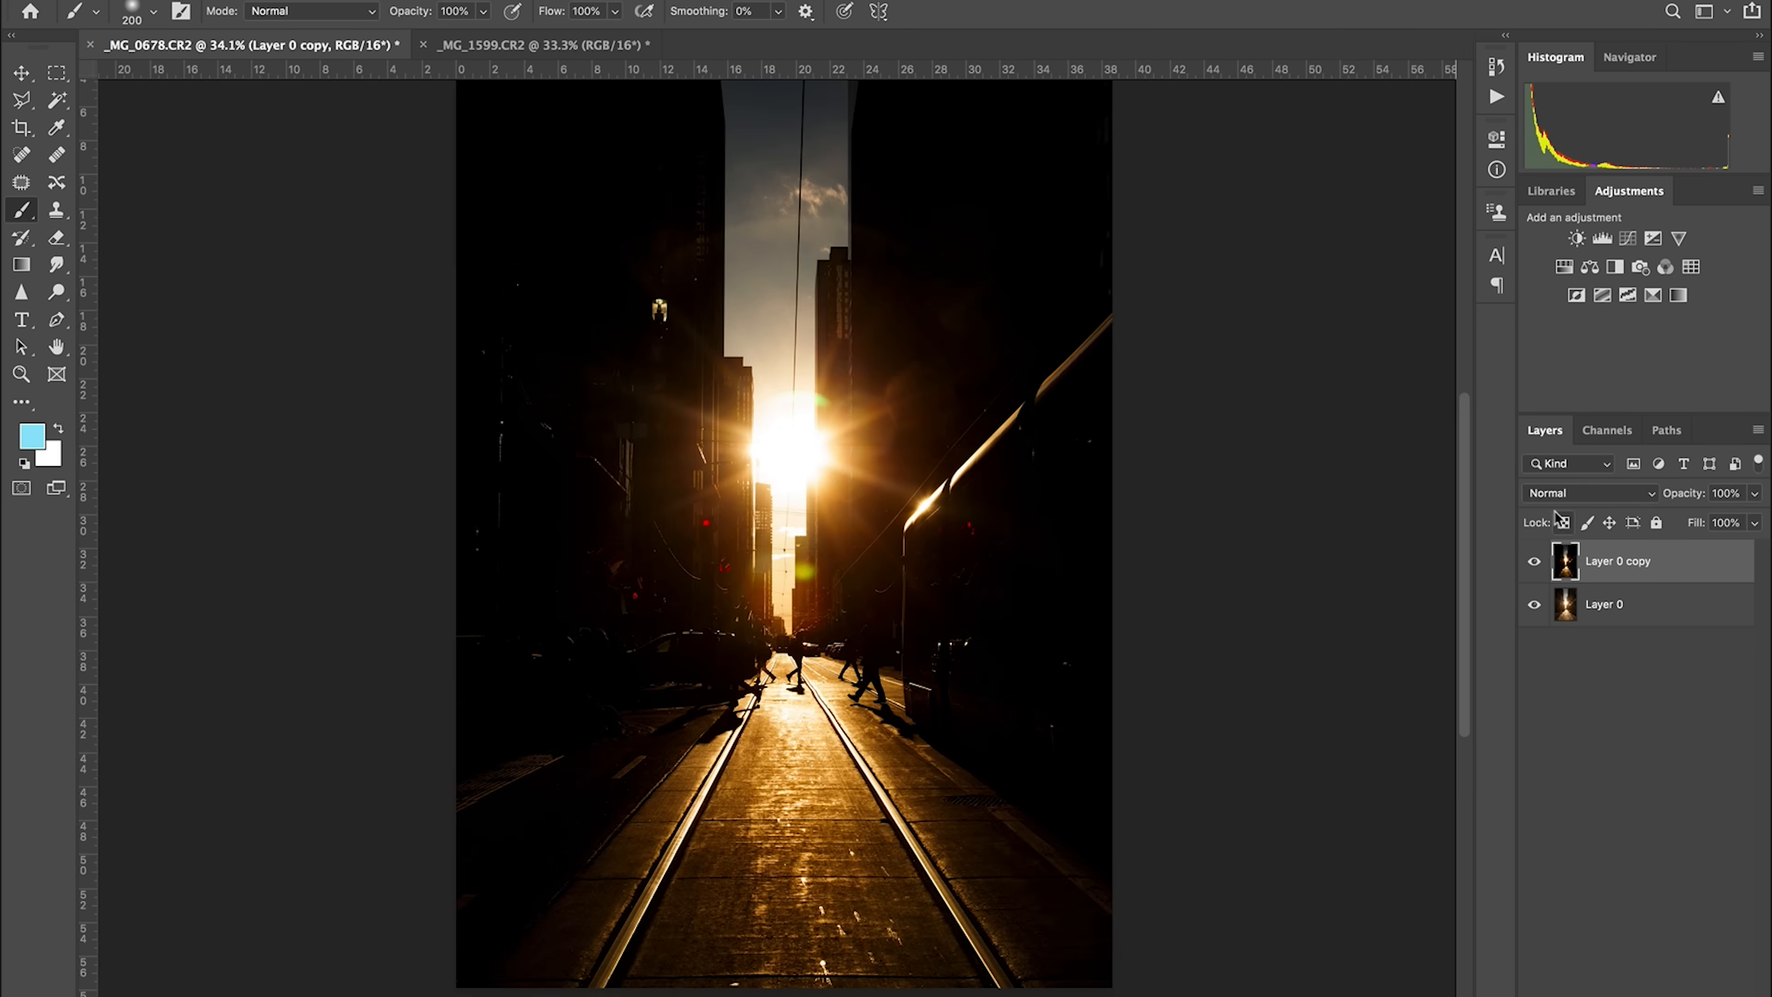
Step: Blend the darkened copy over Layer 0 in Screen mode and toggle it to compare
left_click(1587, 493)
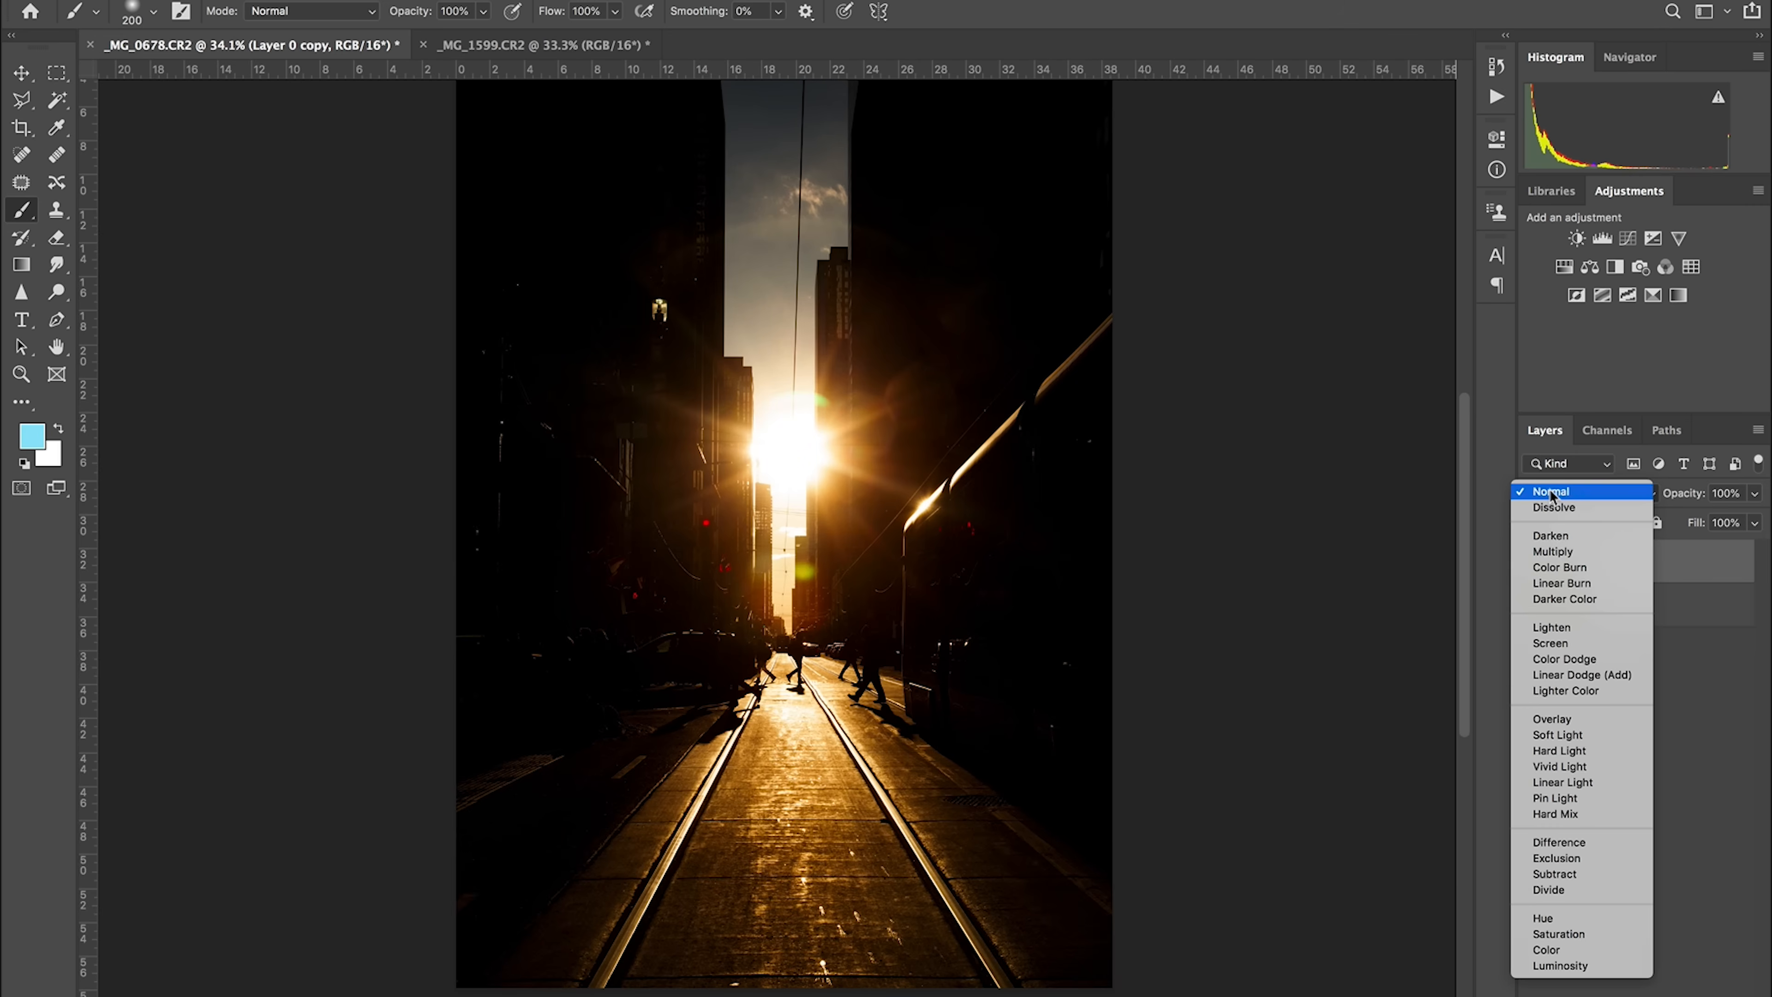
left_click(1551, 644)
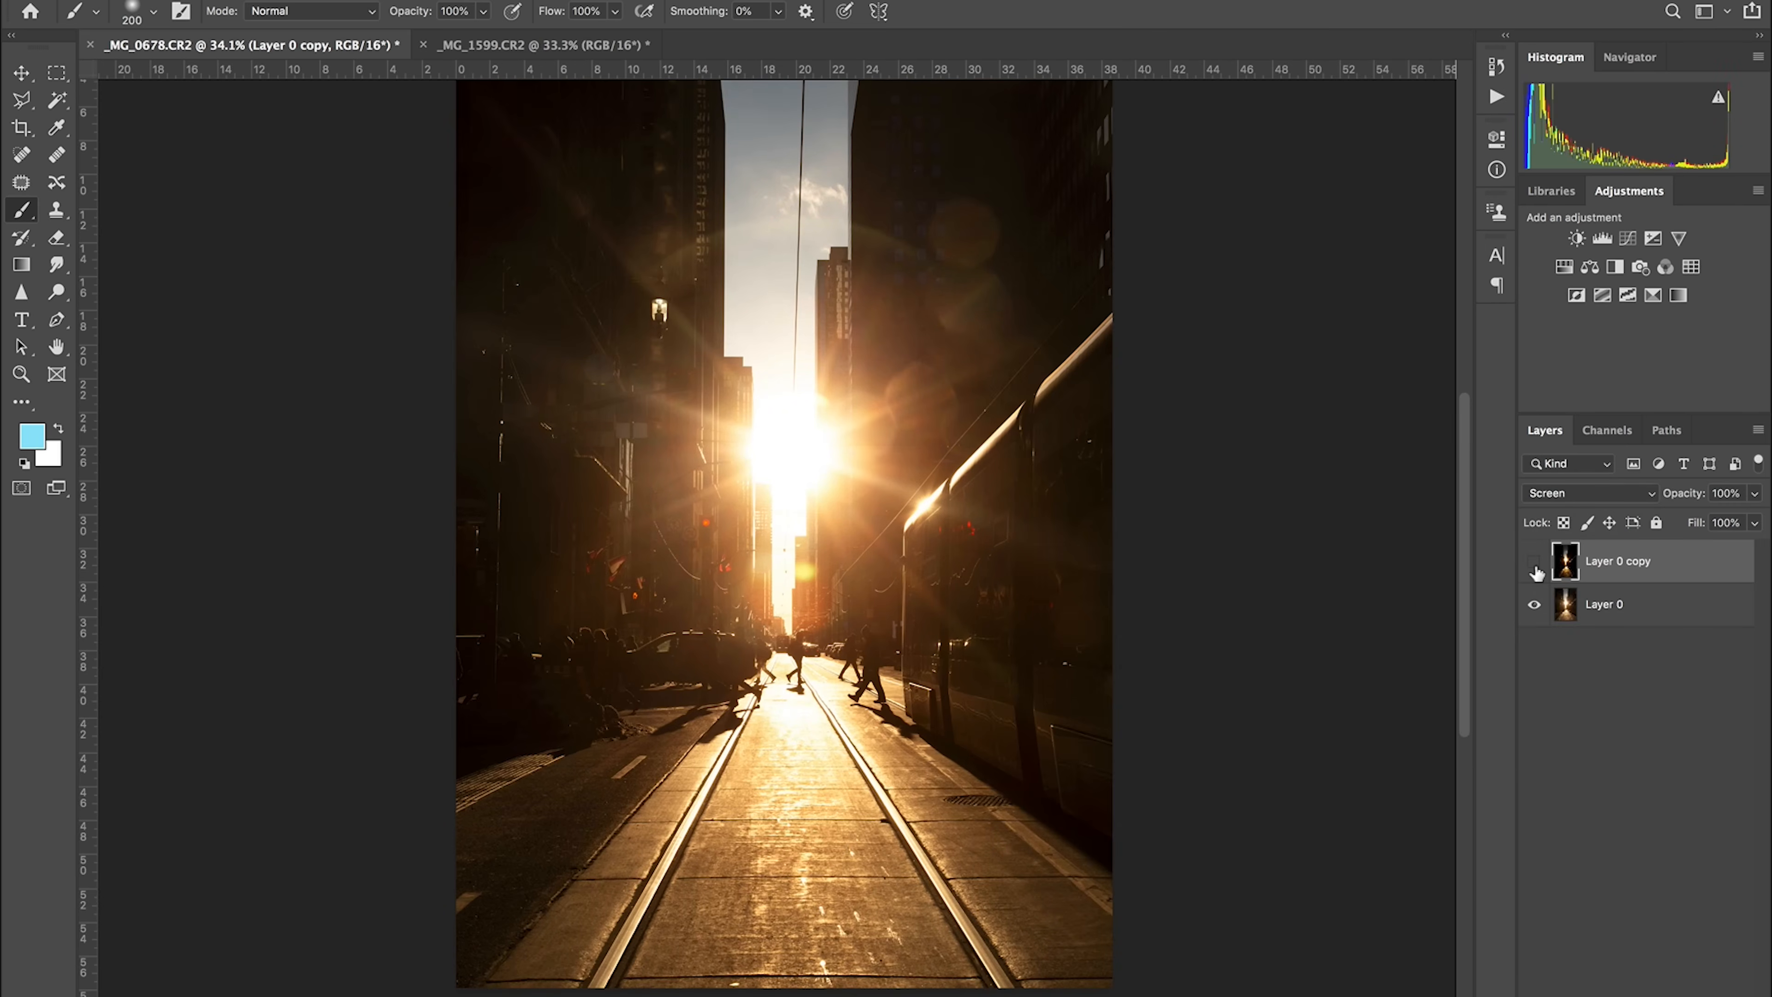
left_click(1535, 571)
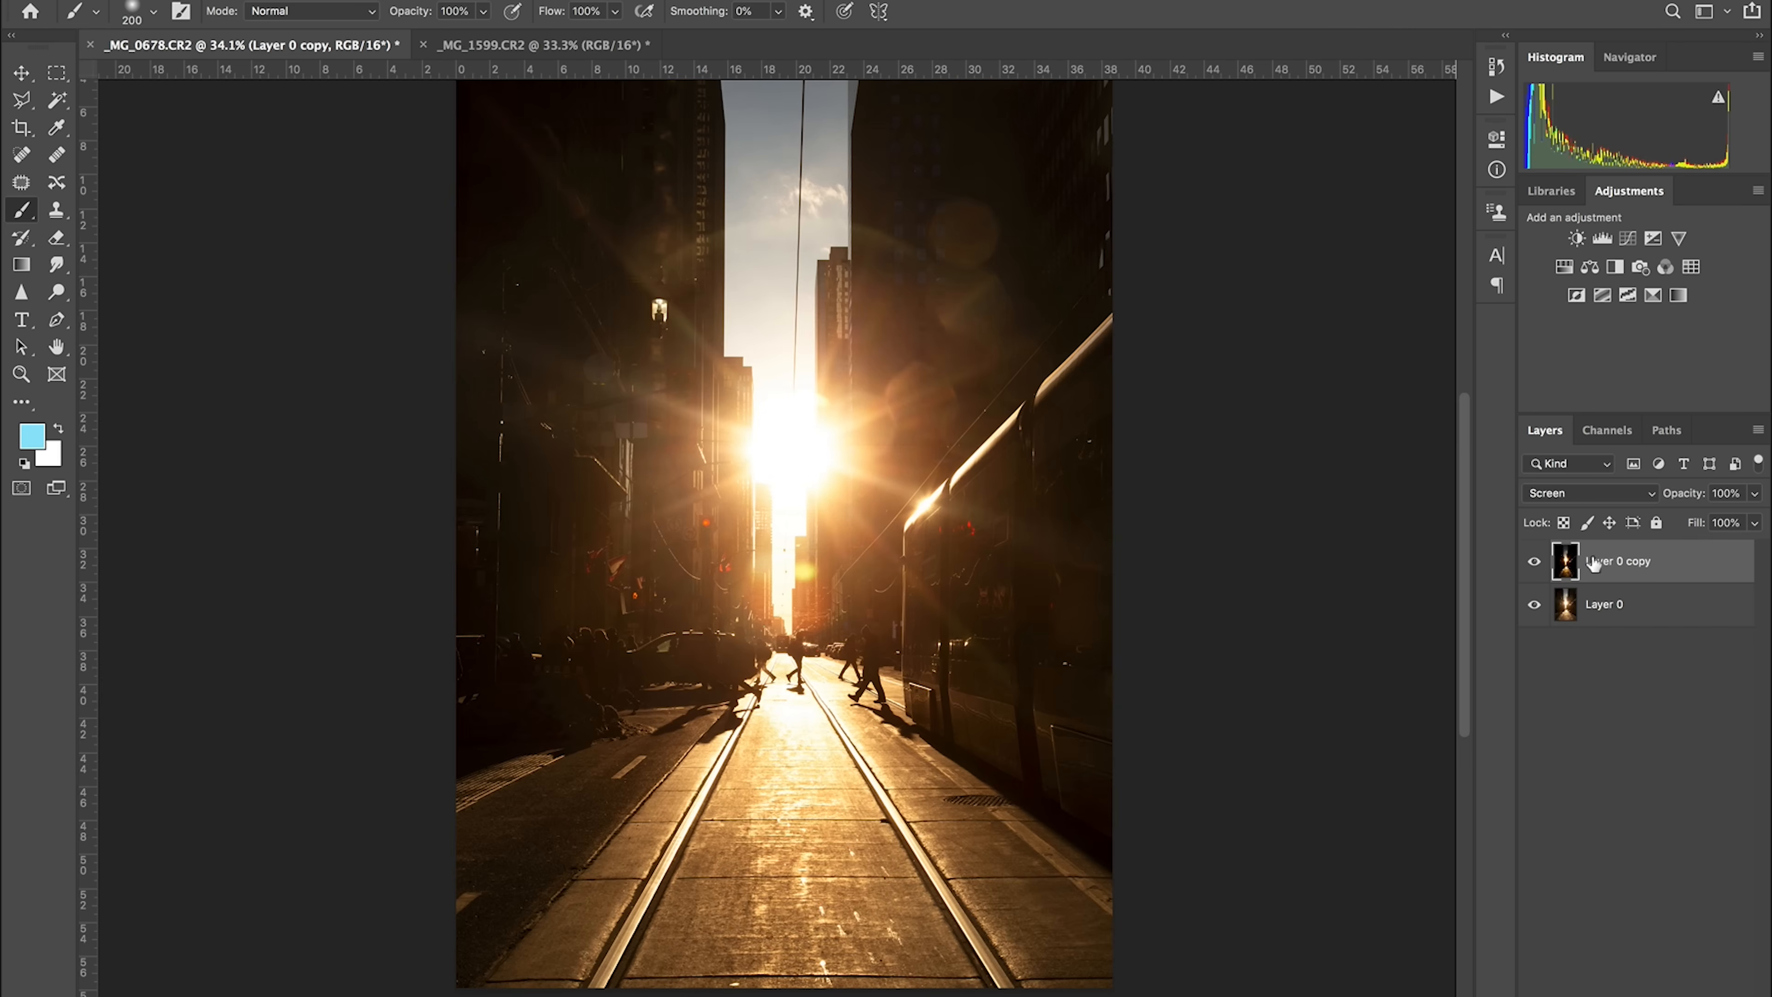
Step: Apply a Gaussian Blur of about 23.3 pixels to Layer 0 copy for the glow
left_click(576, 10)
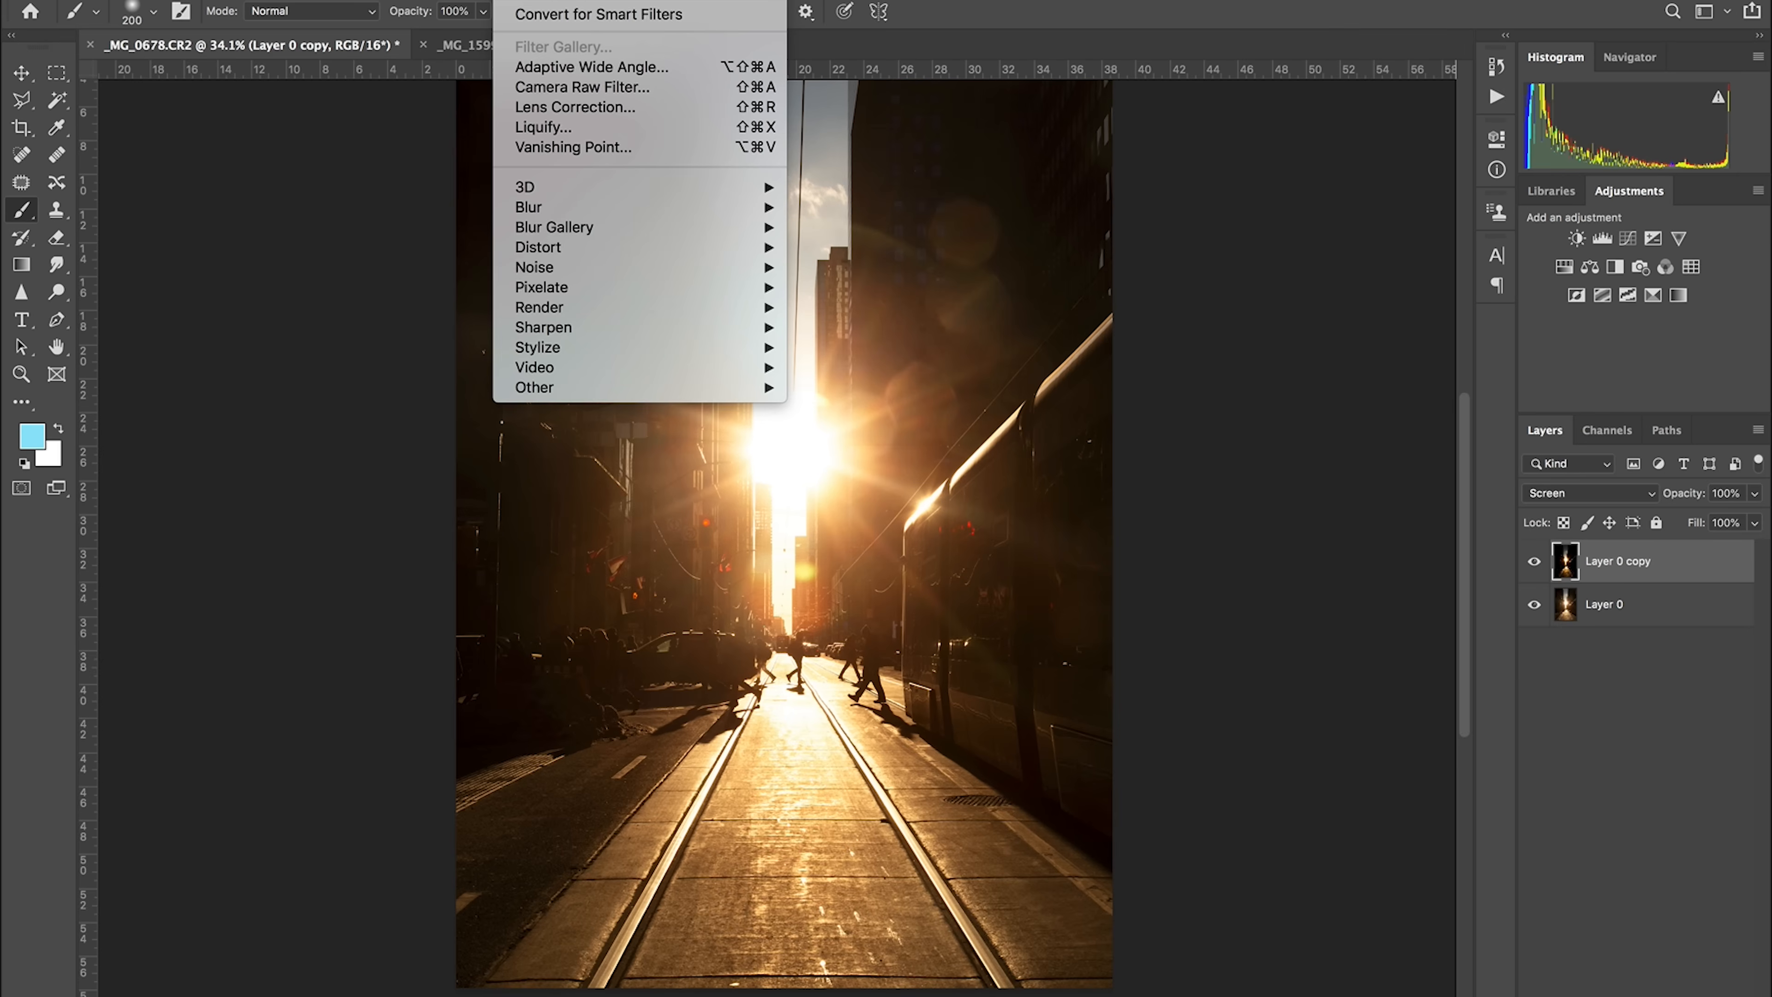
mouse_move(528, 207)
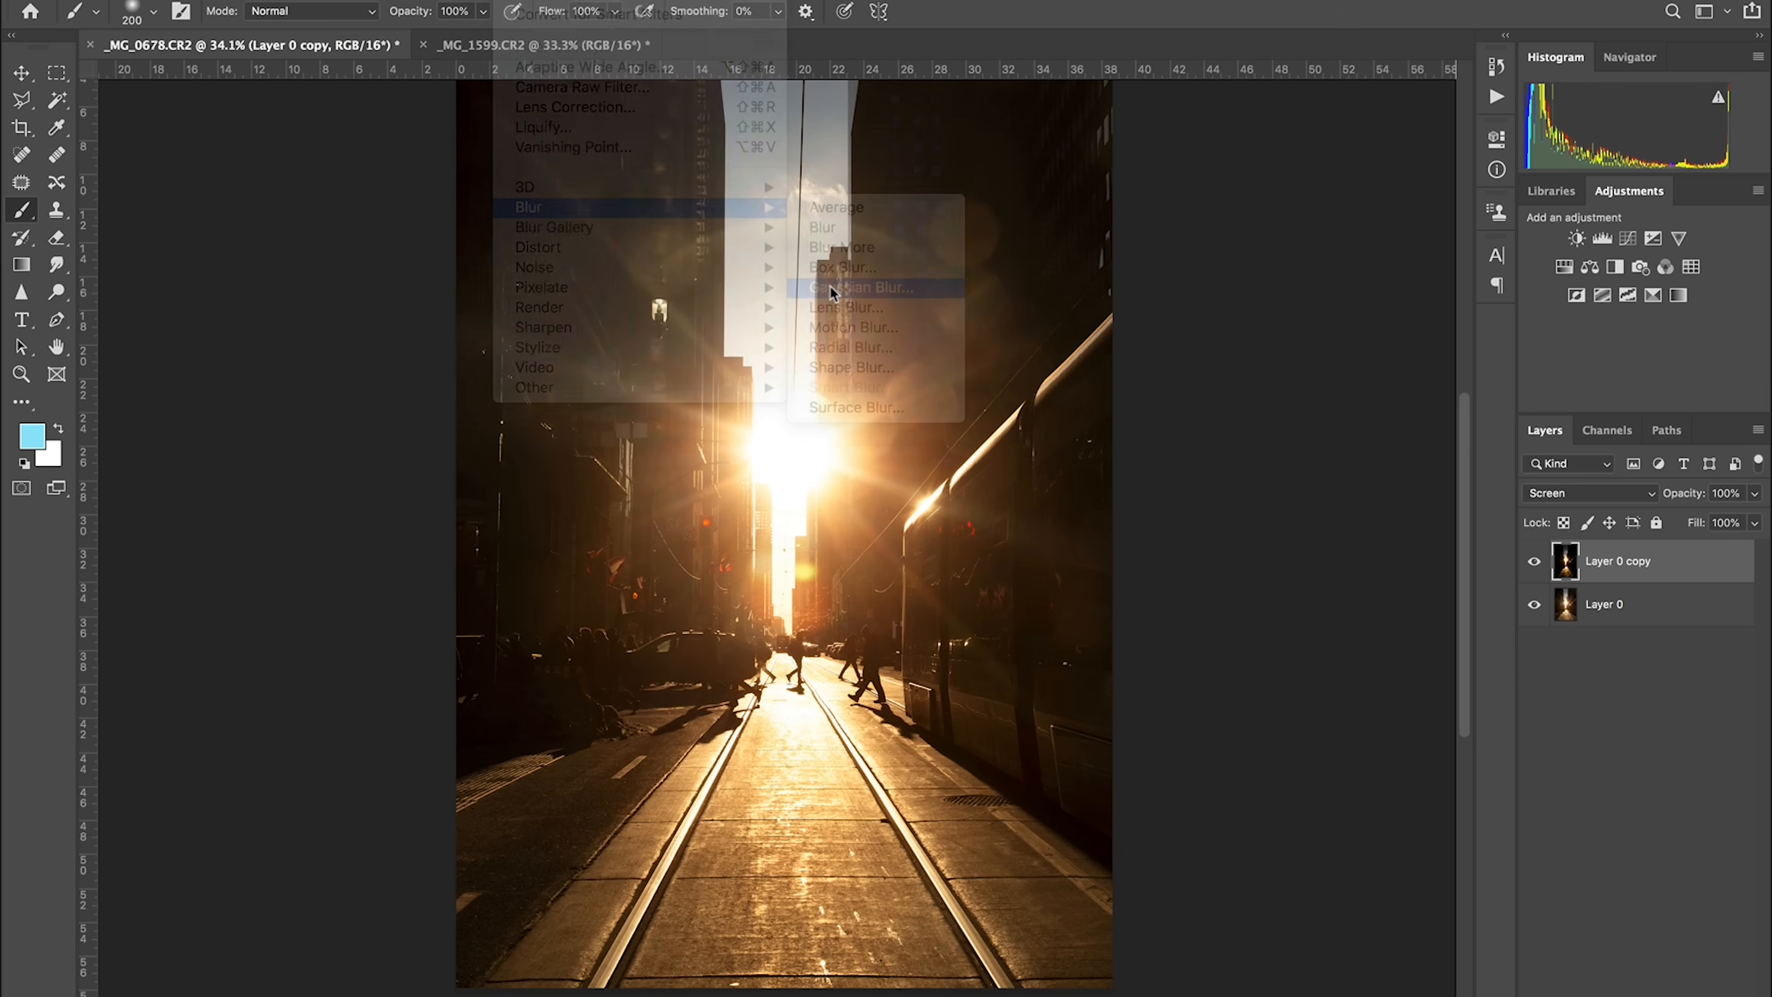
left_click(865, 287)
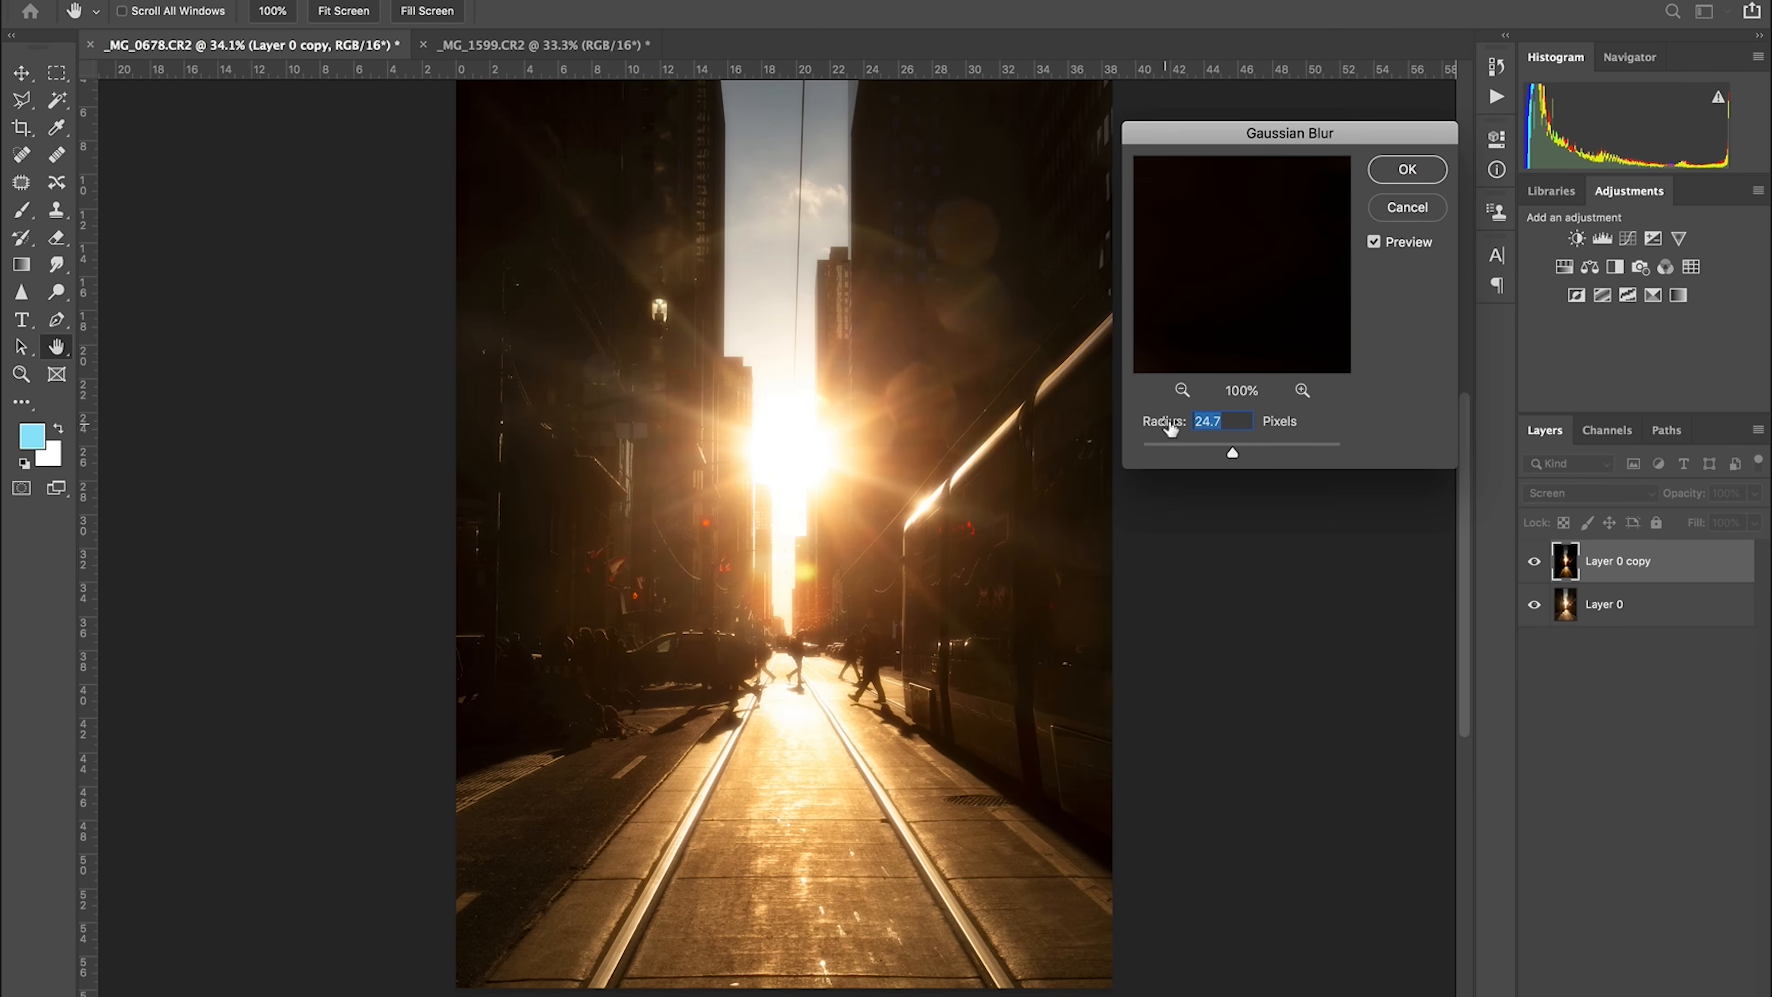
mouse_move(1260, 443)
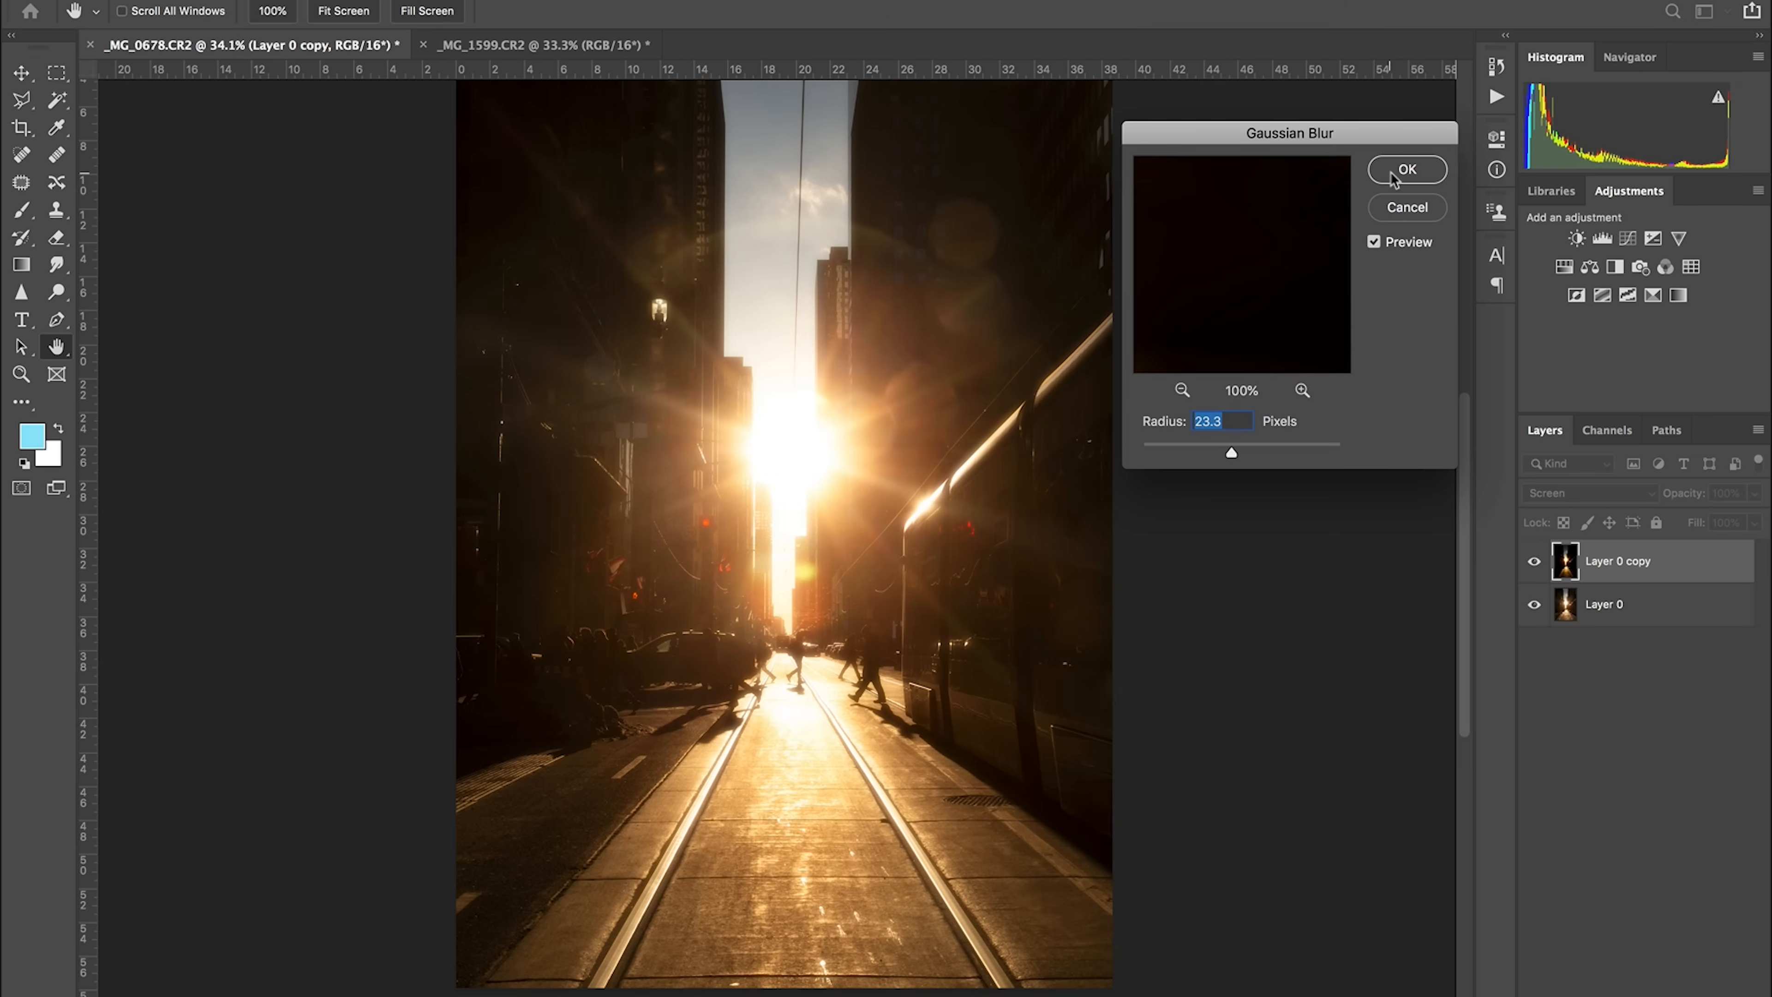
left_click(1406, 170)
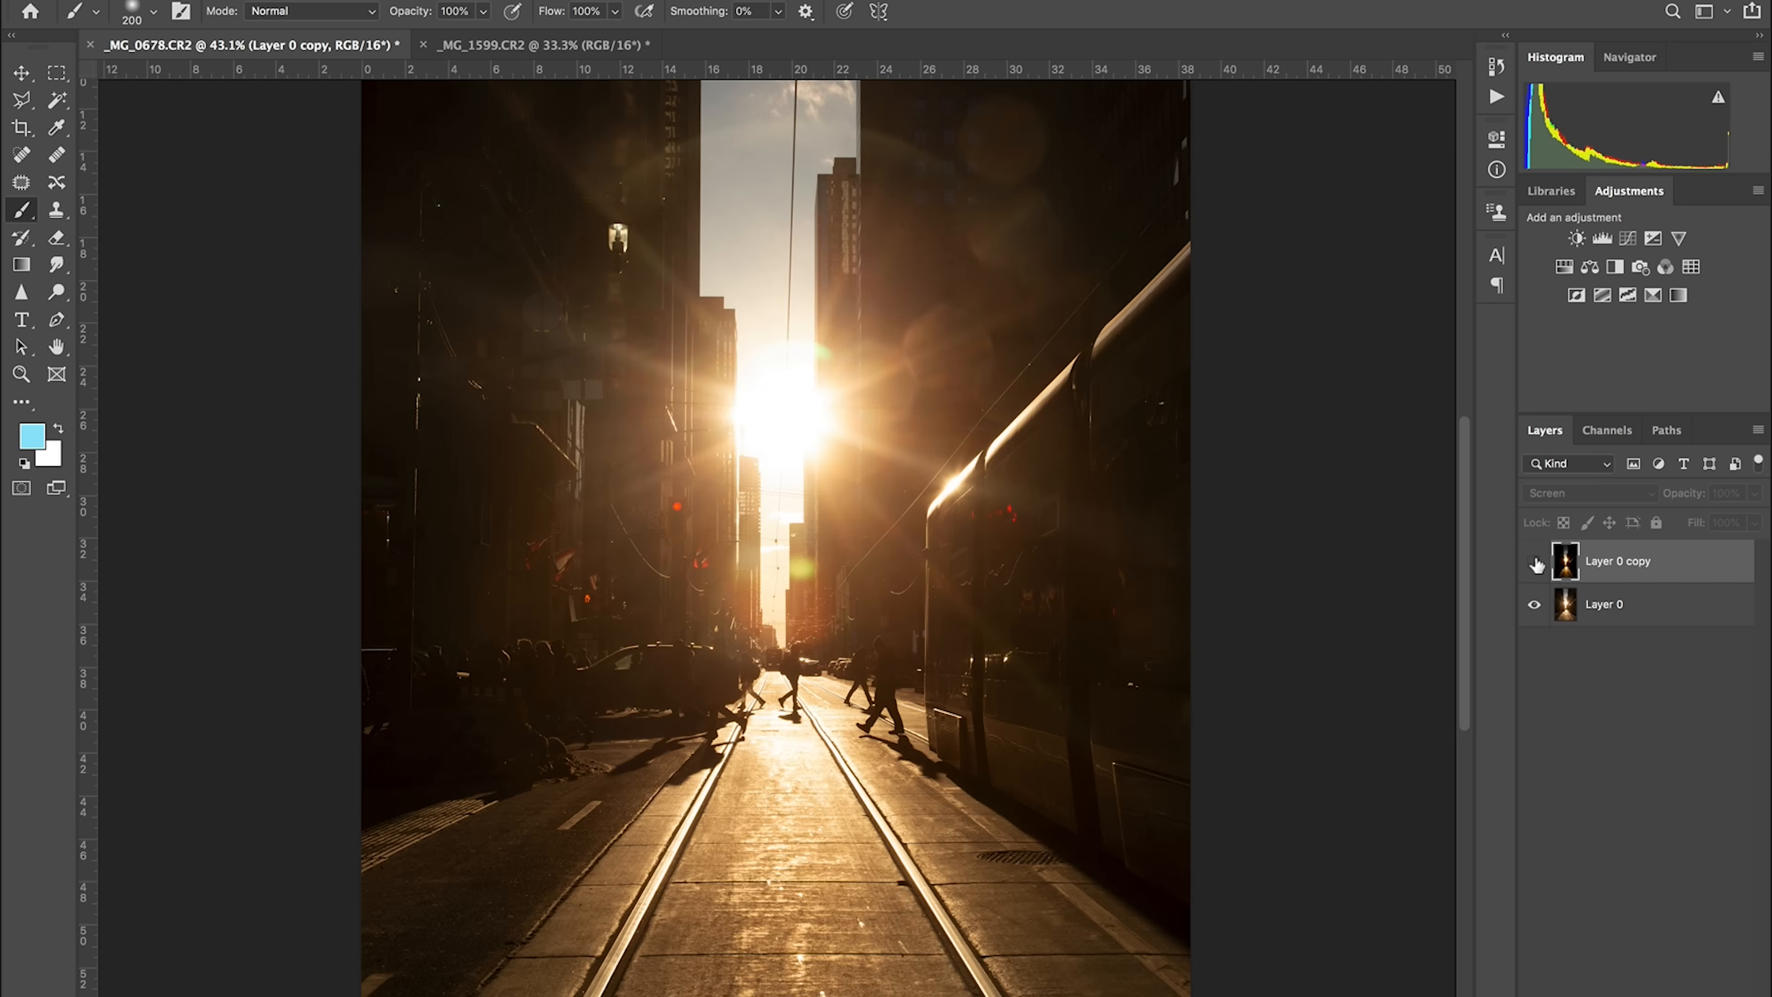
Step: Mask Layer 0 copy and paint out glow over the street and pedestrians with black
left_click(1535, 561)
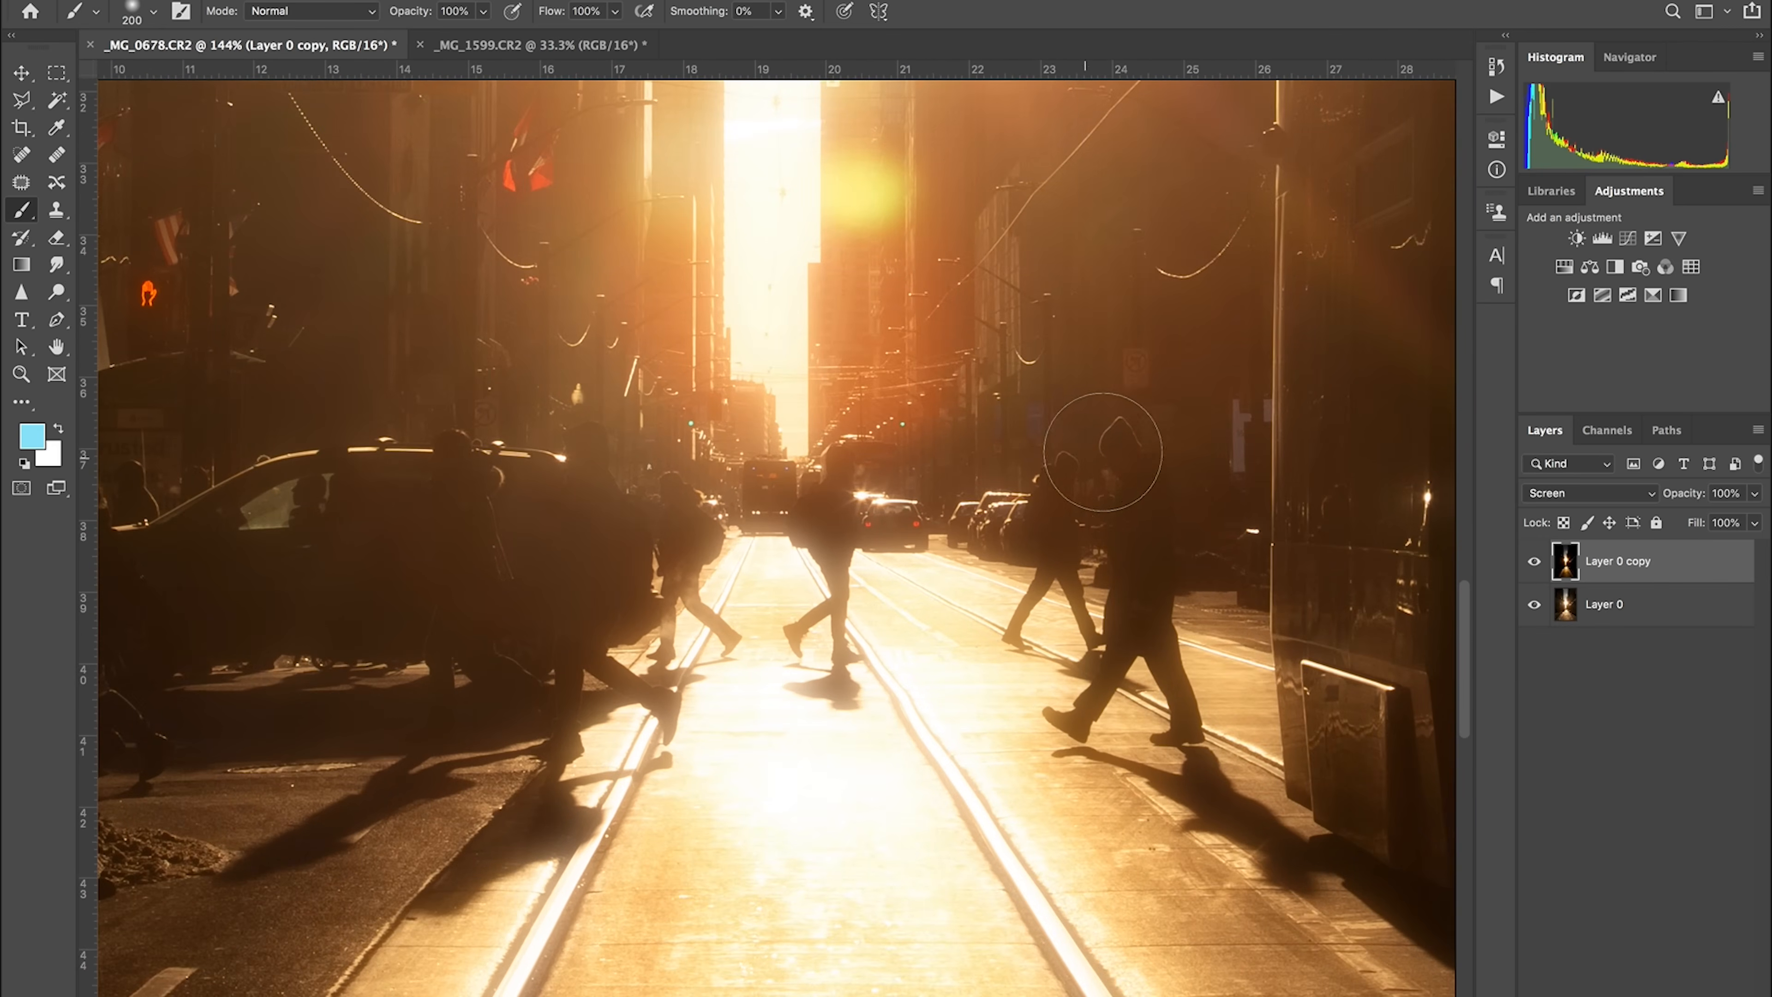
mouse_move(1093, 596)
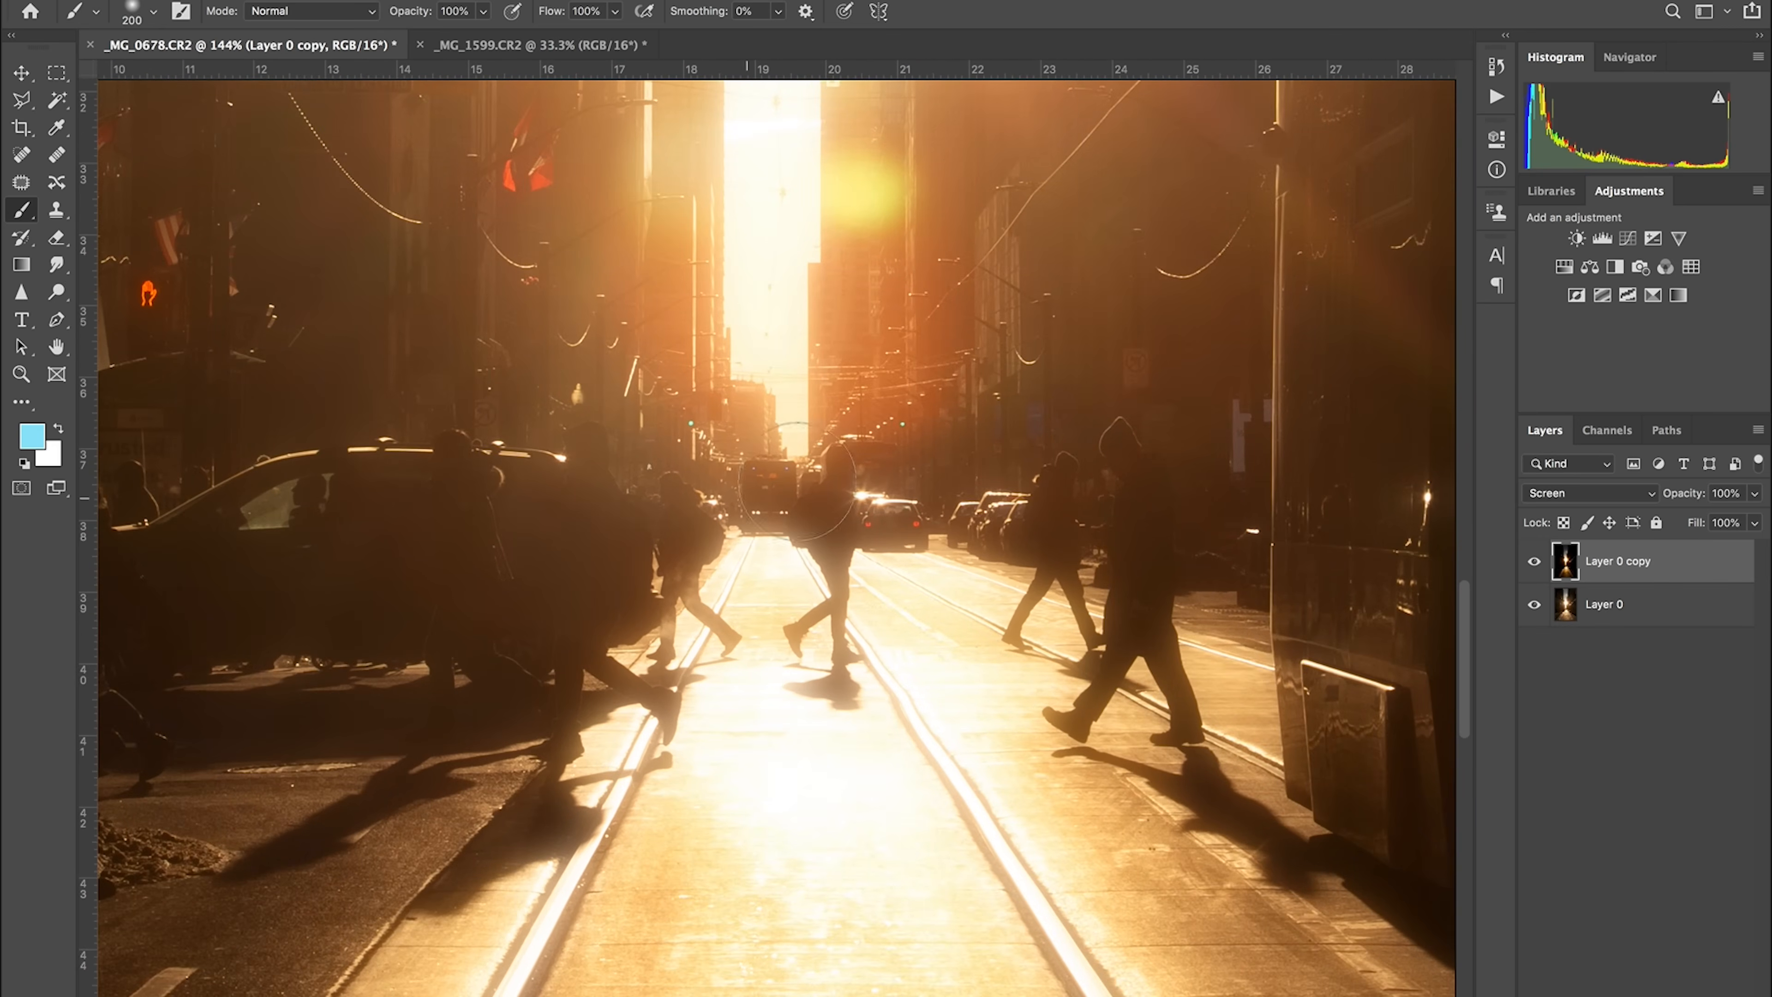
mouse_move(797, 480)
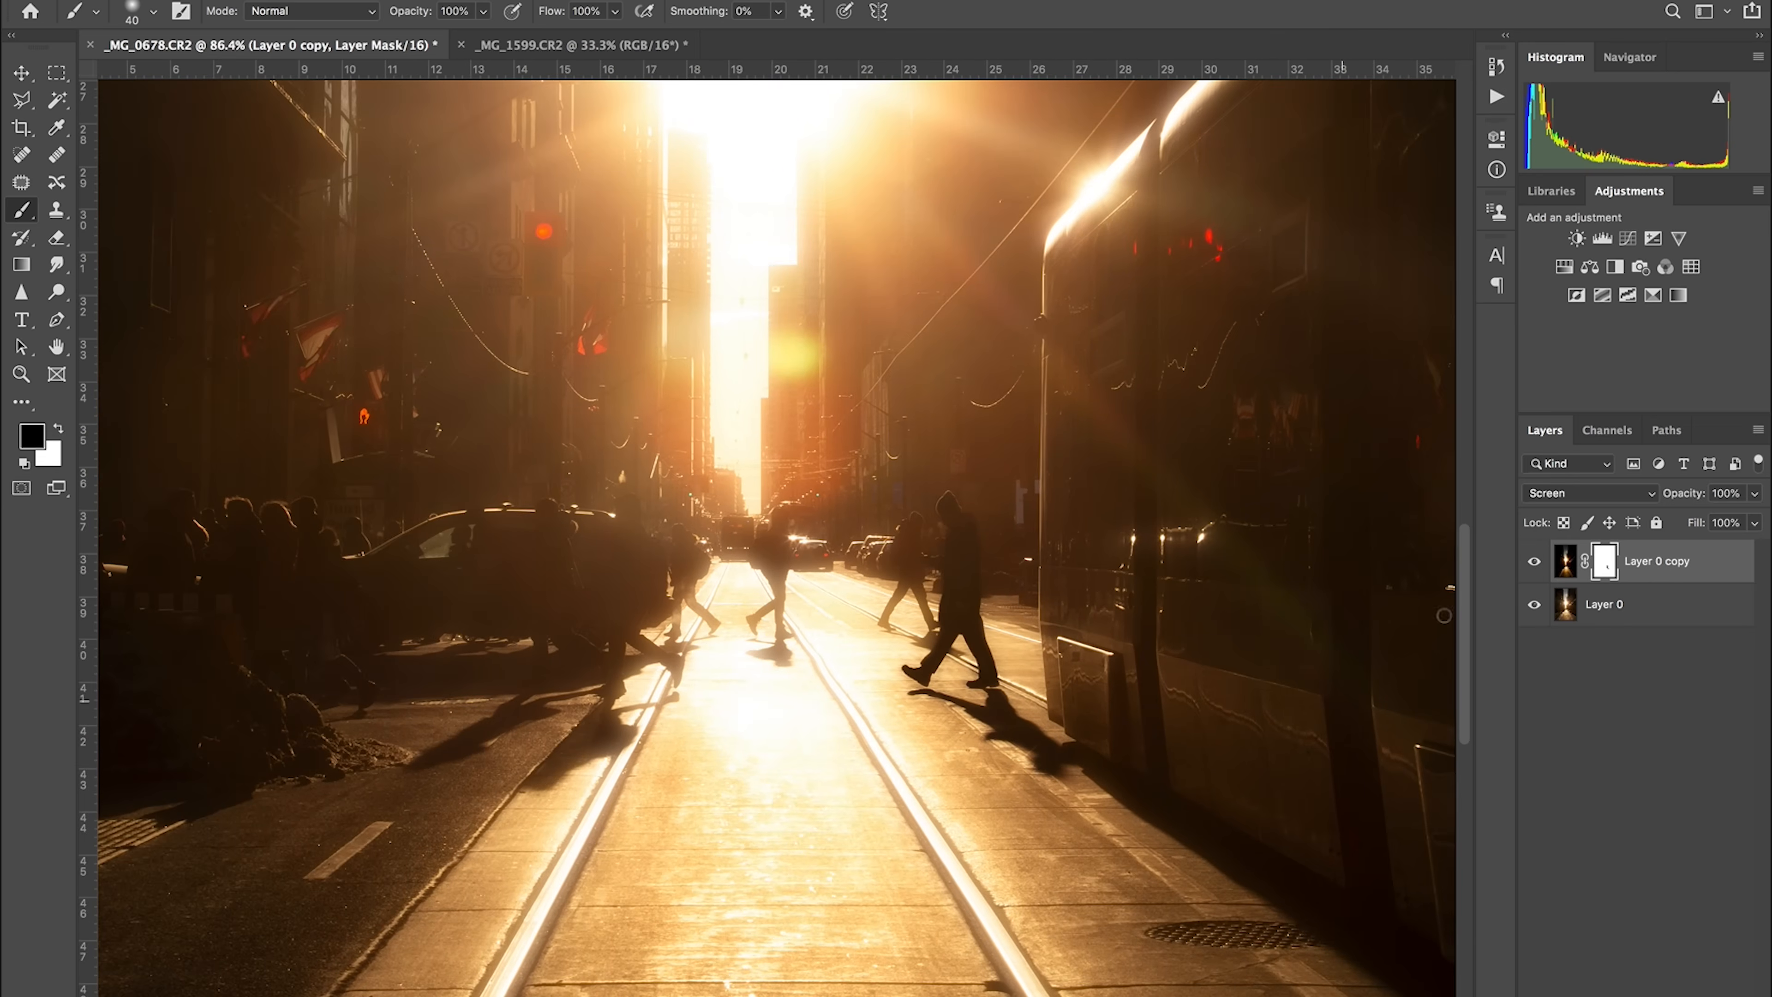
left_click(1534, 562)
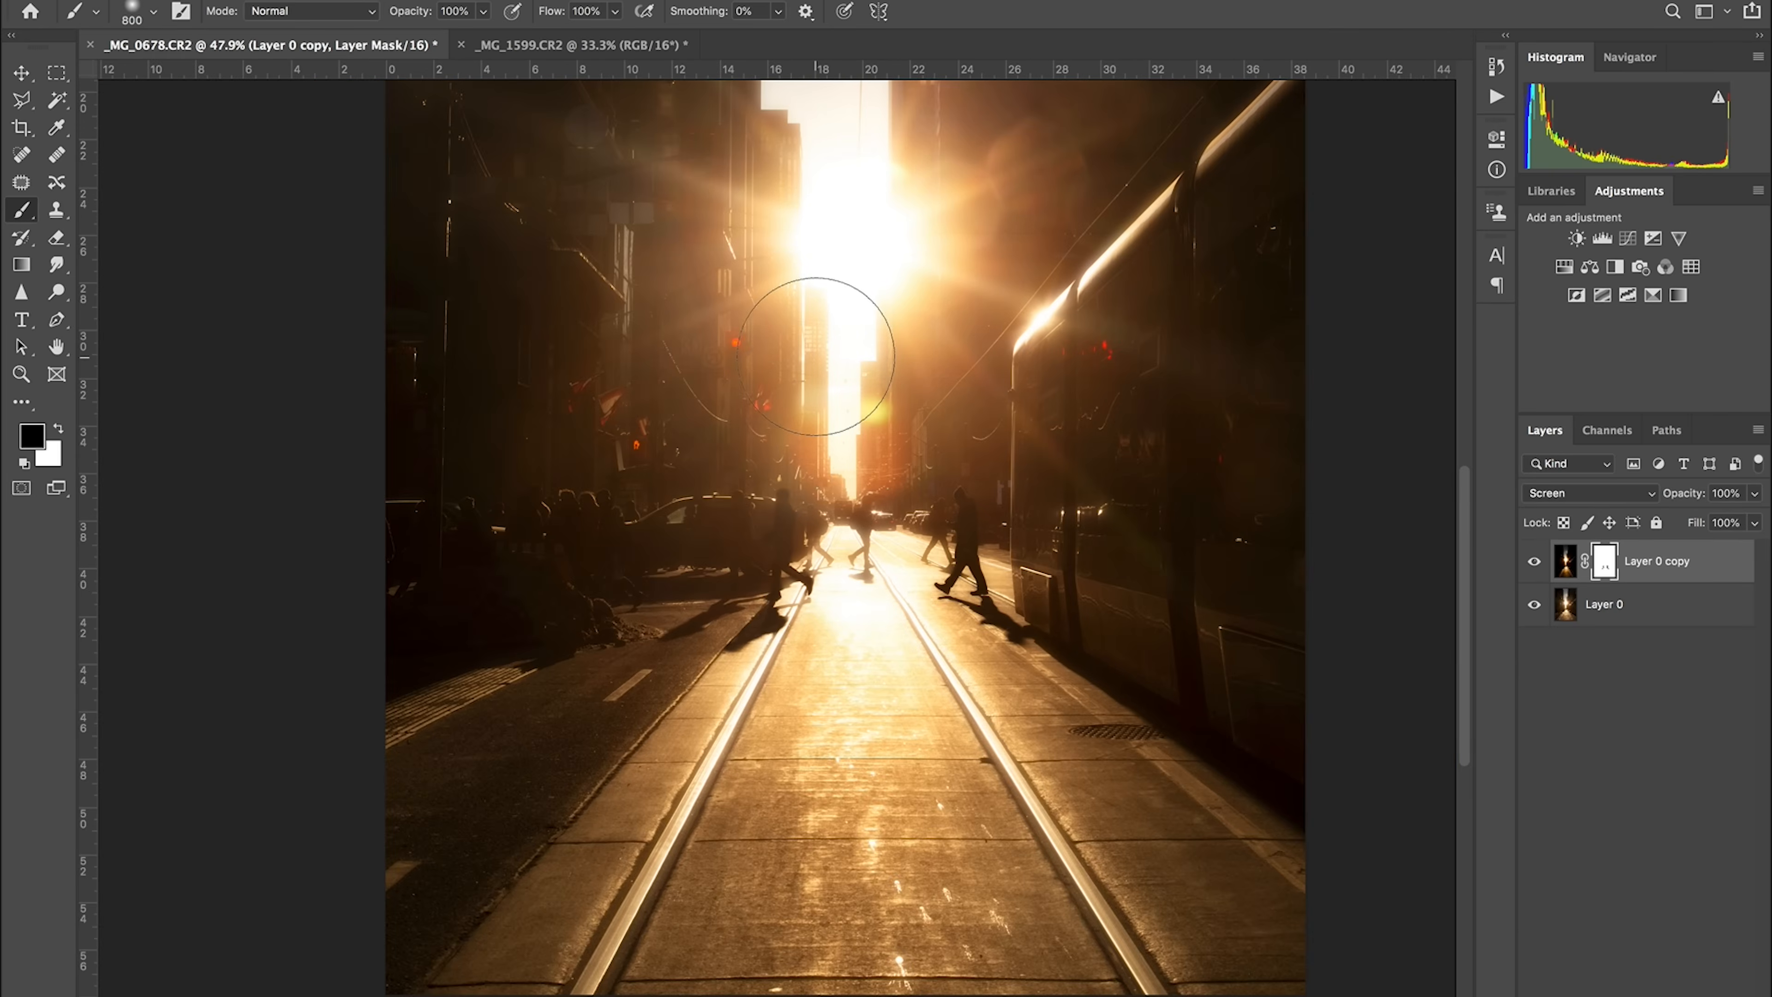
mouse_move(853, 730)
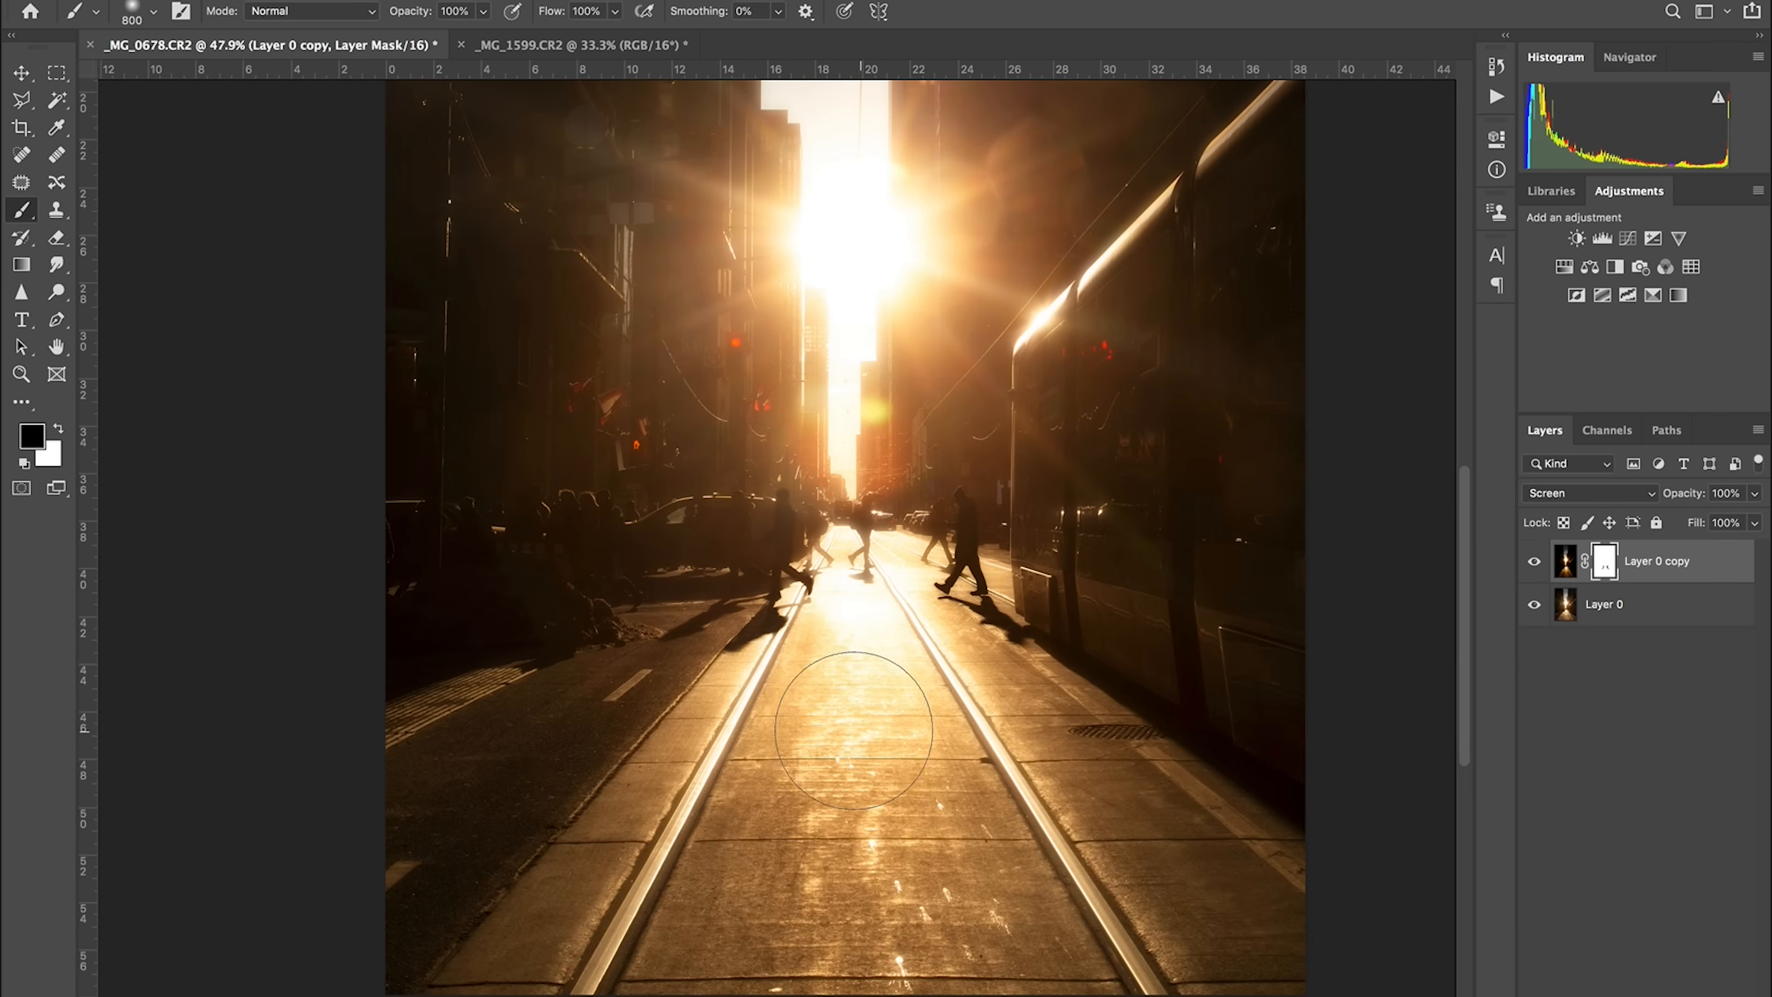
mouse_move(777, 650)
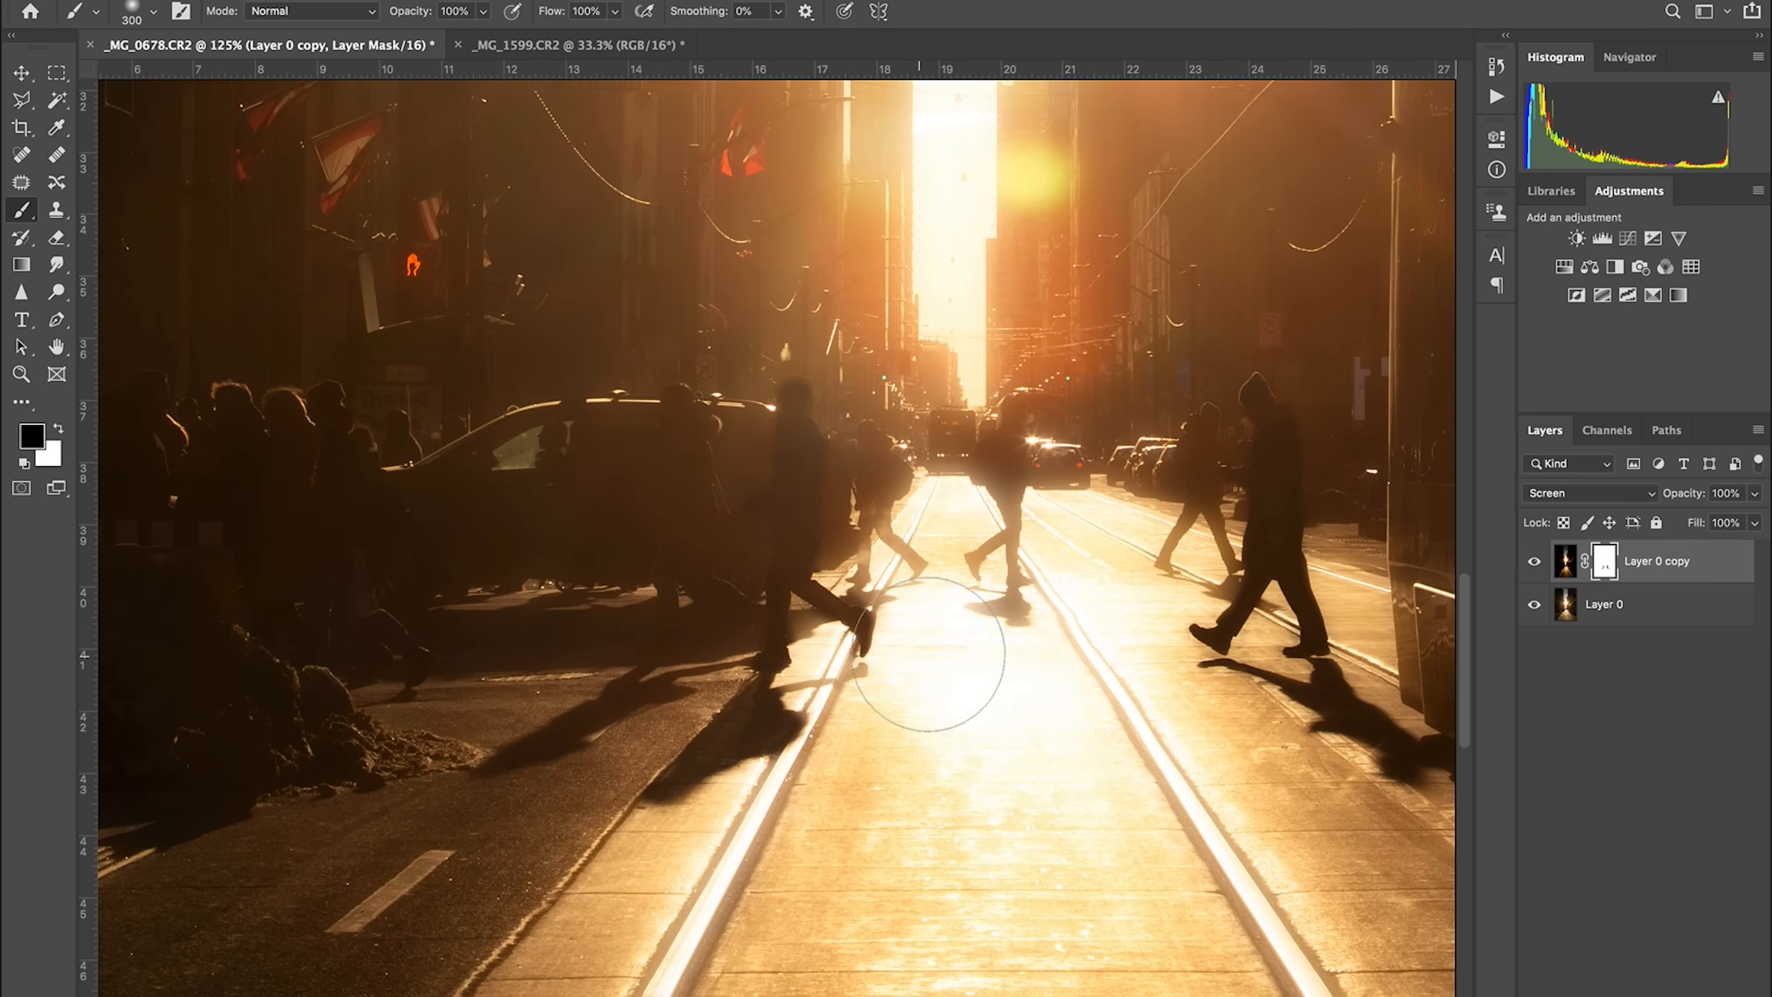
mouse_move(920, 684)
type("21")
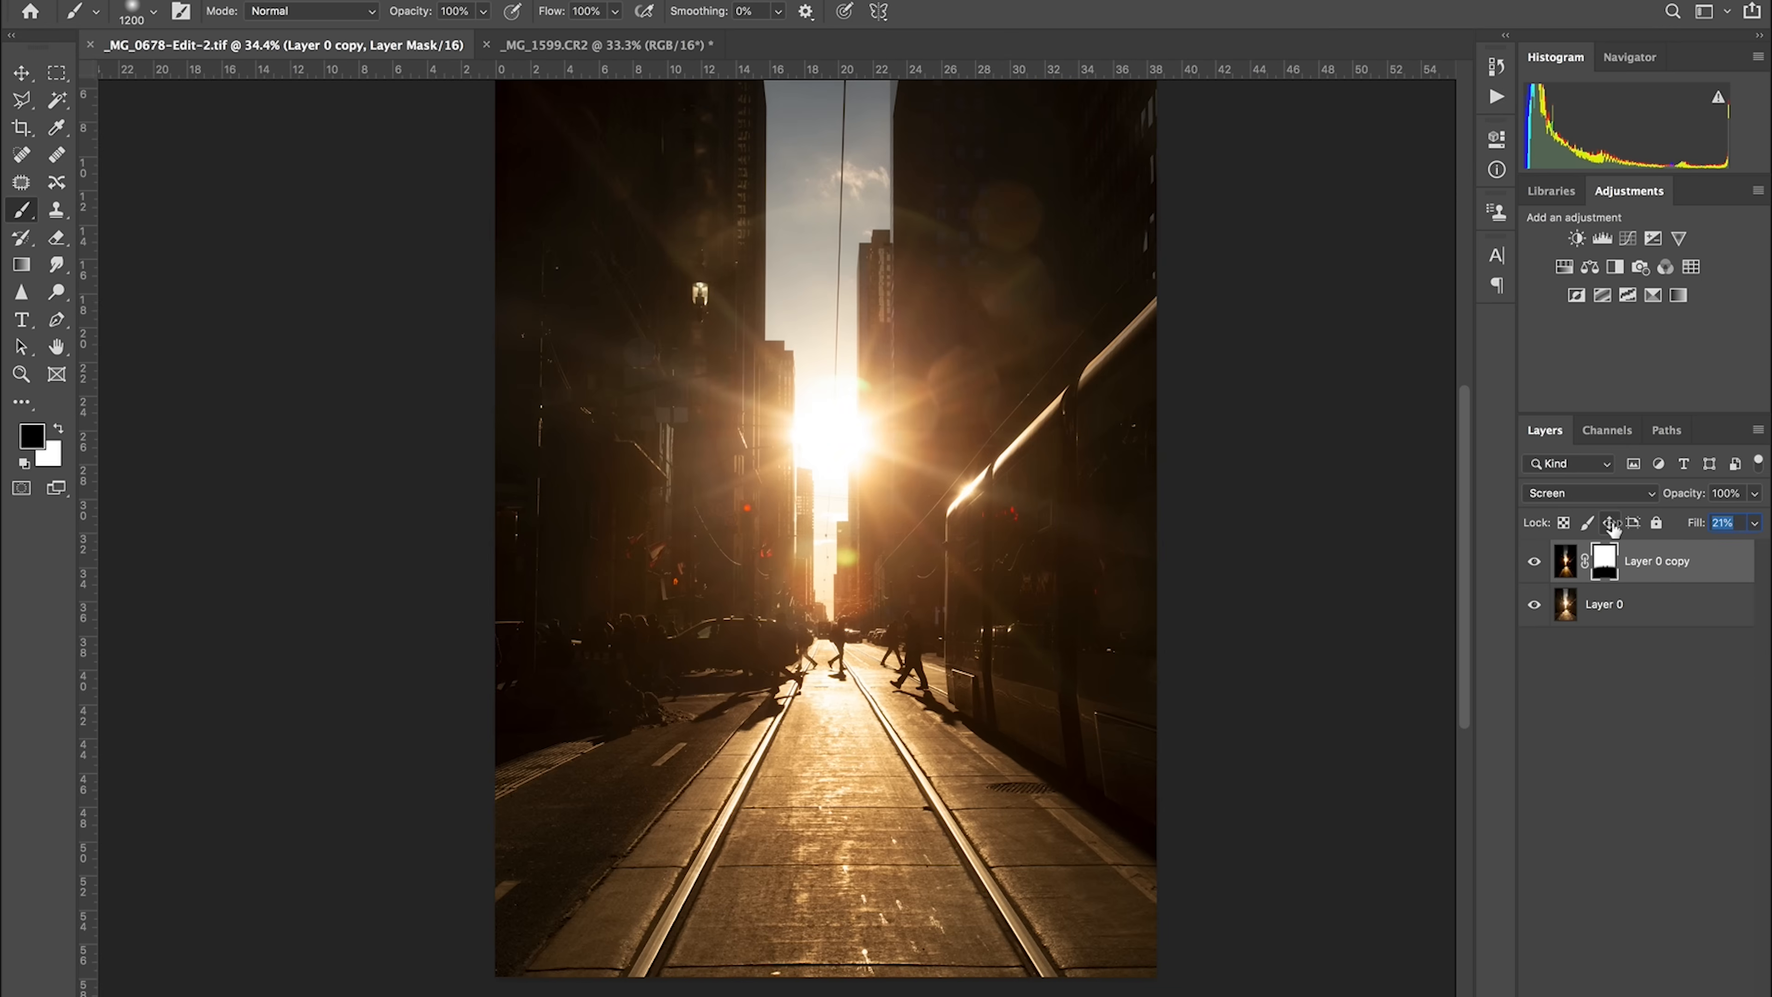
left_click(1534, 562)
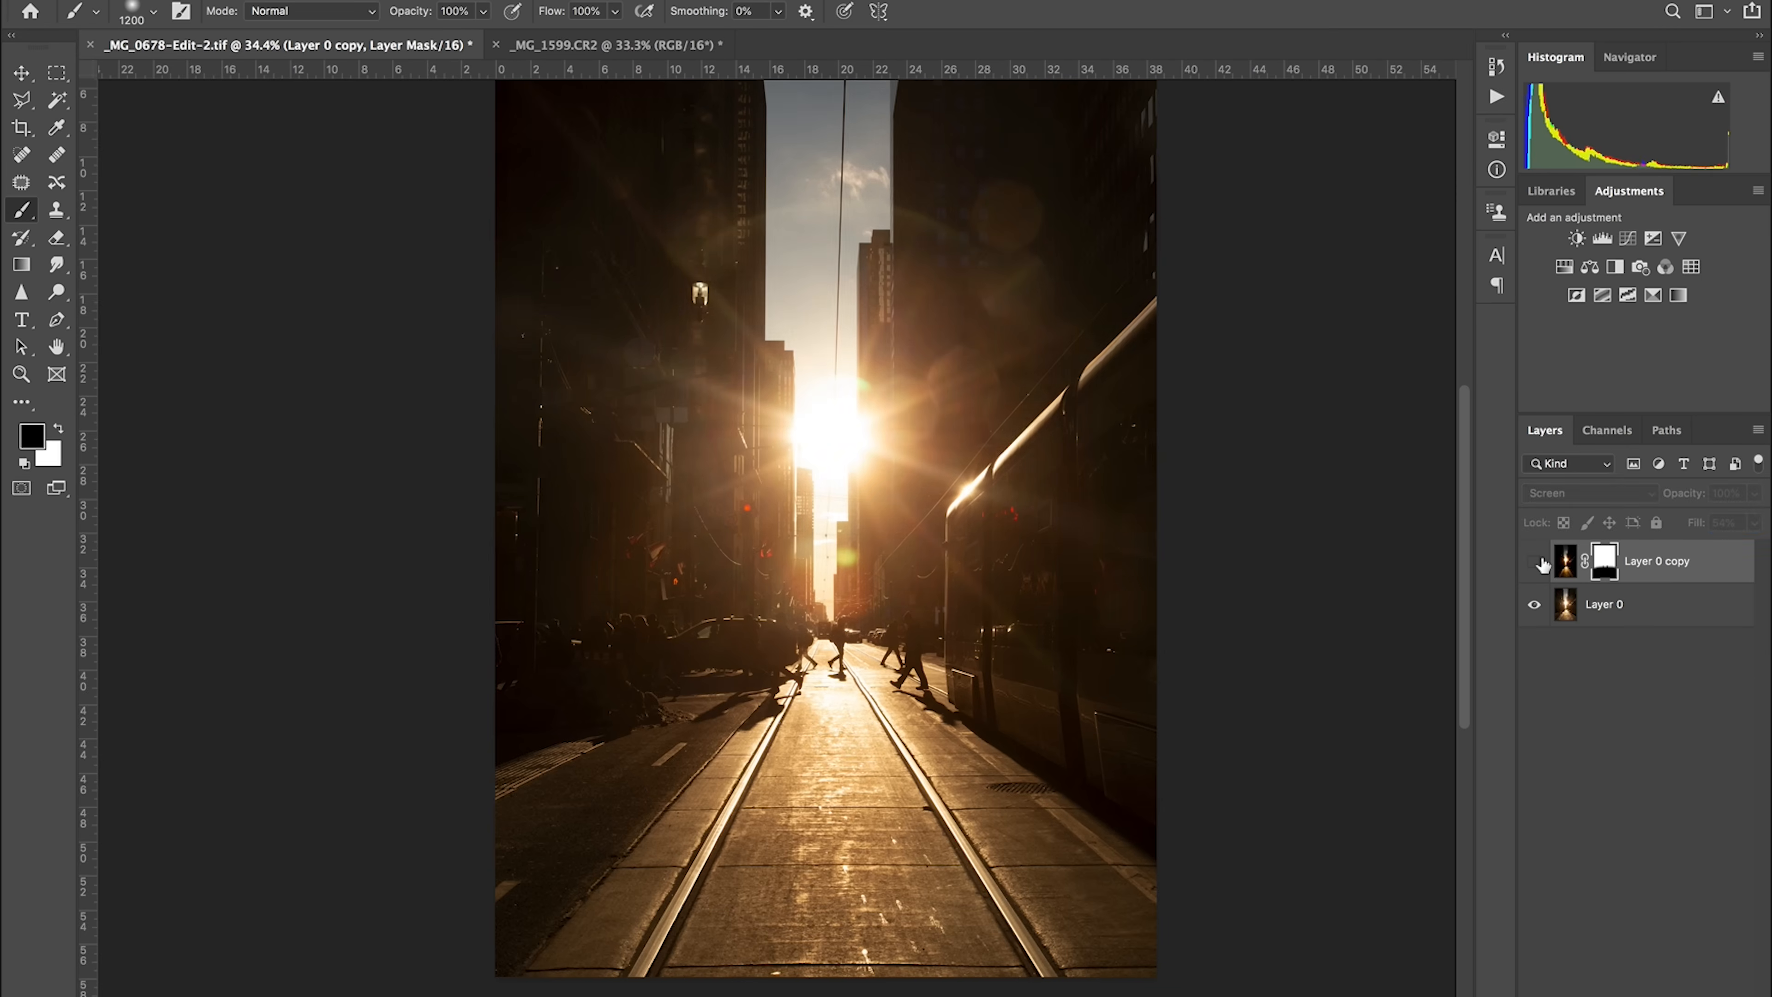
left_click(1656, 560)
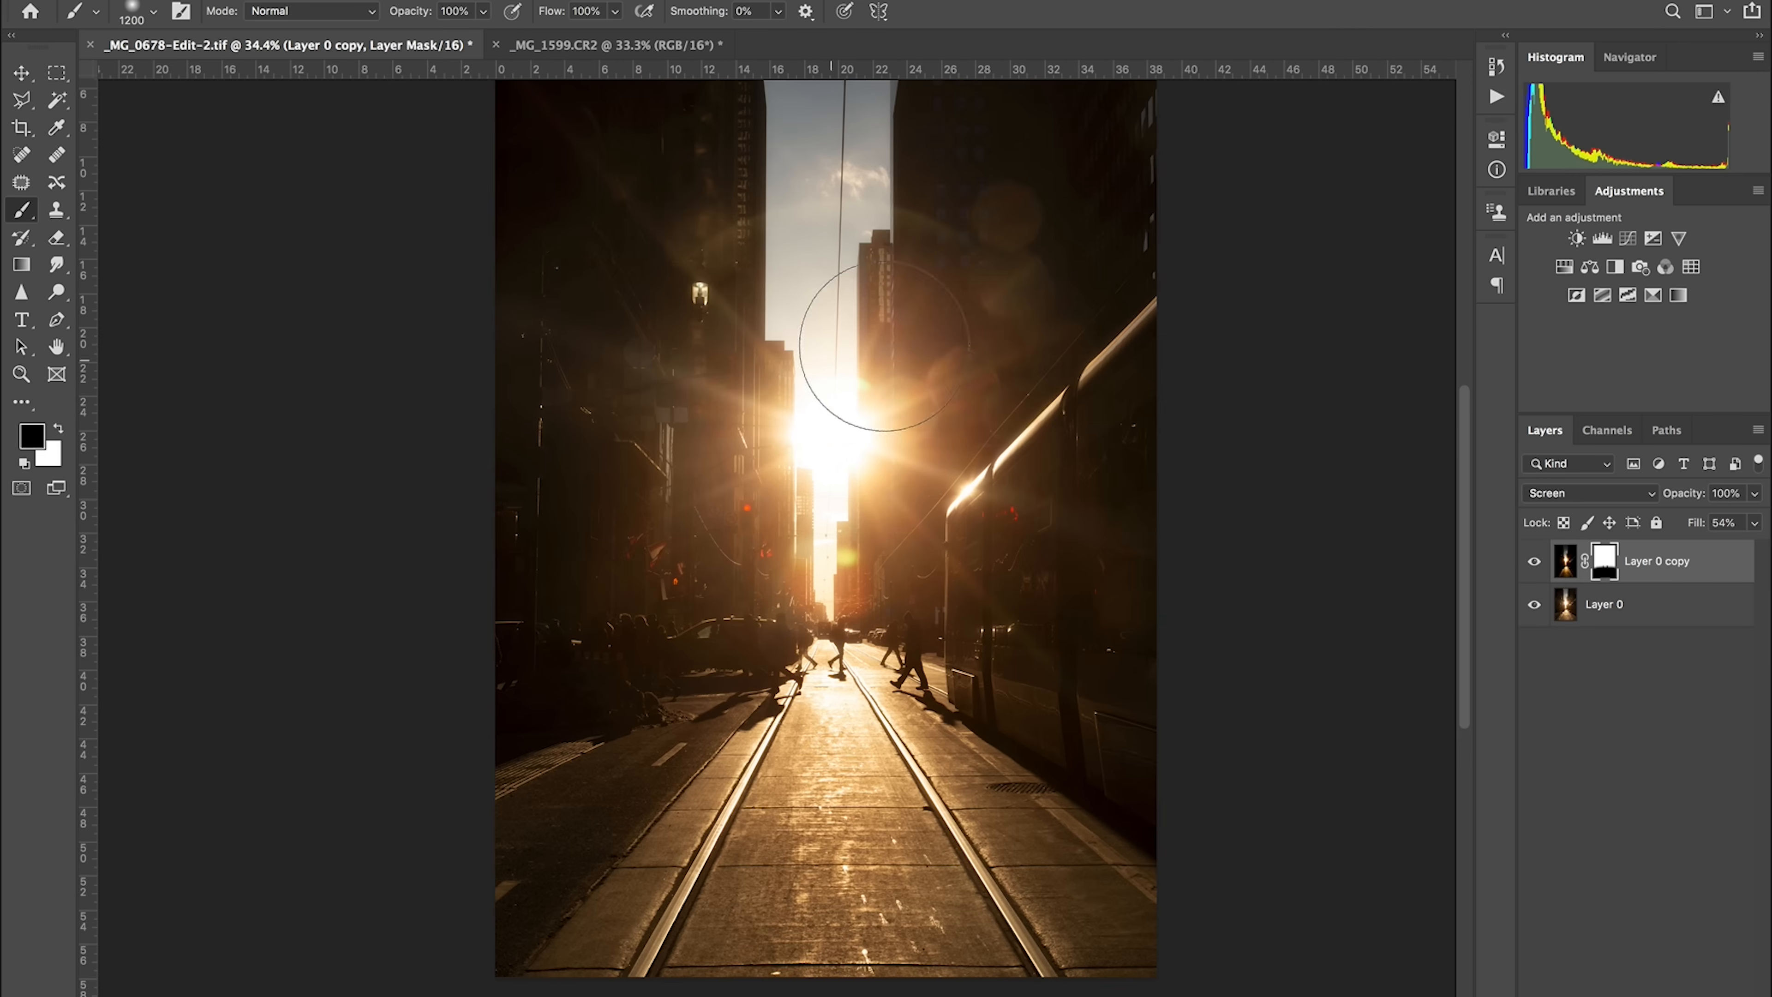
mouse_move(1170, 435)
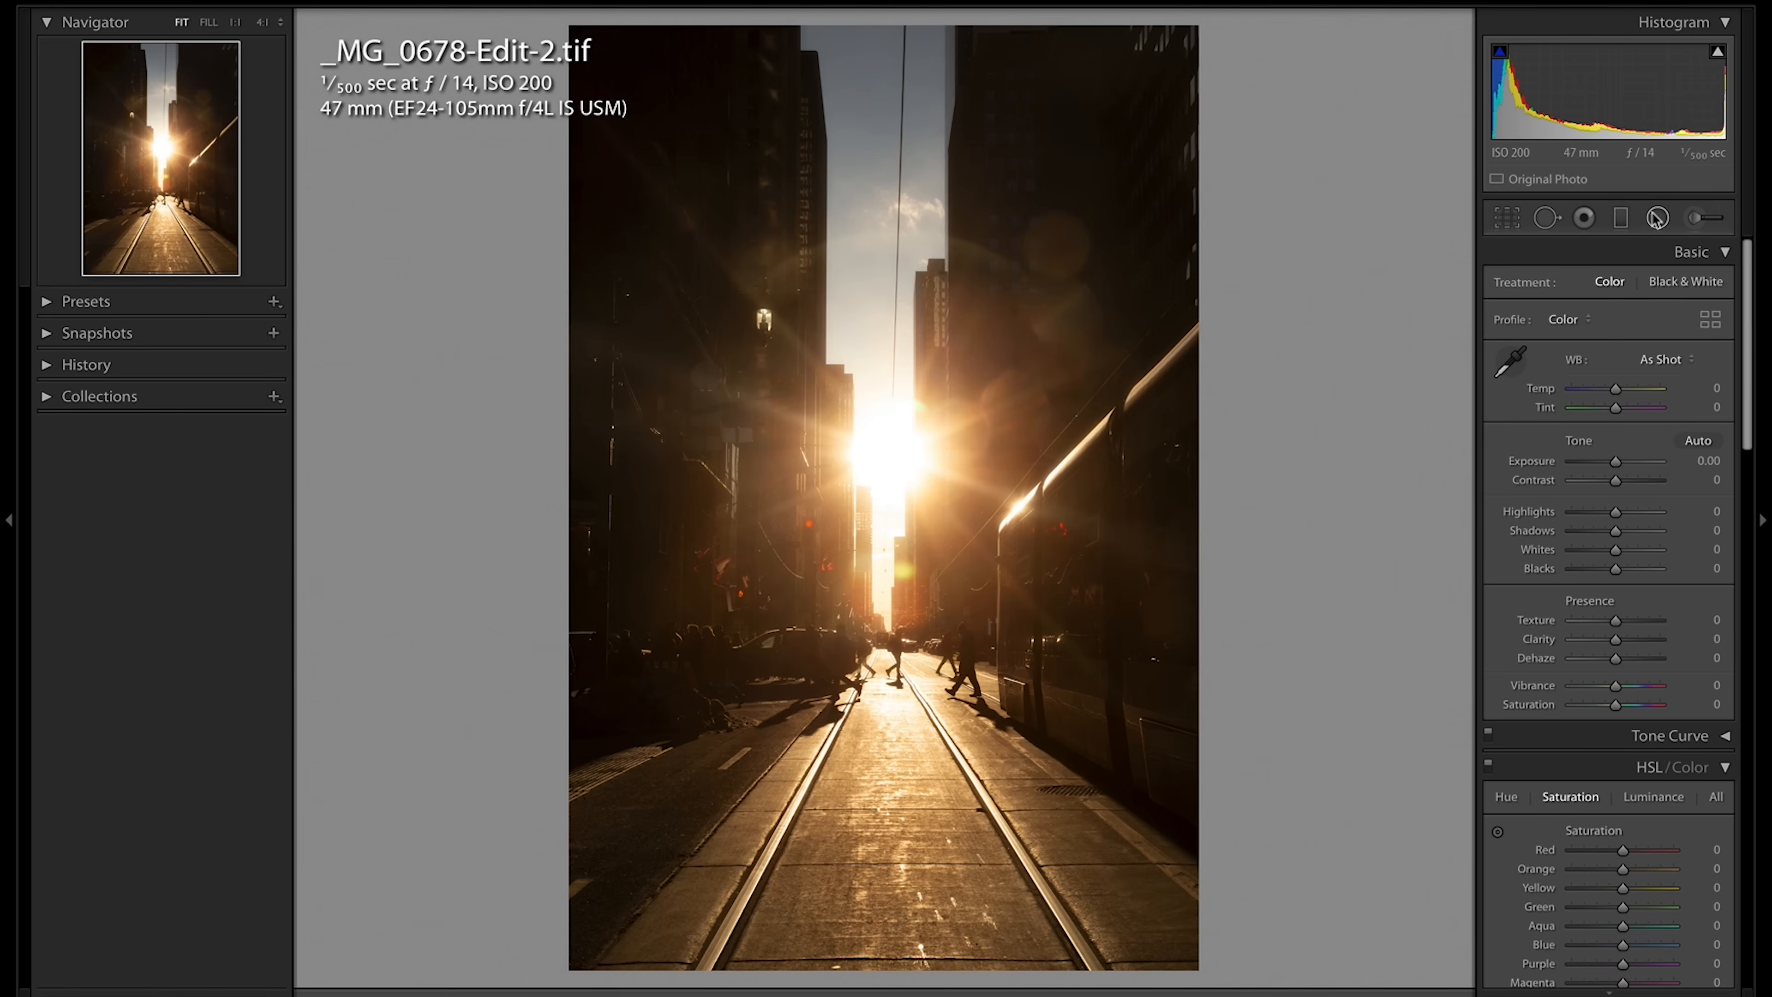
Step: Try the Graduated Filter and Brush, then choose the Radial Filter for an oval around the sun
left_click(1620, 217)
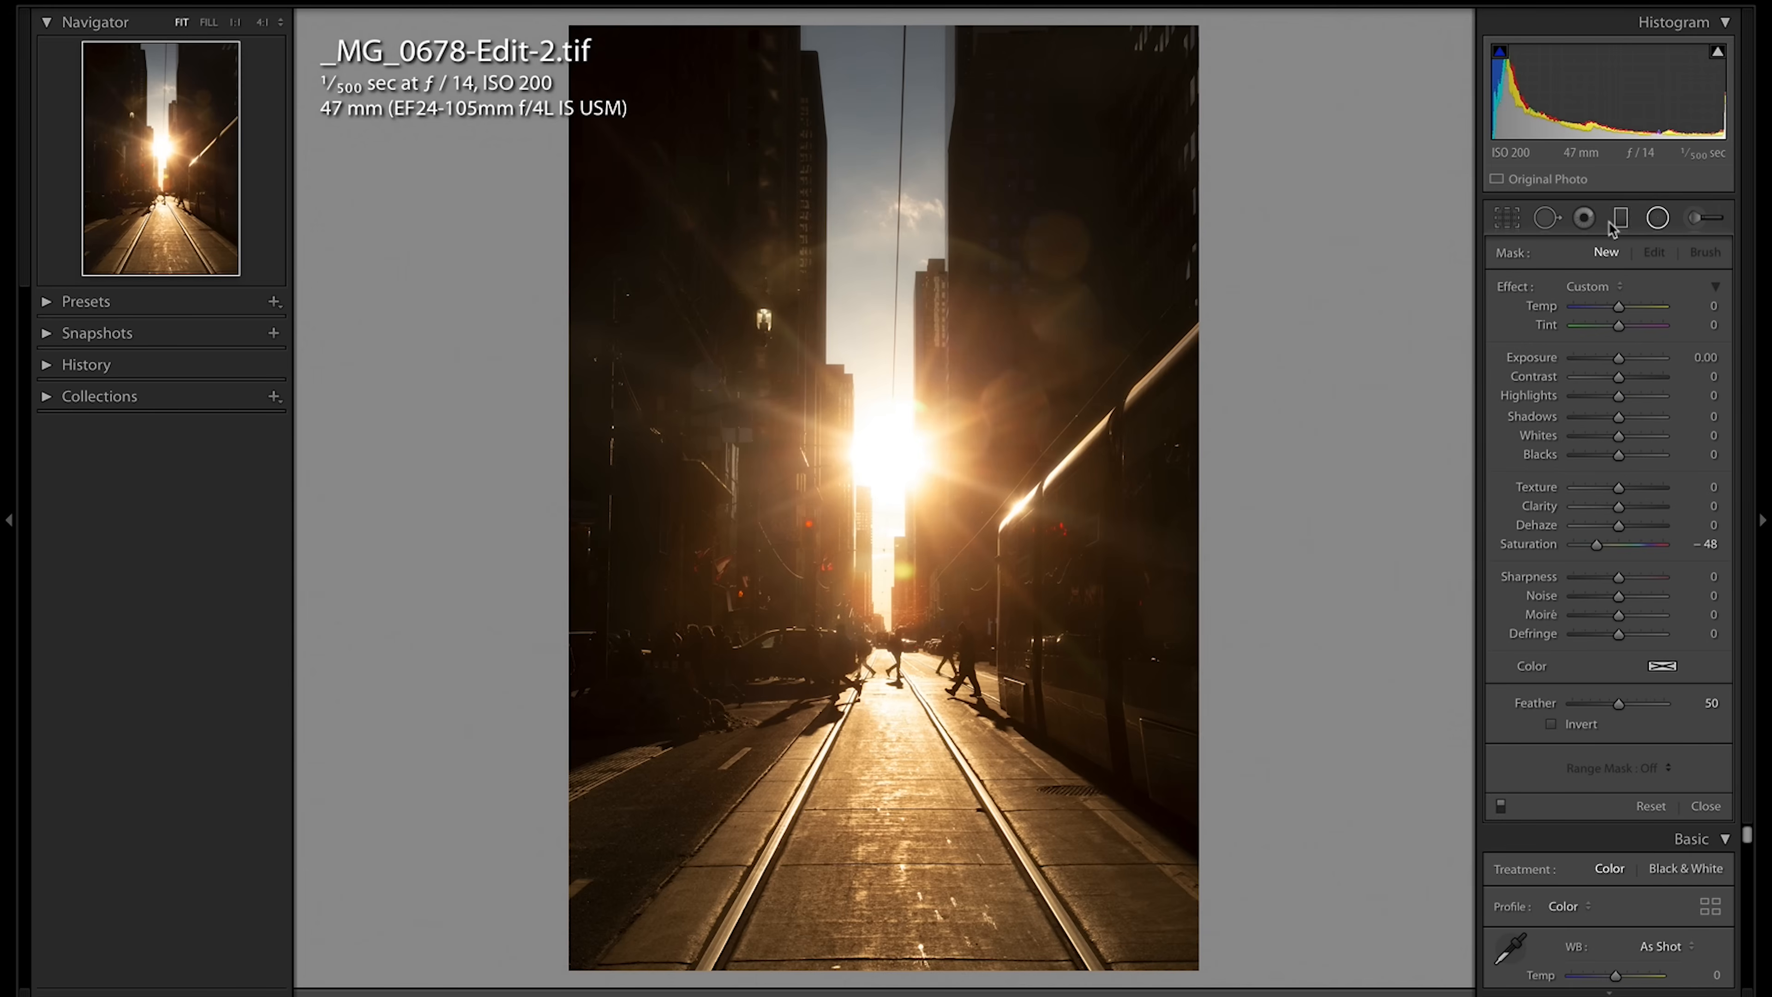
left_click(1695, 217)
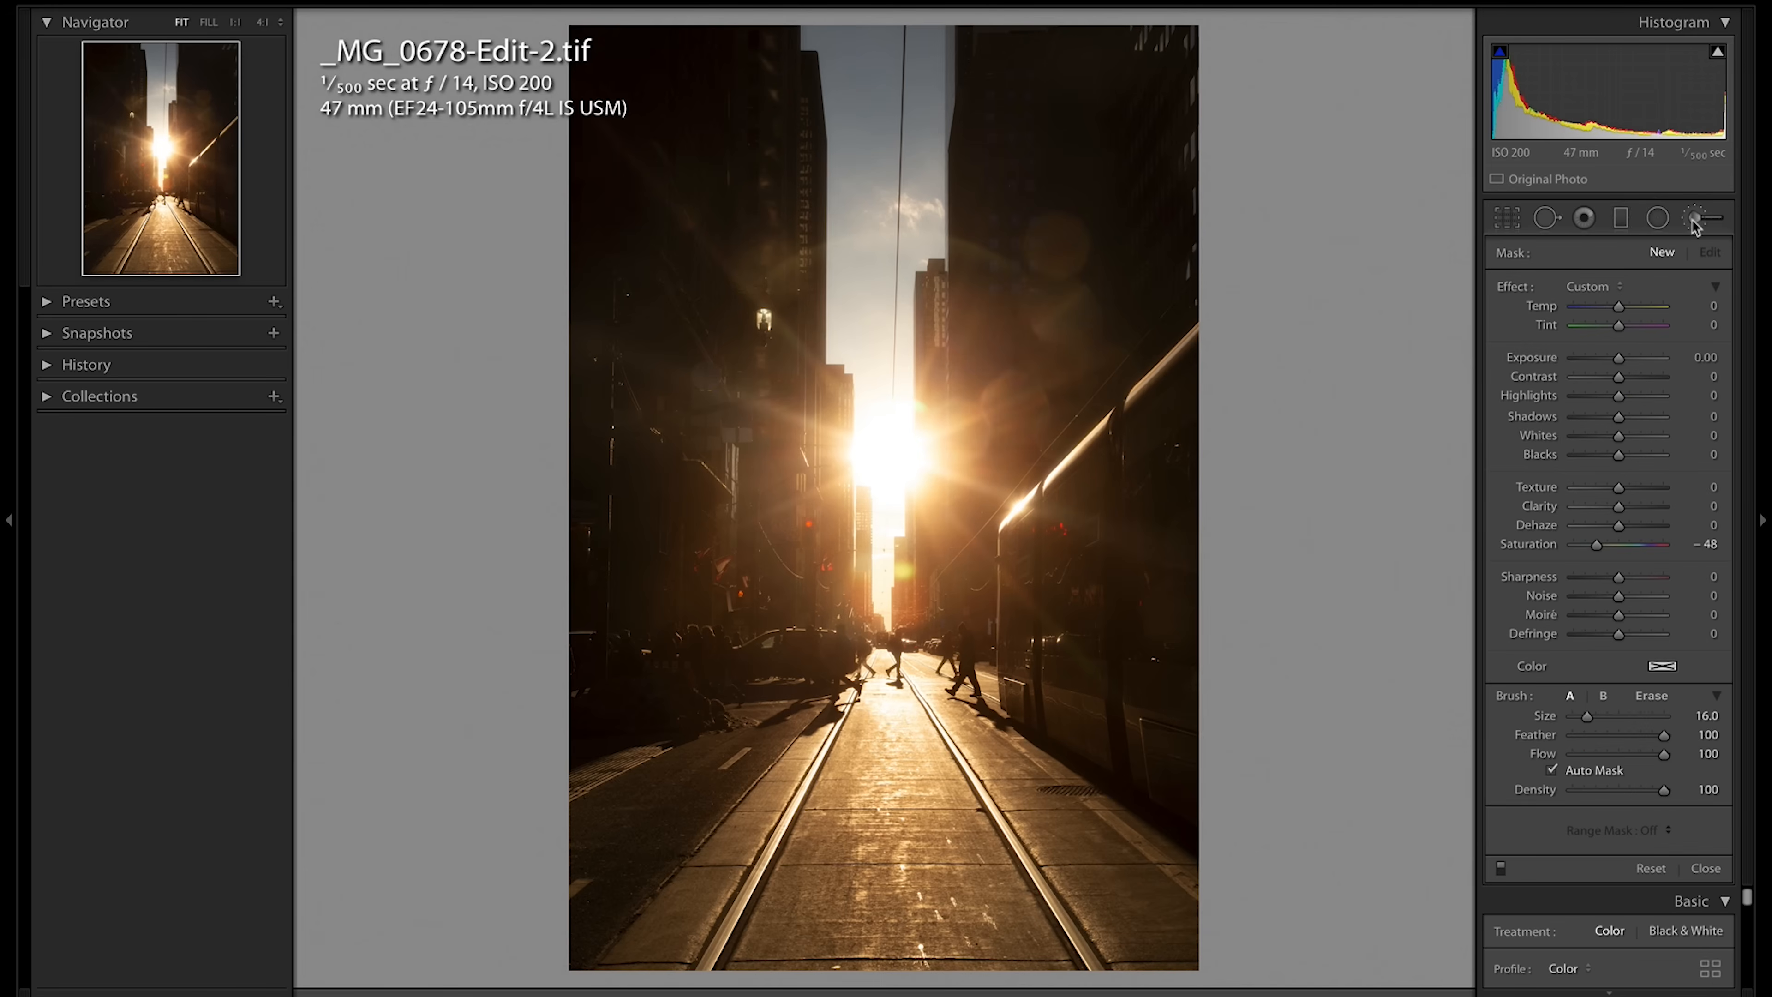
left_click(1658, 217)
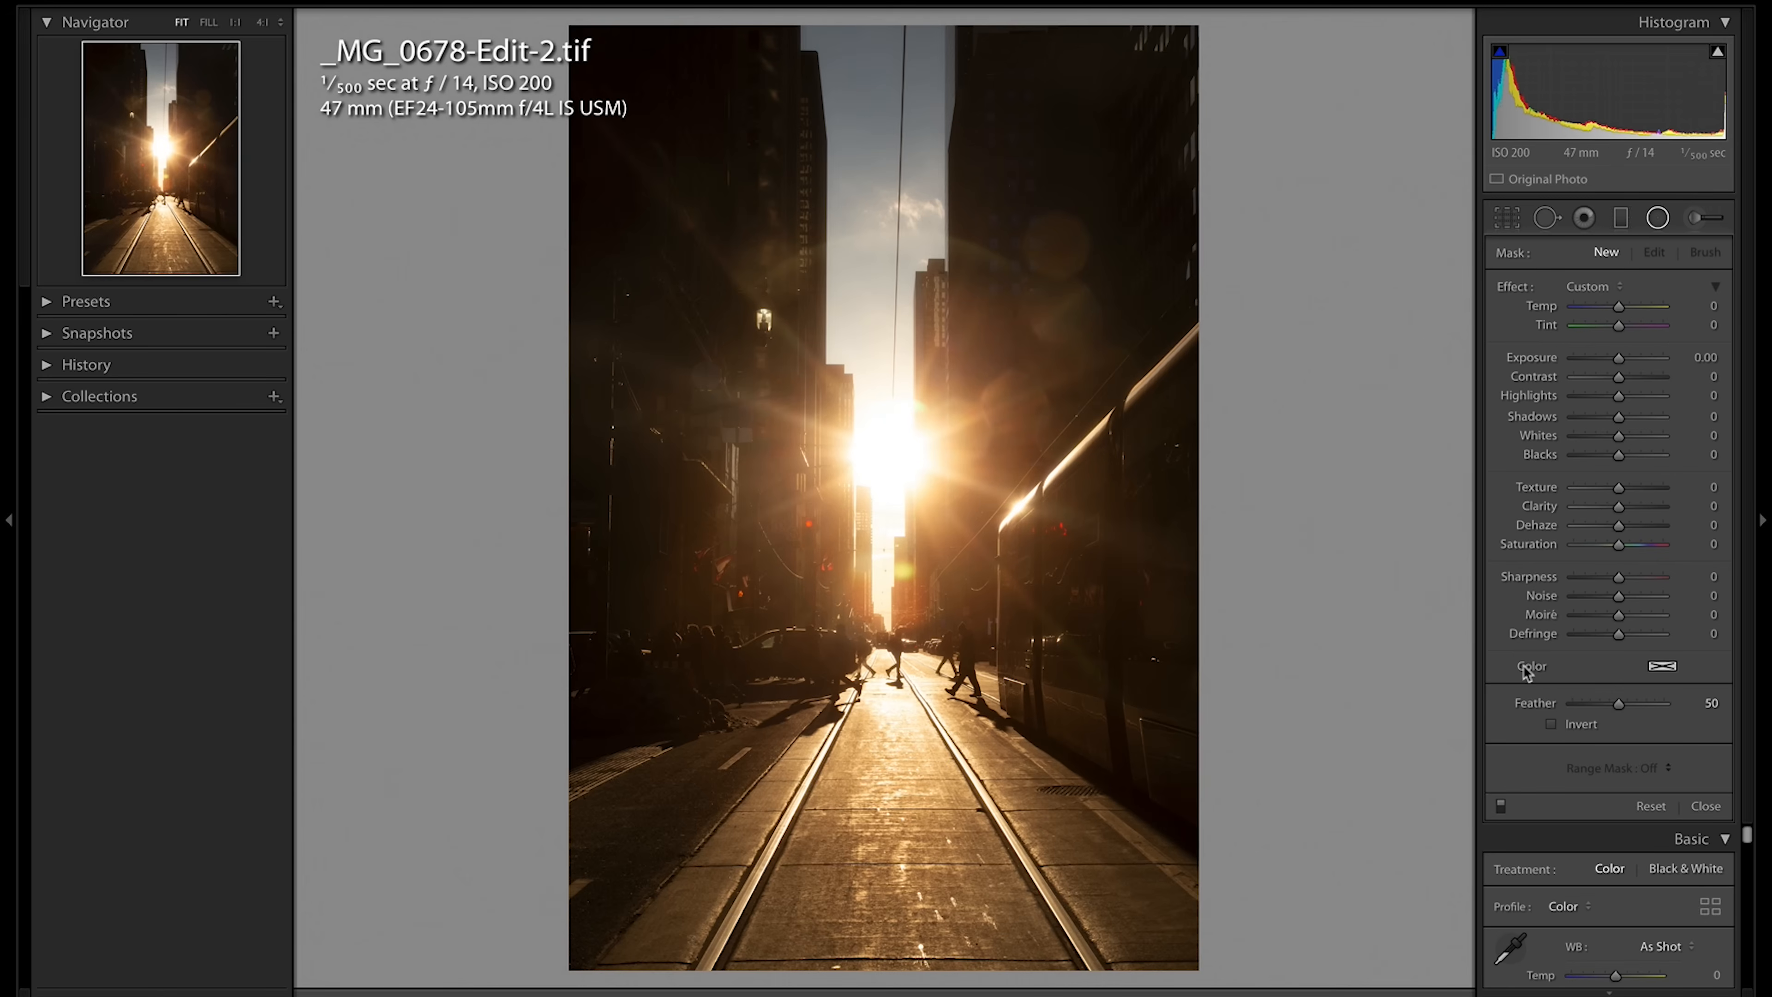
mouse_move(887, 497)
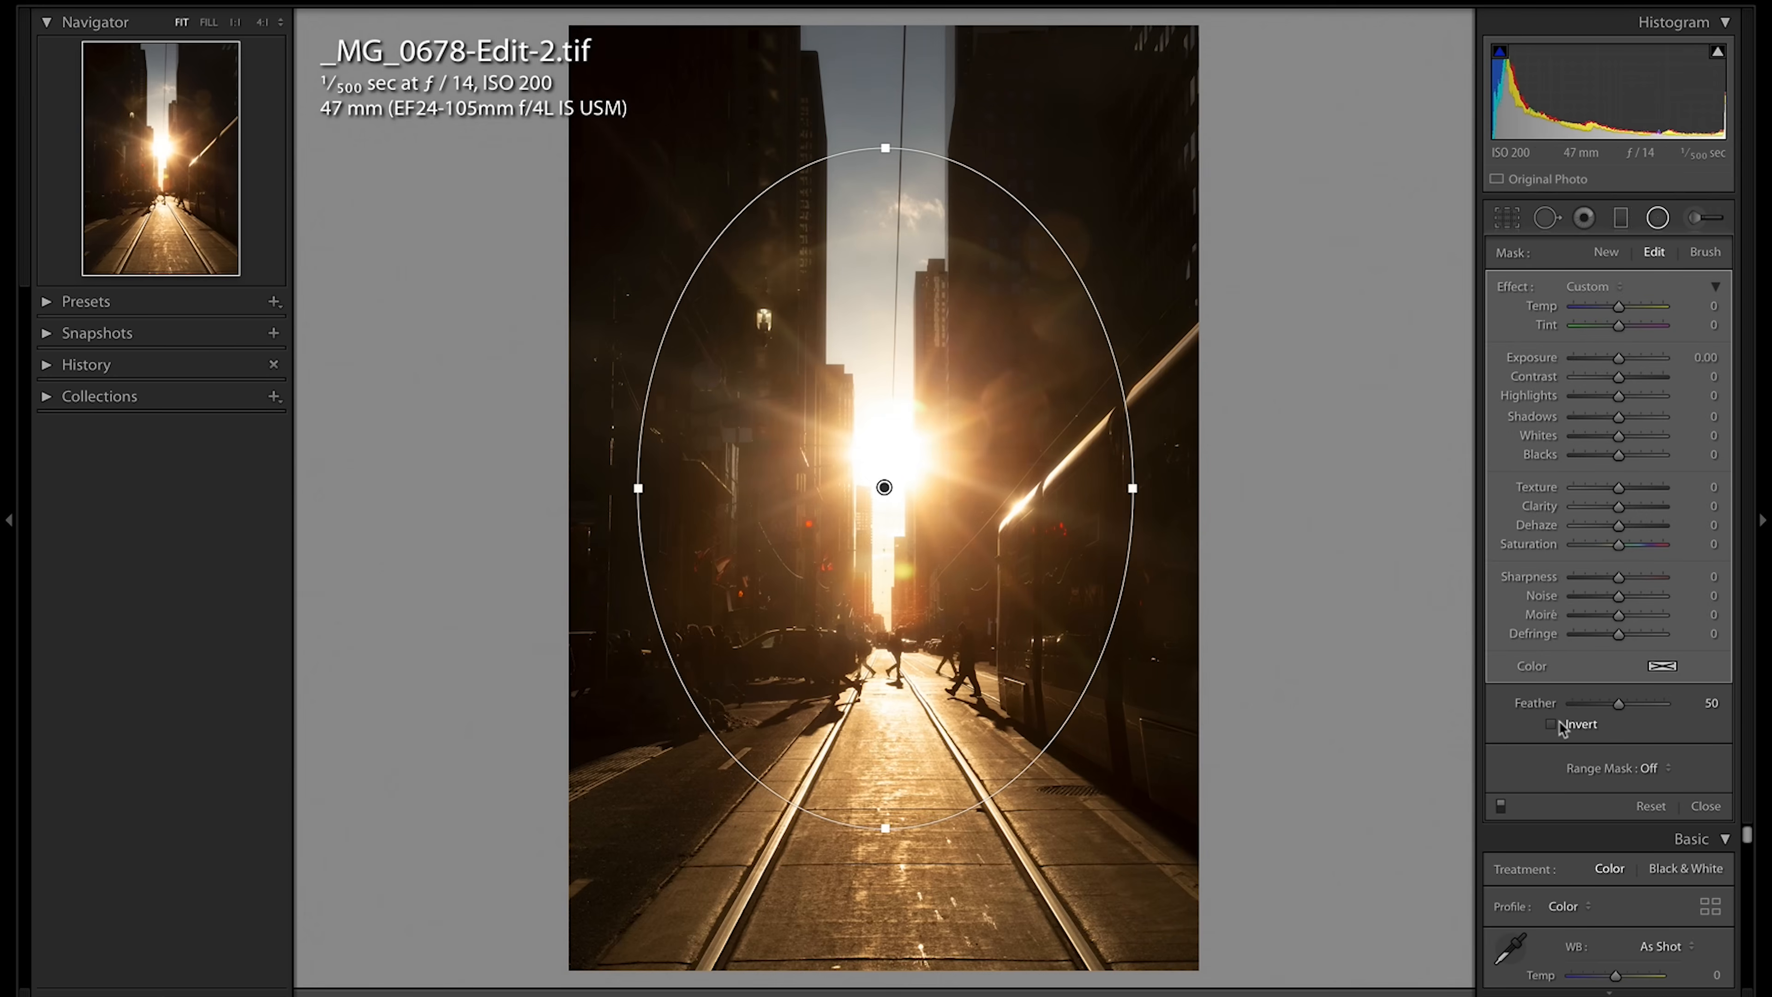
Step: Invert the feathered oval and tint everything outside the sun a magenta-red hue
left_click(1552, 724)
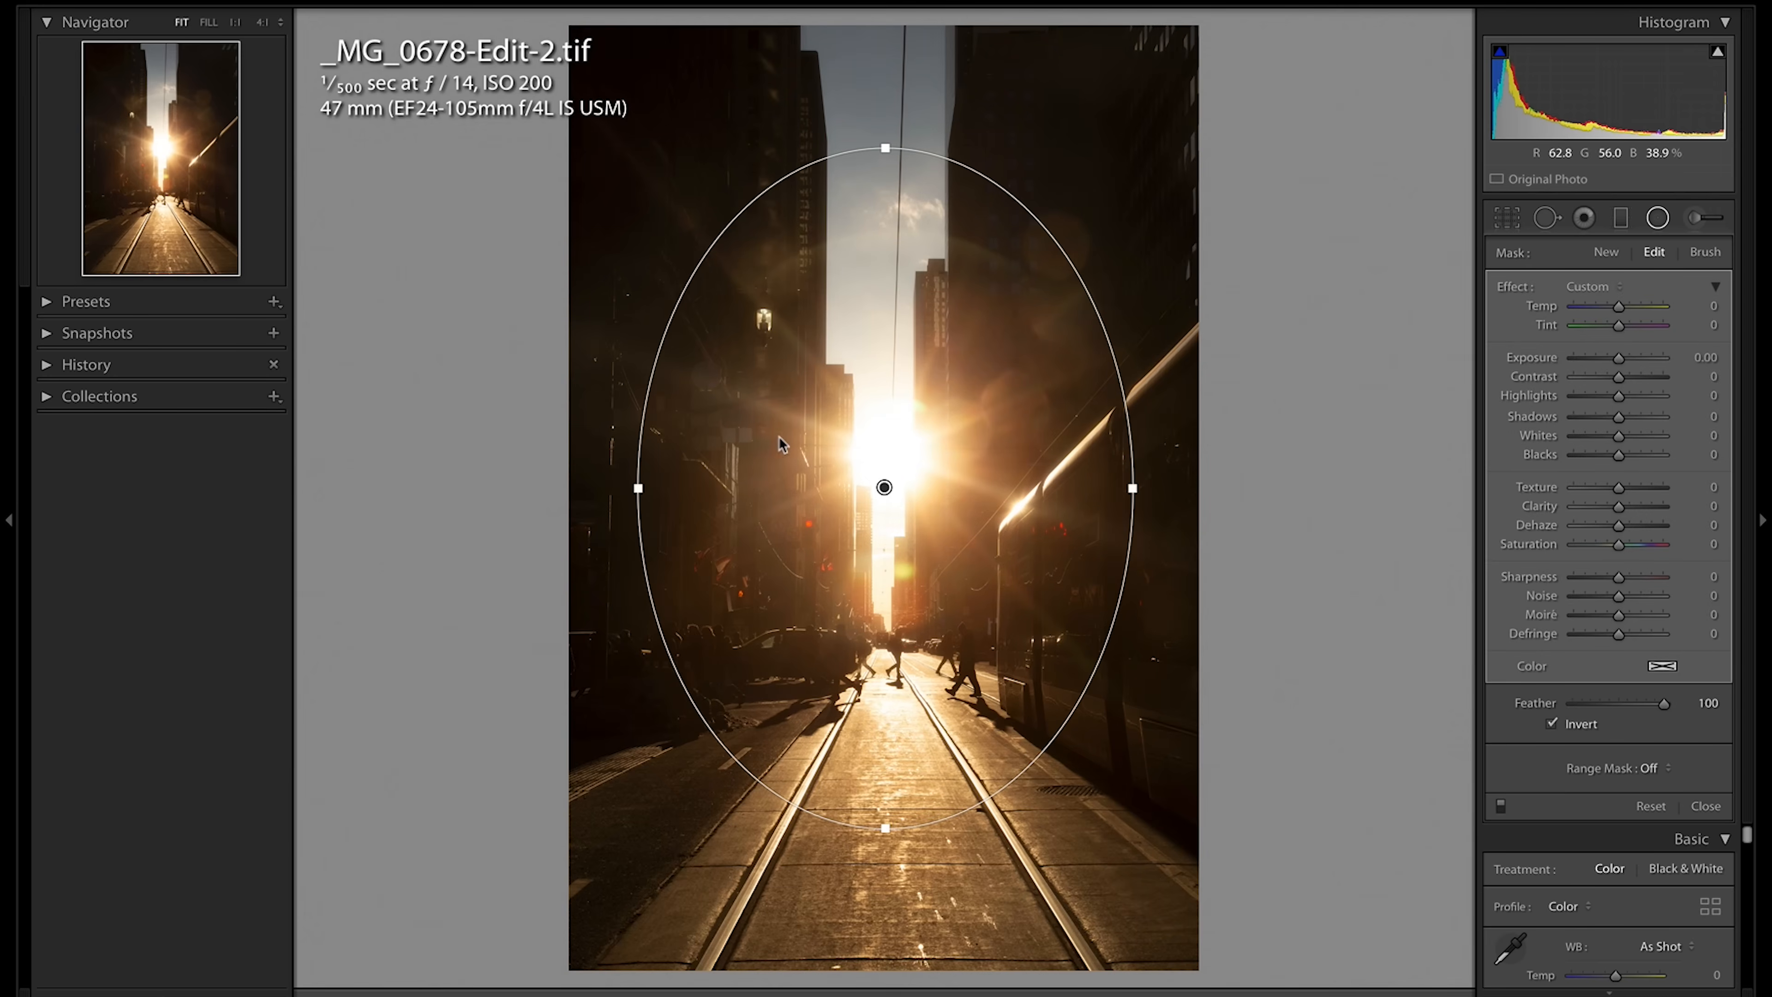
mouse_move(1348, 568)
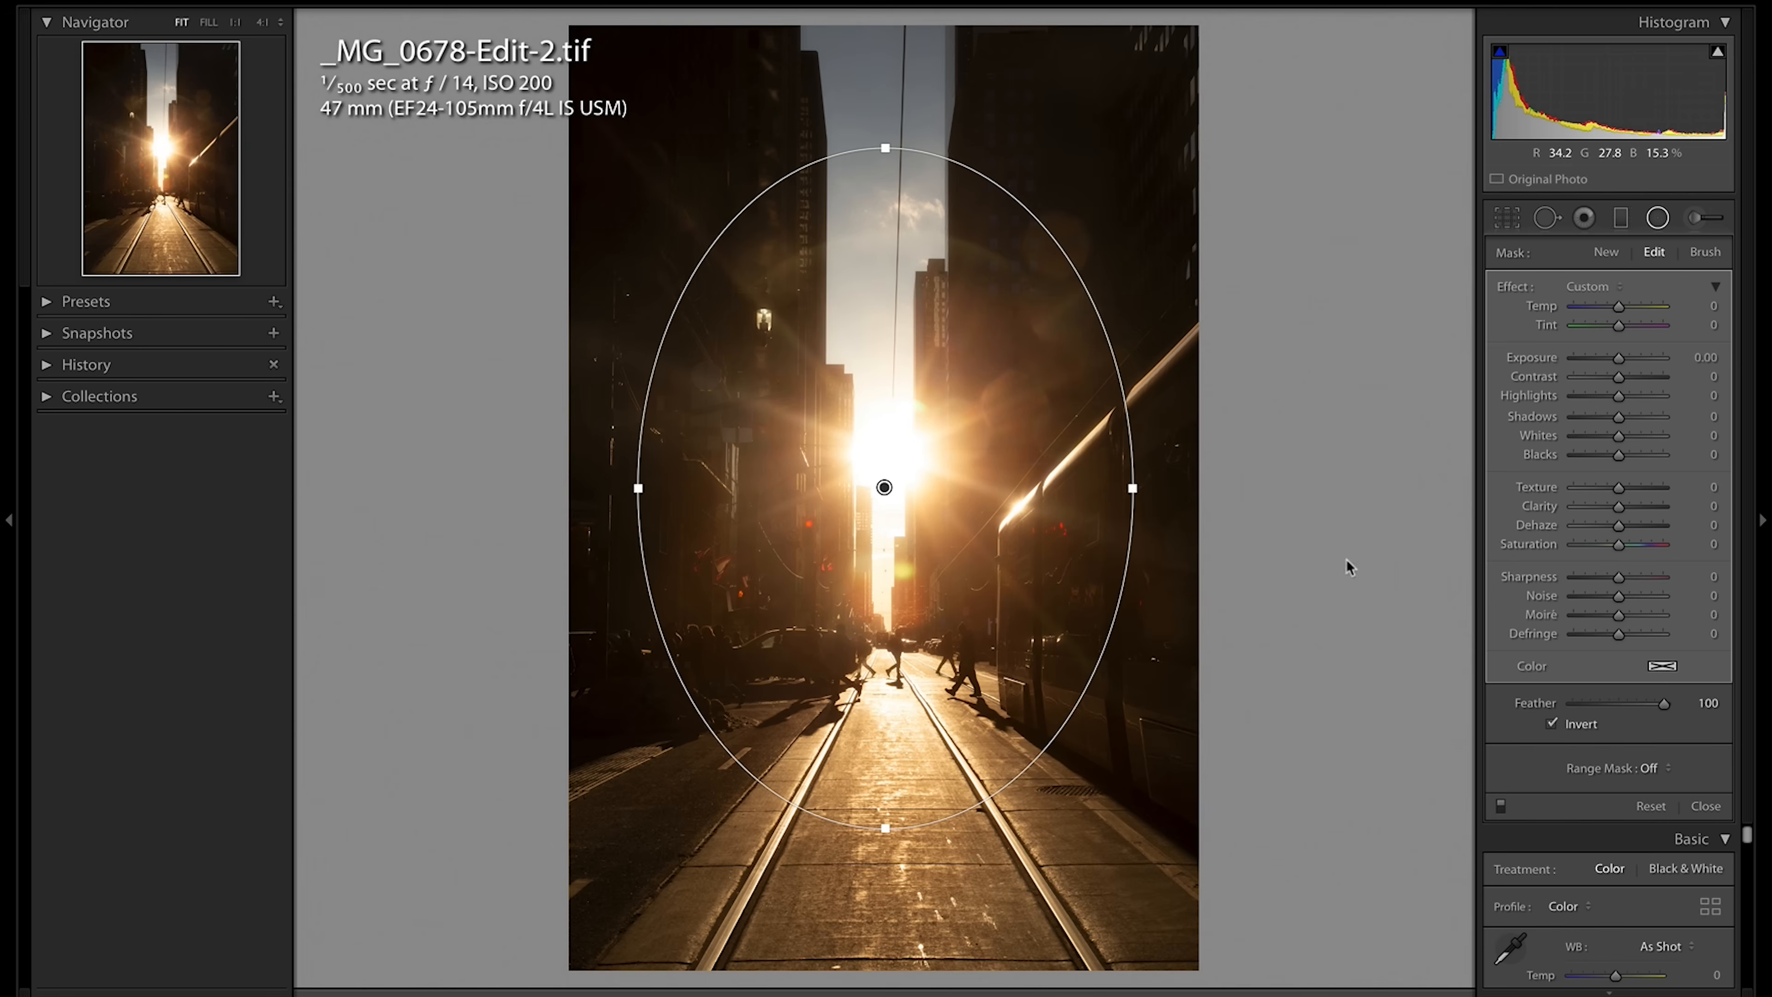
left_click(1662, 665)
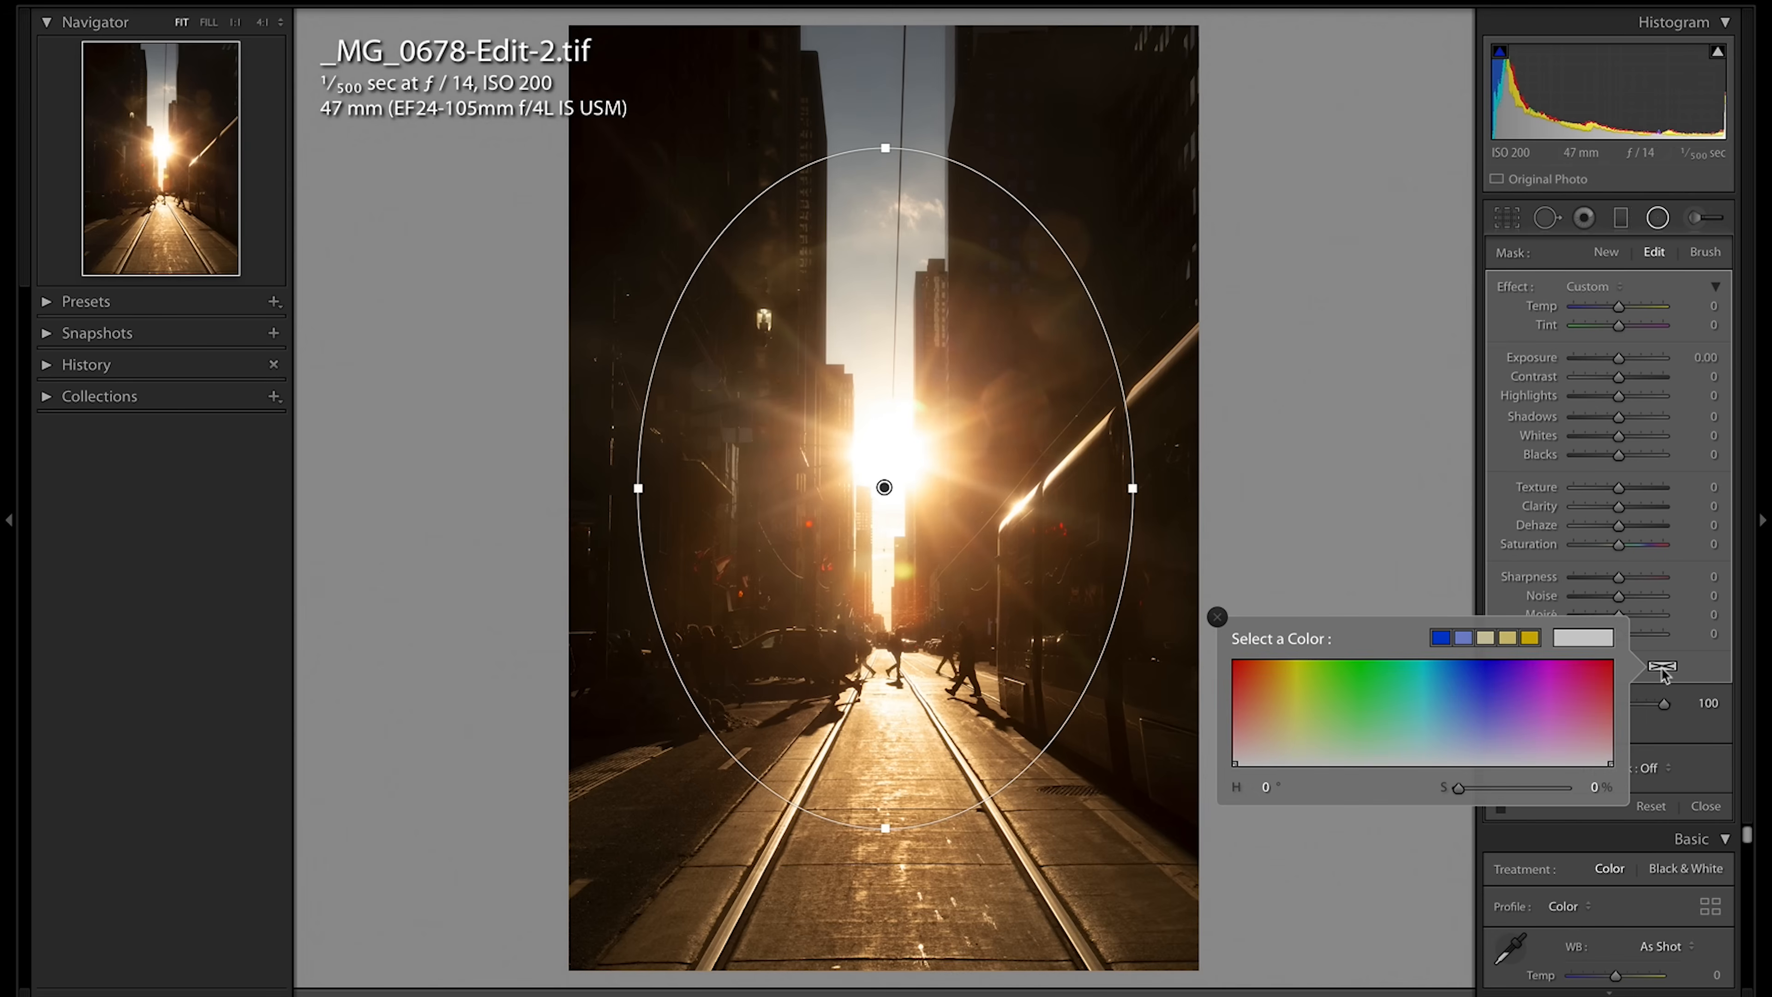
mouse_move(1413, 711)
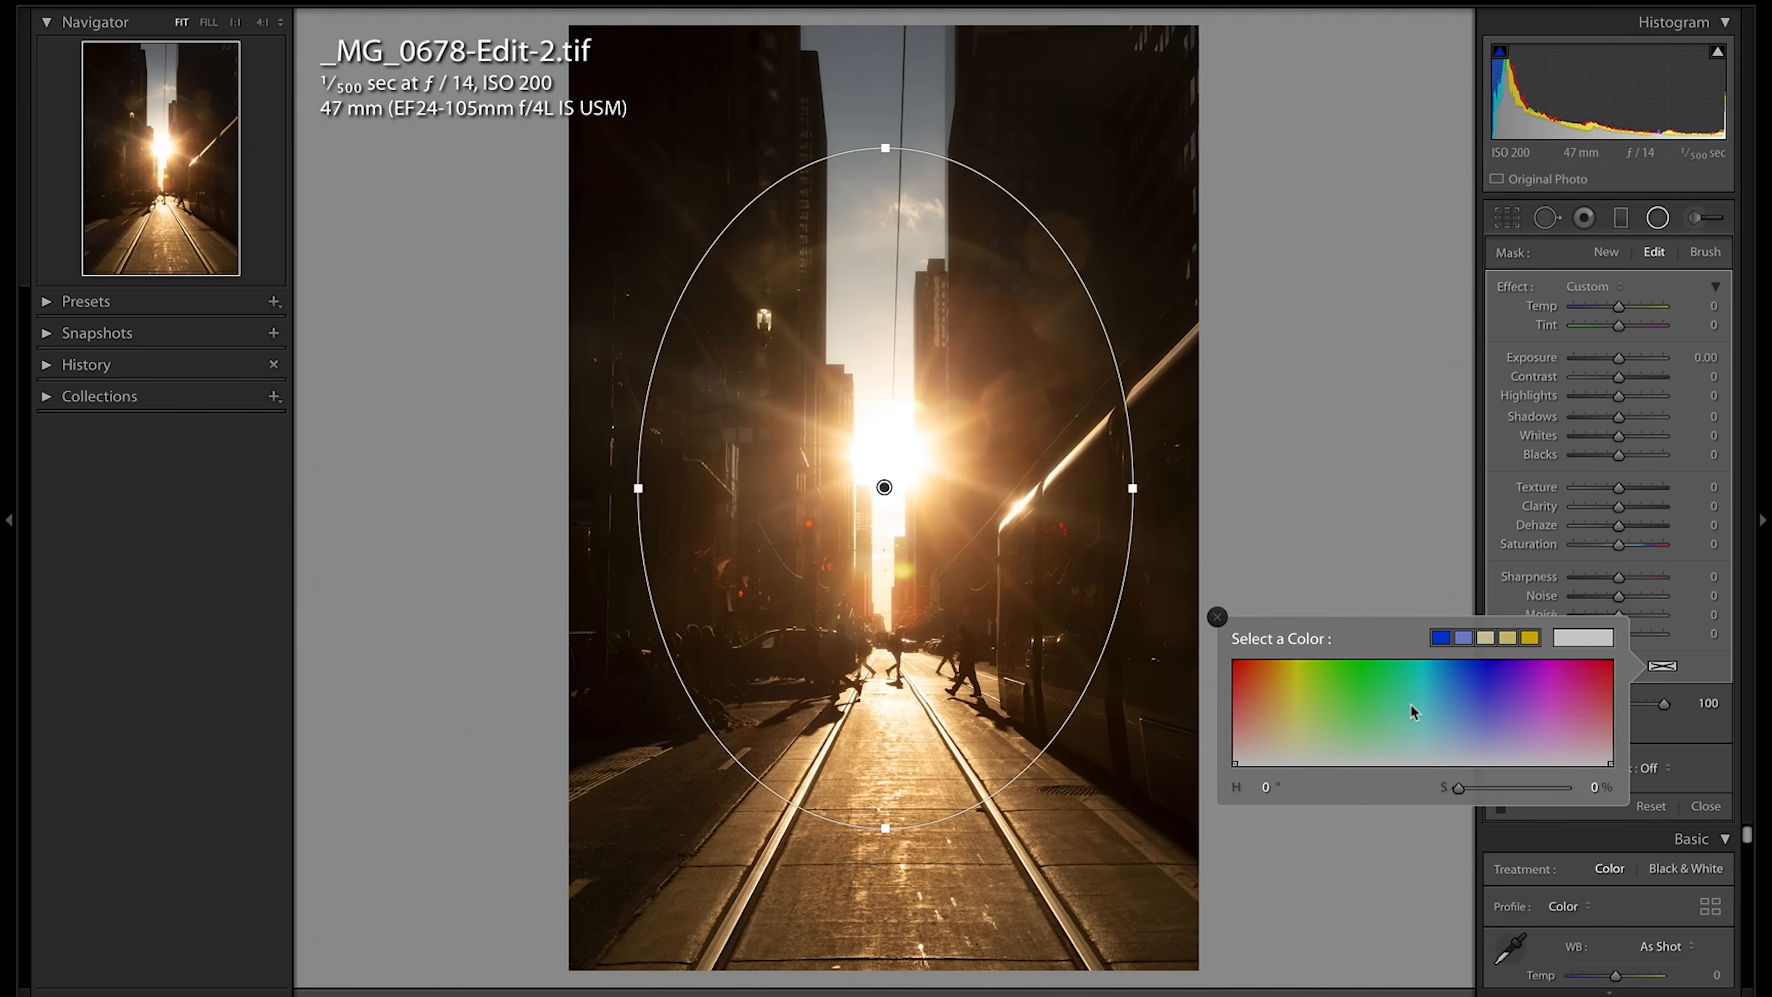
left_click(1363, 664)
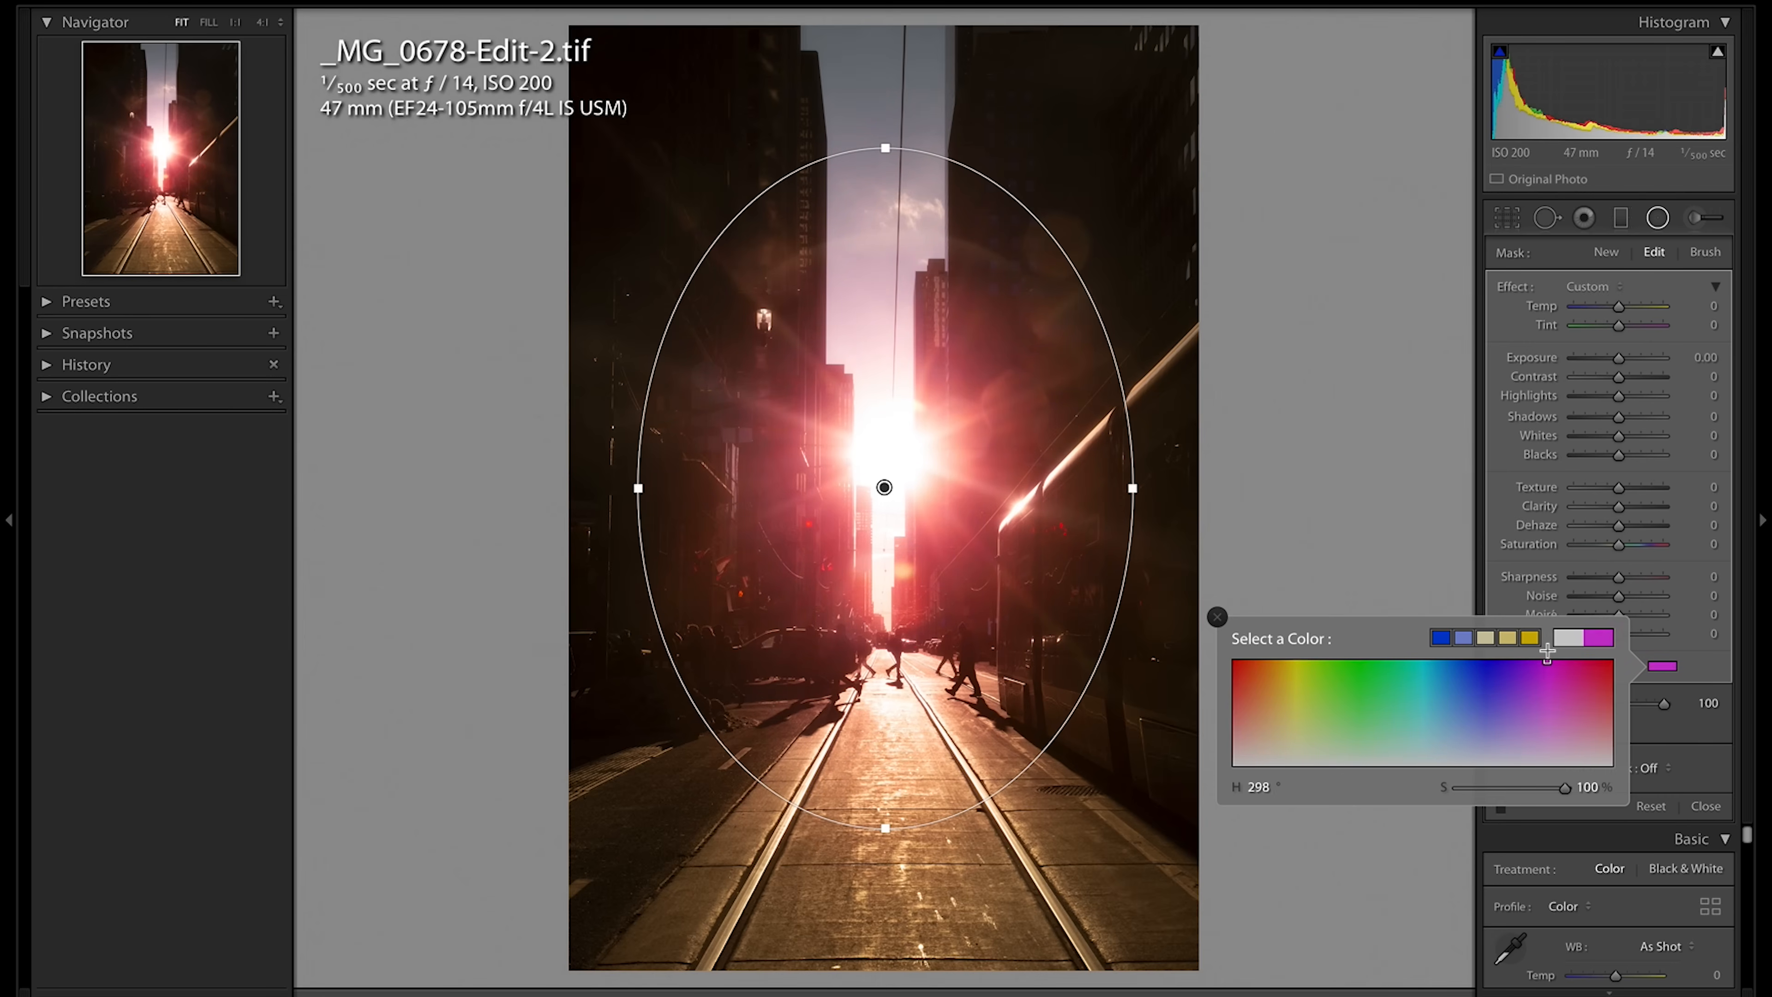
left_click(1379, 639)
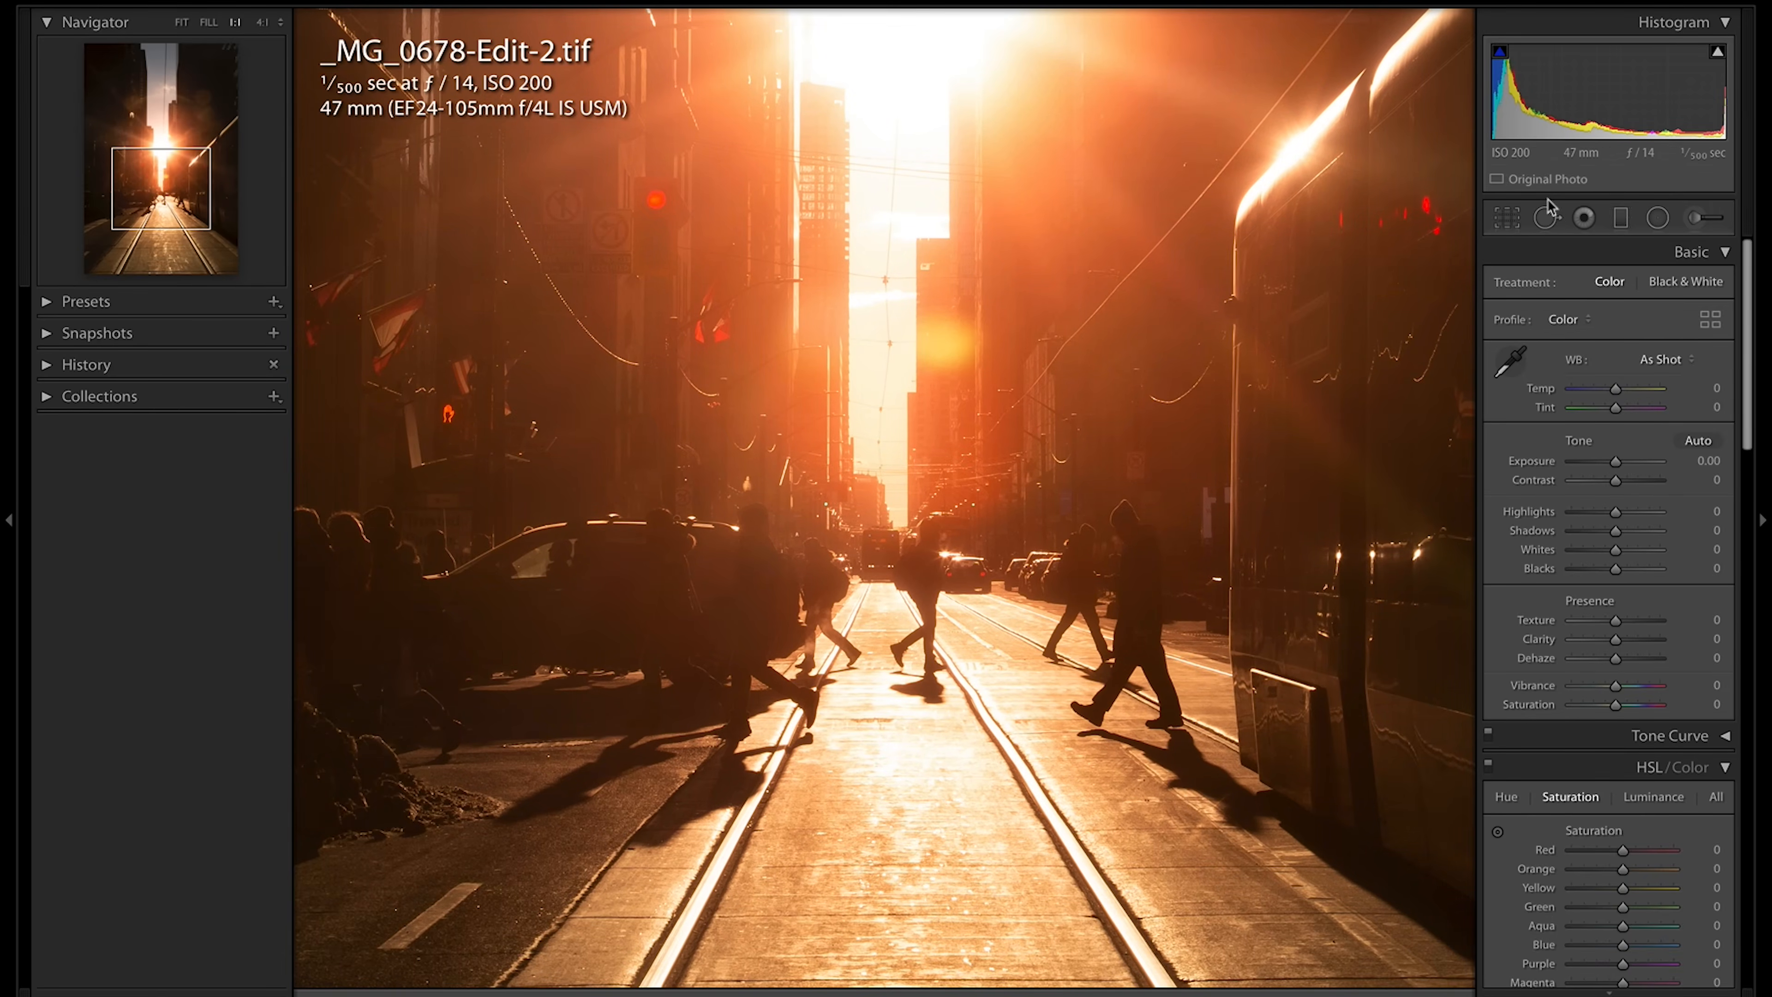
Step: Draw a second radial filter over the pedestrians raising exposure about one stop, then brush-touch its mask
left_click(1658, 216)
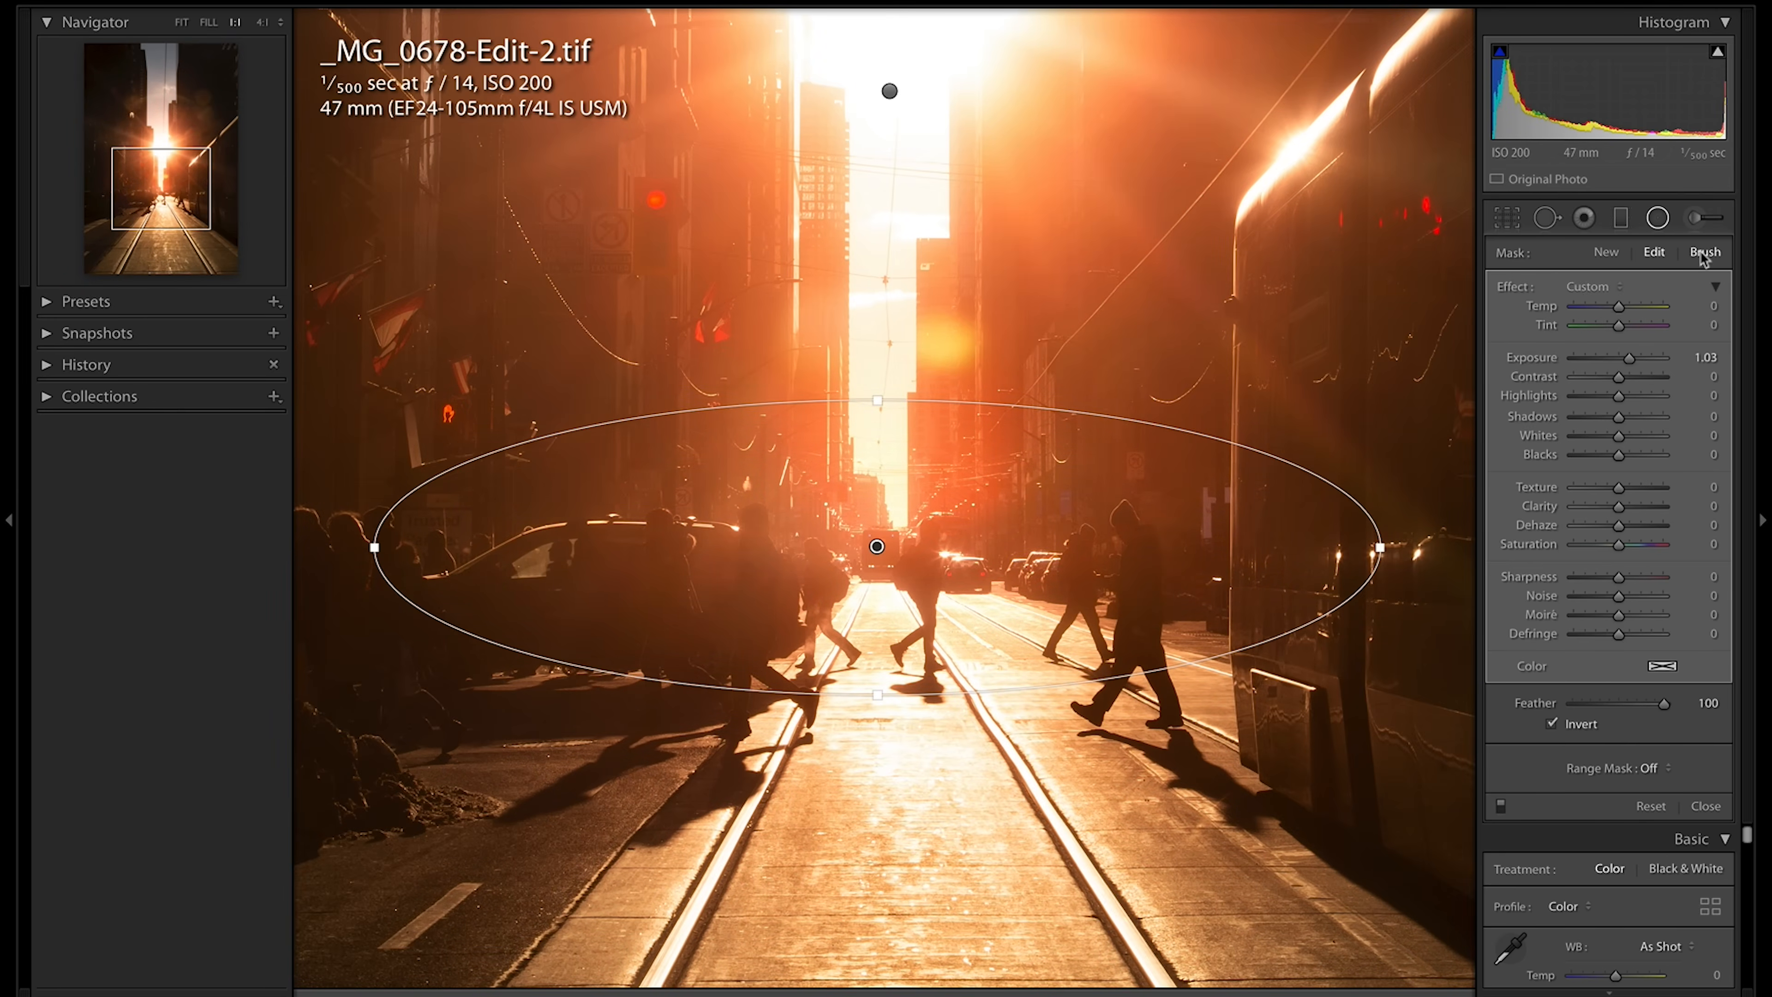
left_click(1705, 252)
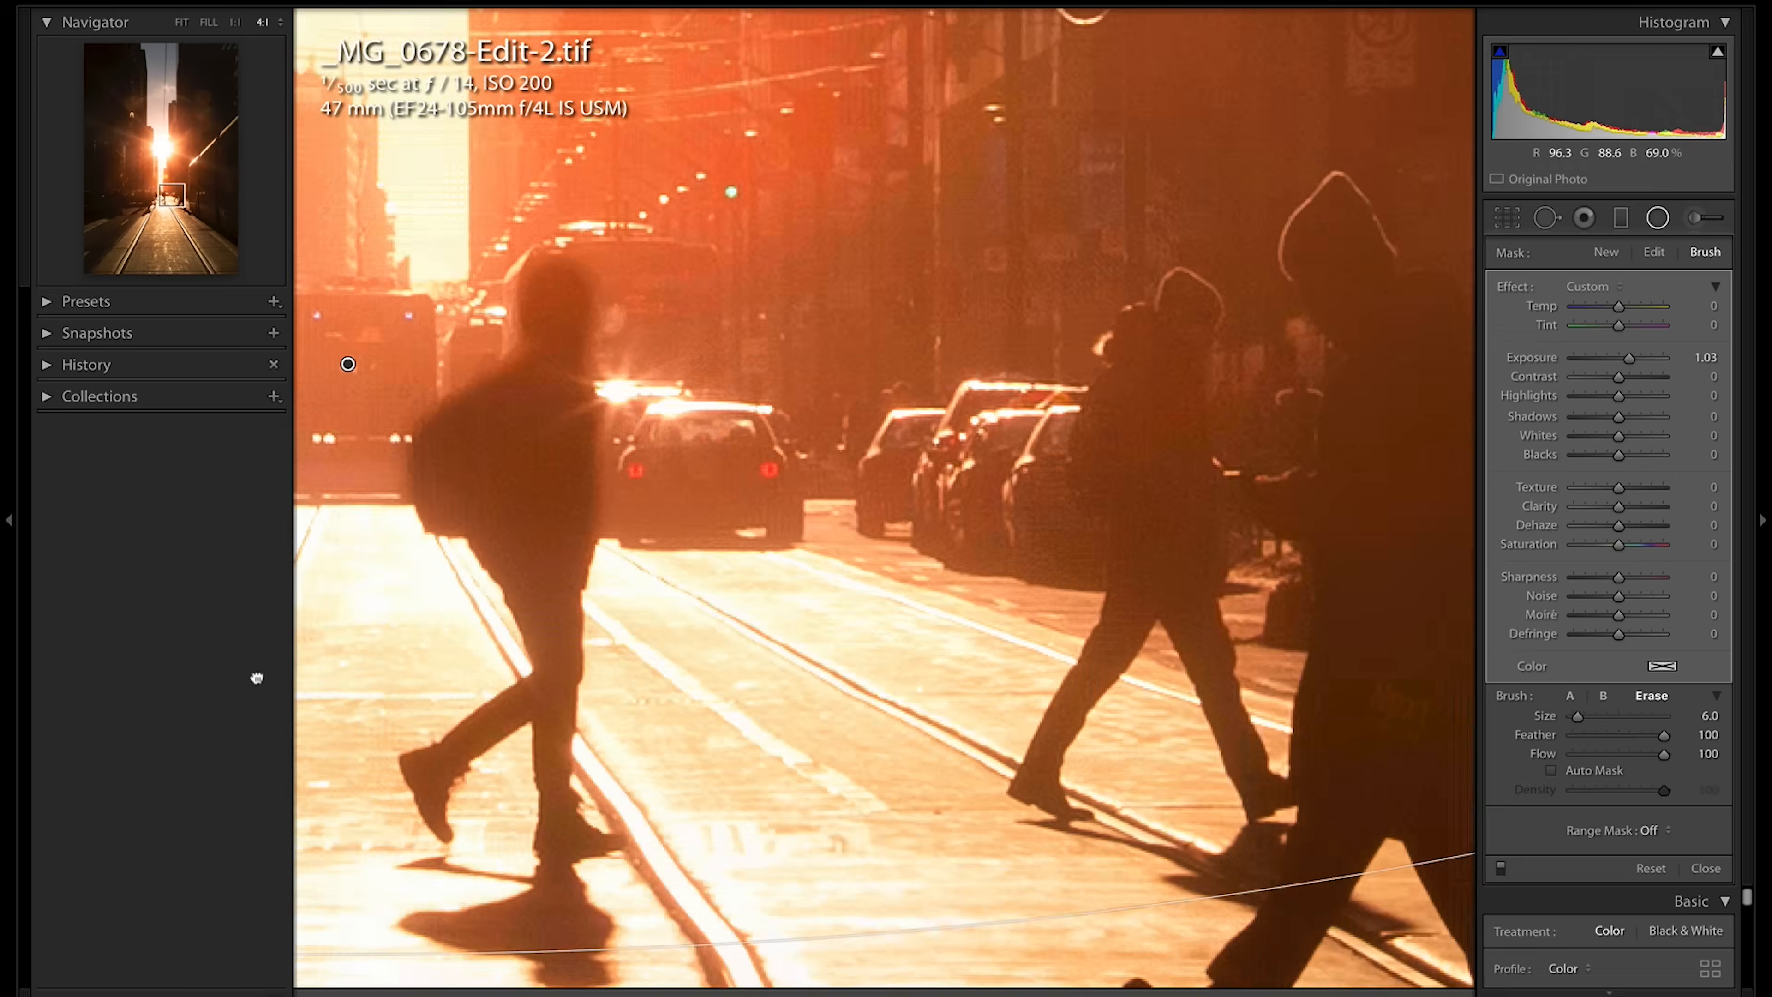
left_click(260, 21)
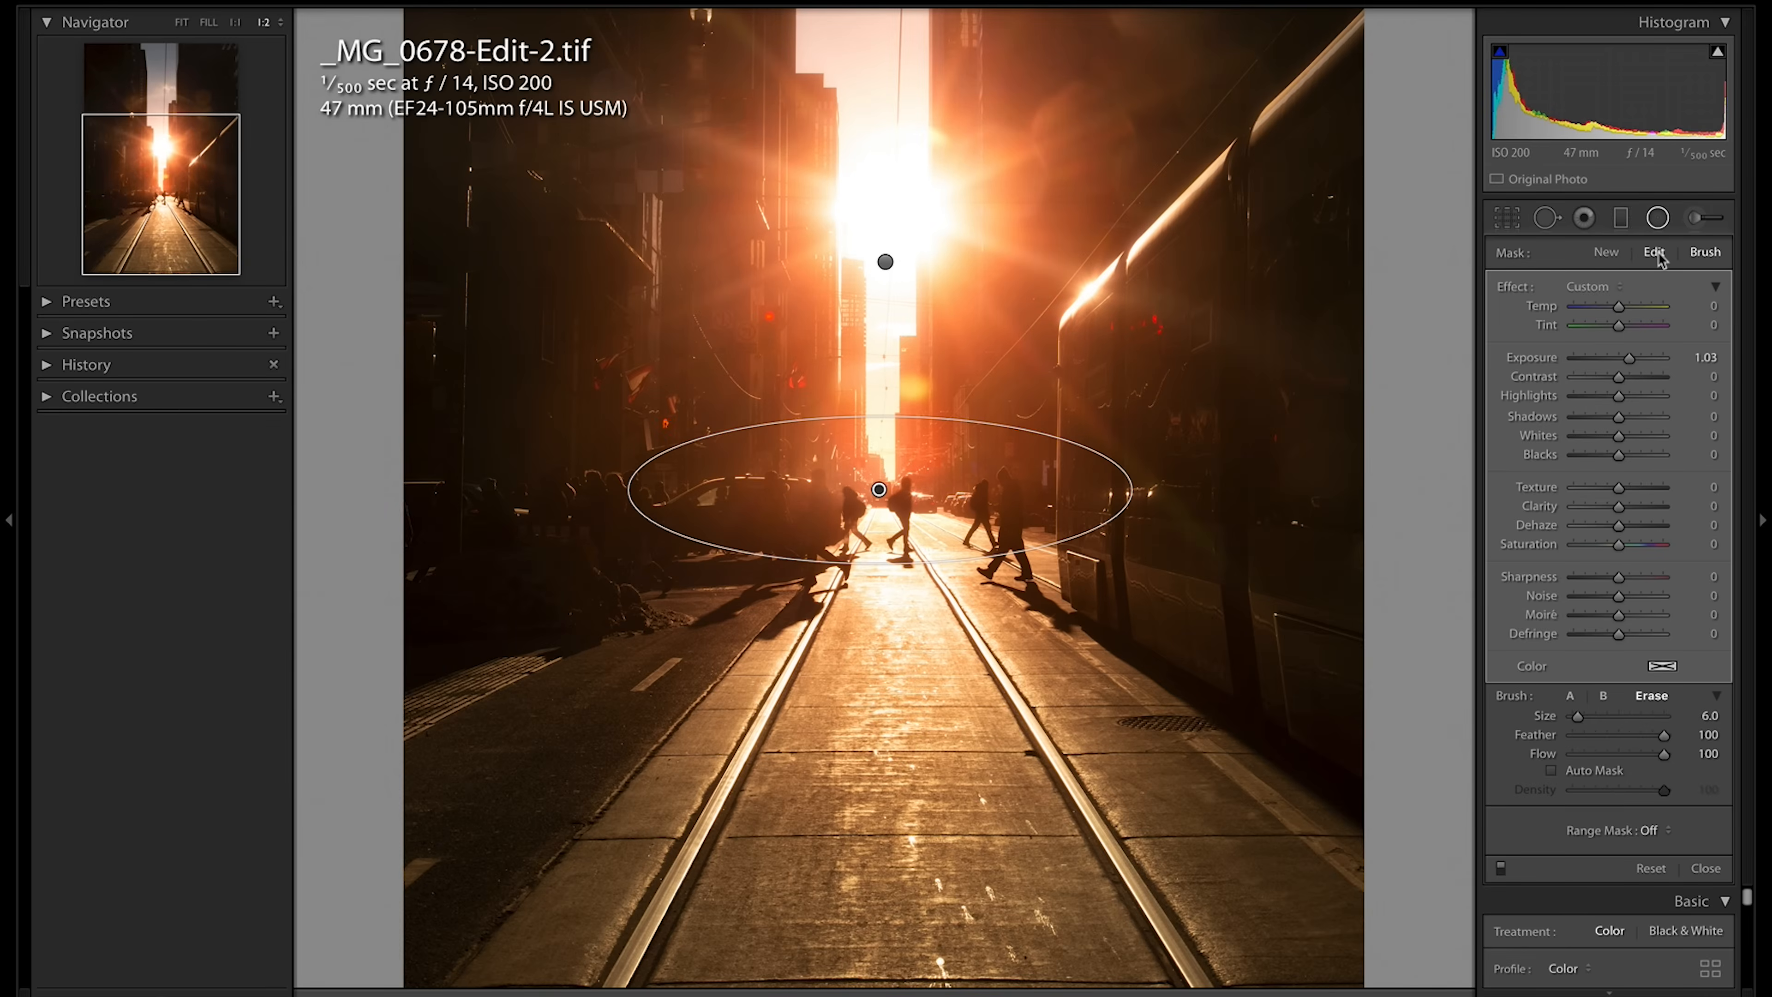
Step: Return to the pedestrian oval's Edit settings and its colour swatch
left_click(1653, 251)
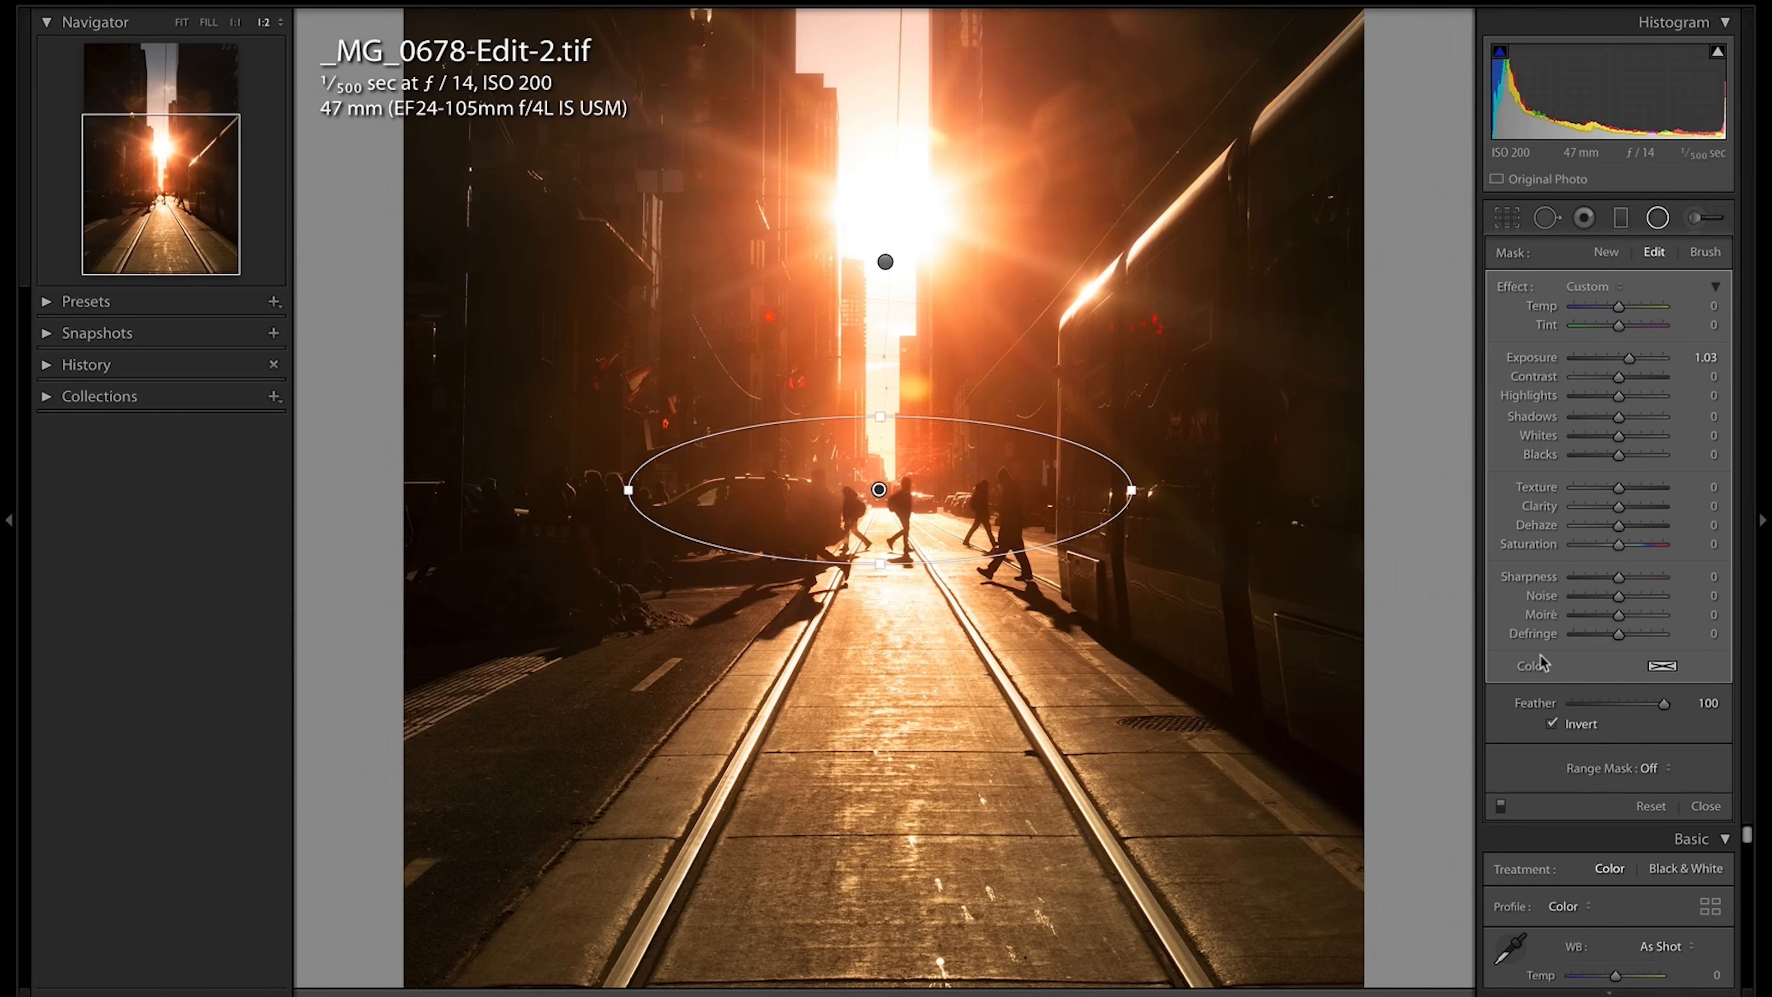
mouse_move(865, 504)
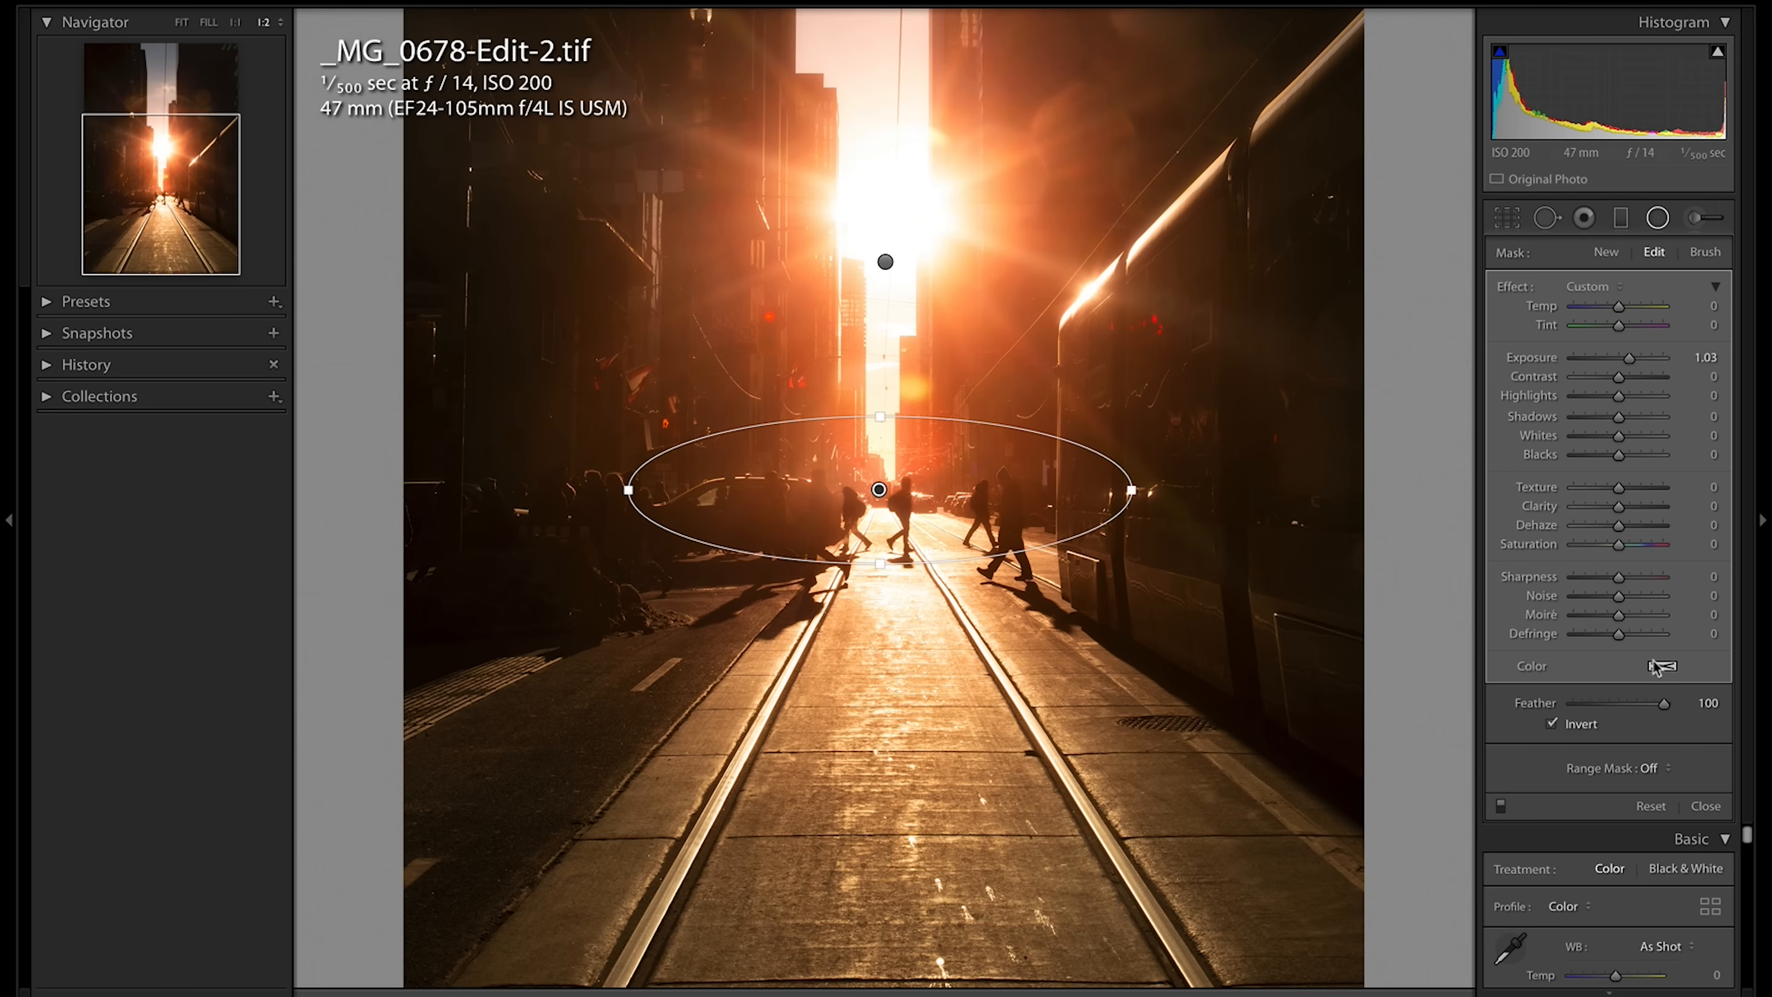
left_click(1663, 665)
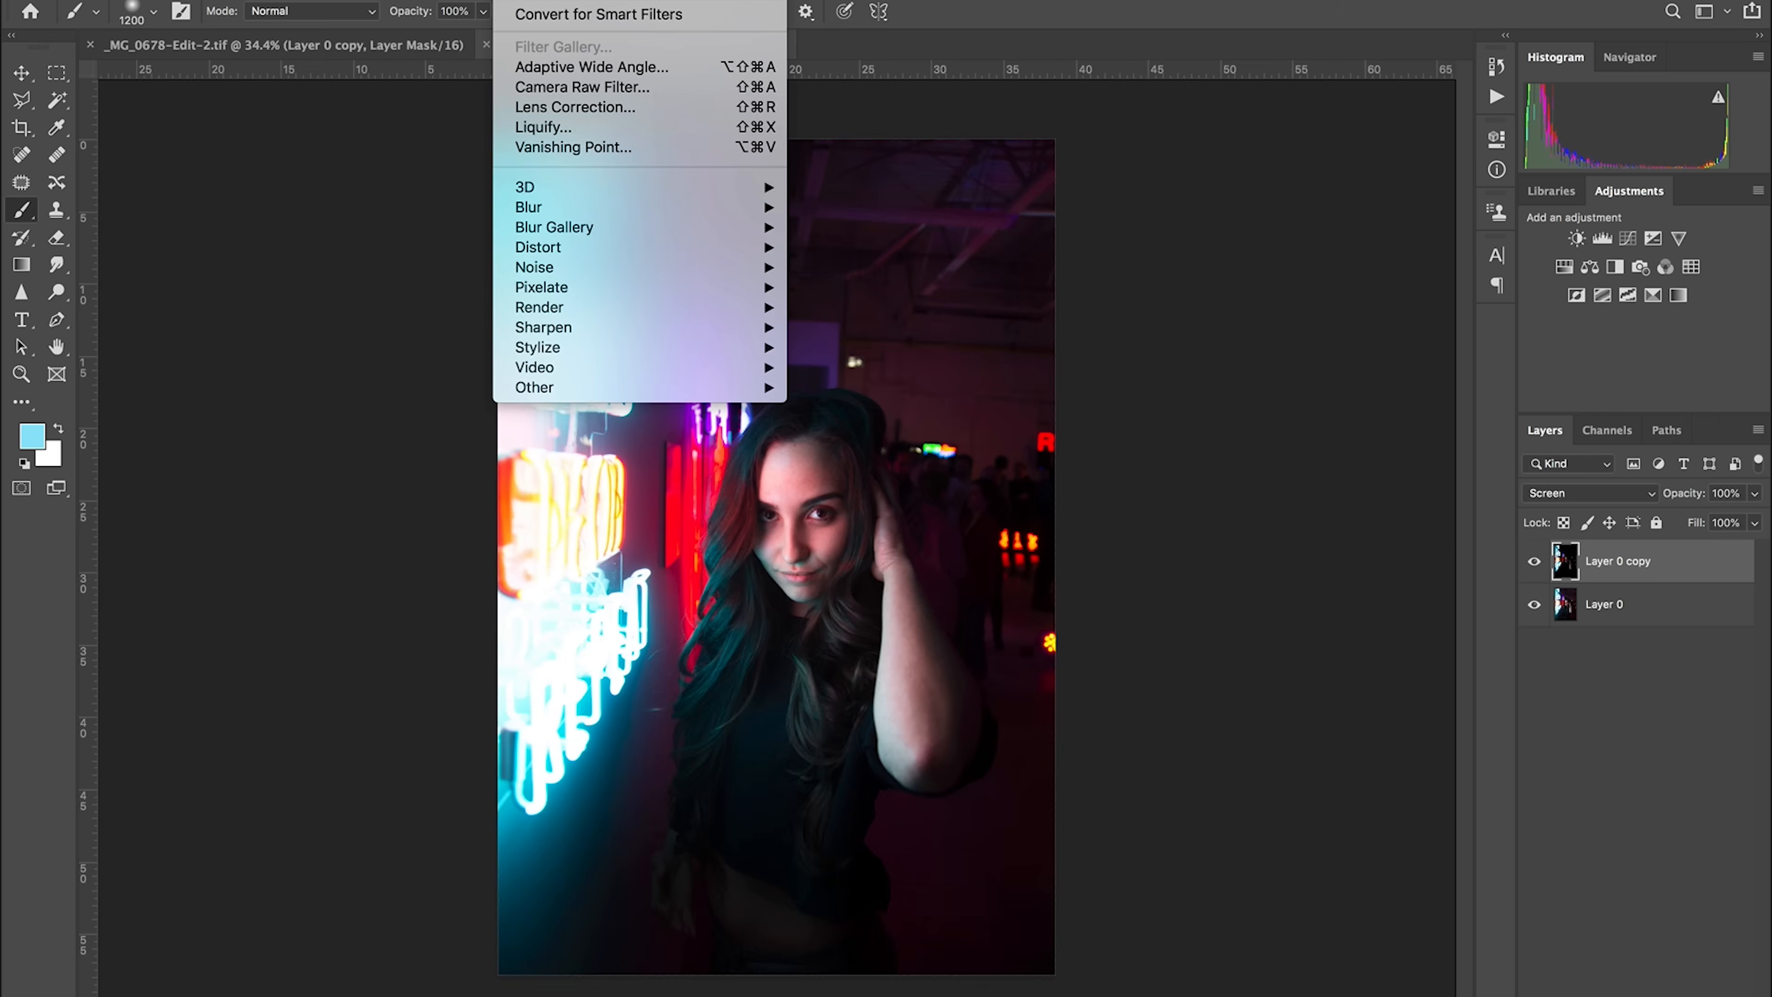
Step: Apply a Gaussian Blur of 167.7 pixels to the portrait's screened duplicate
left_click(528, 207)
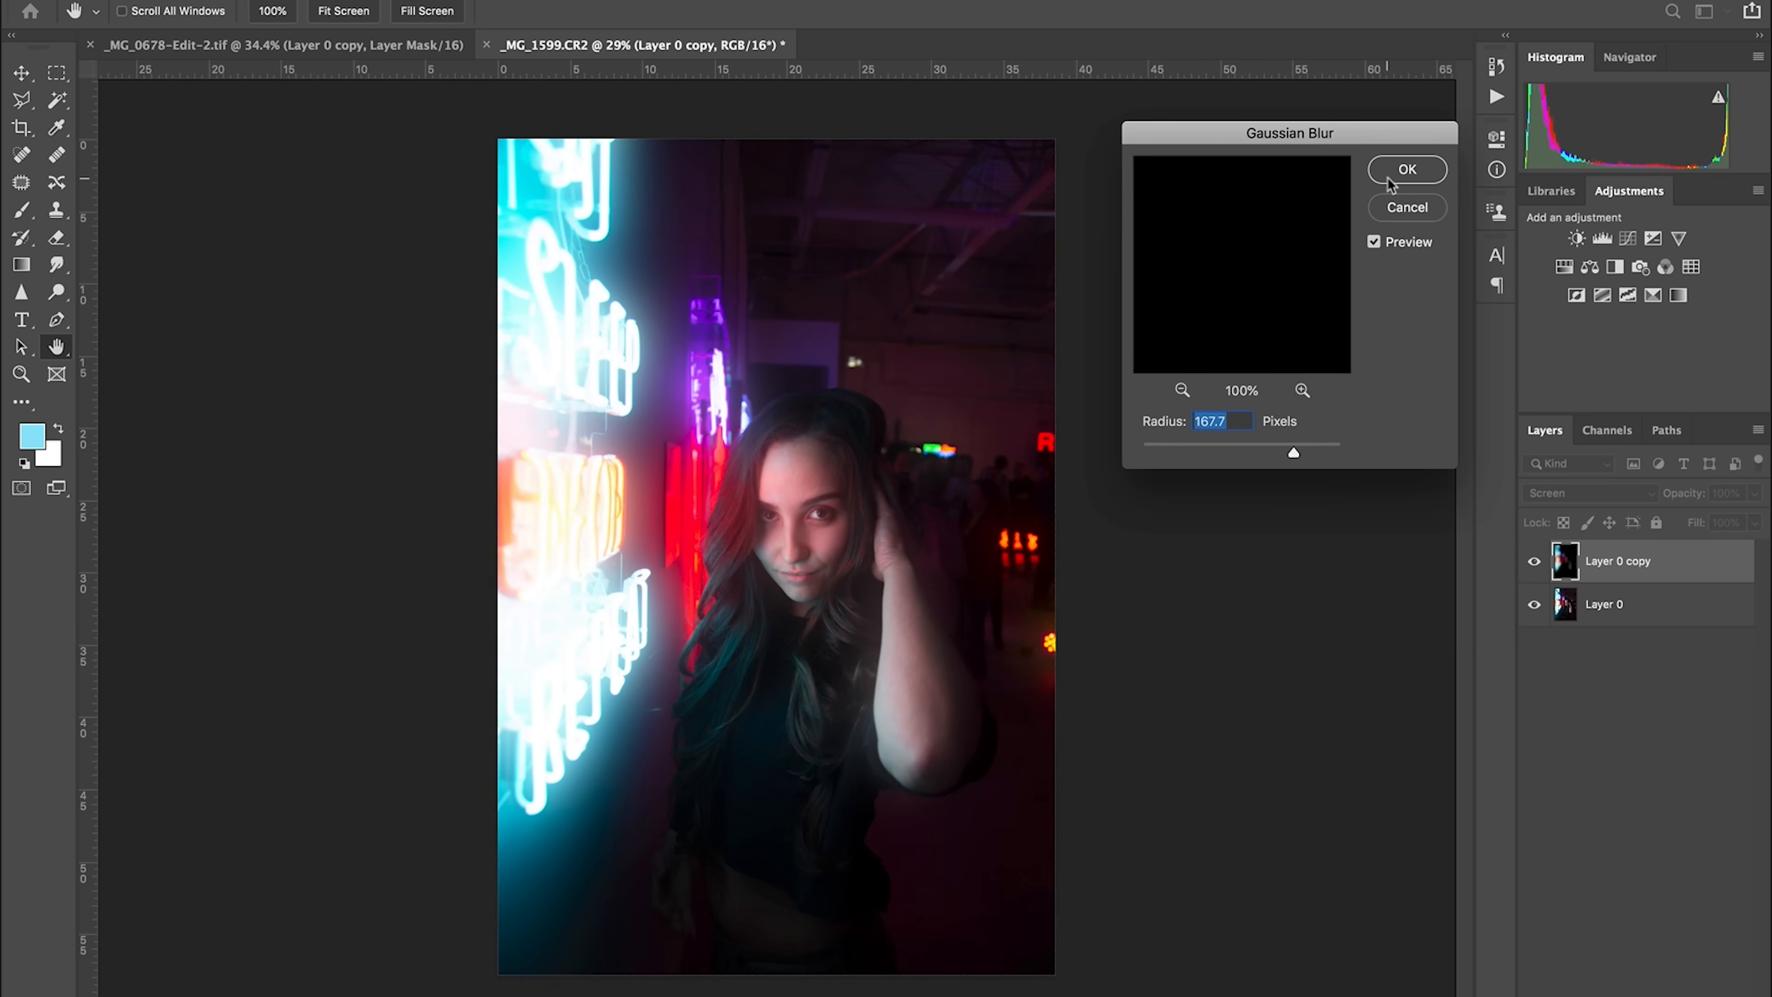
left_click(1406, 169)
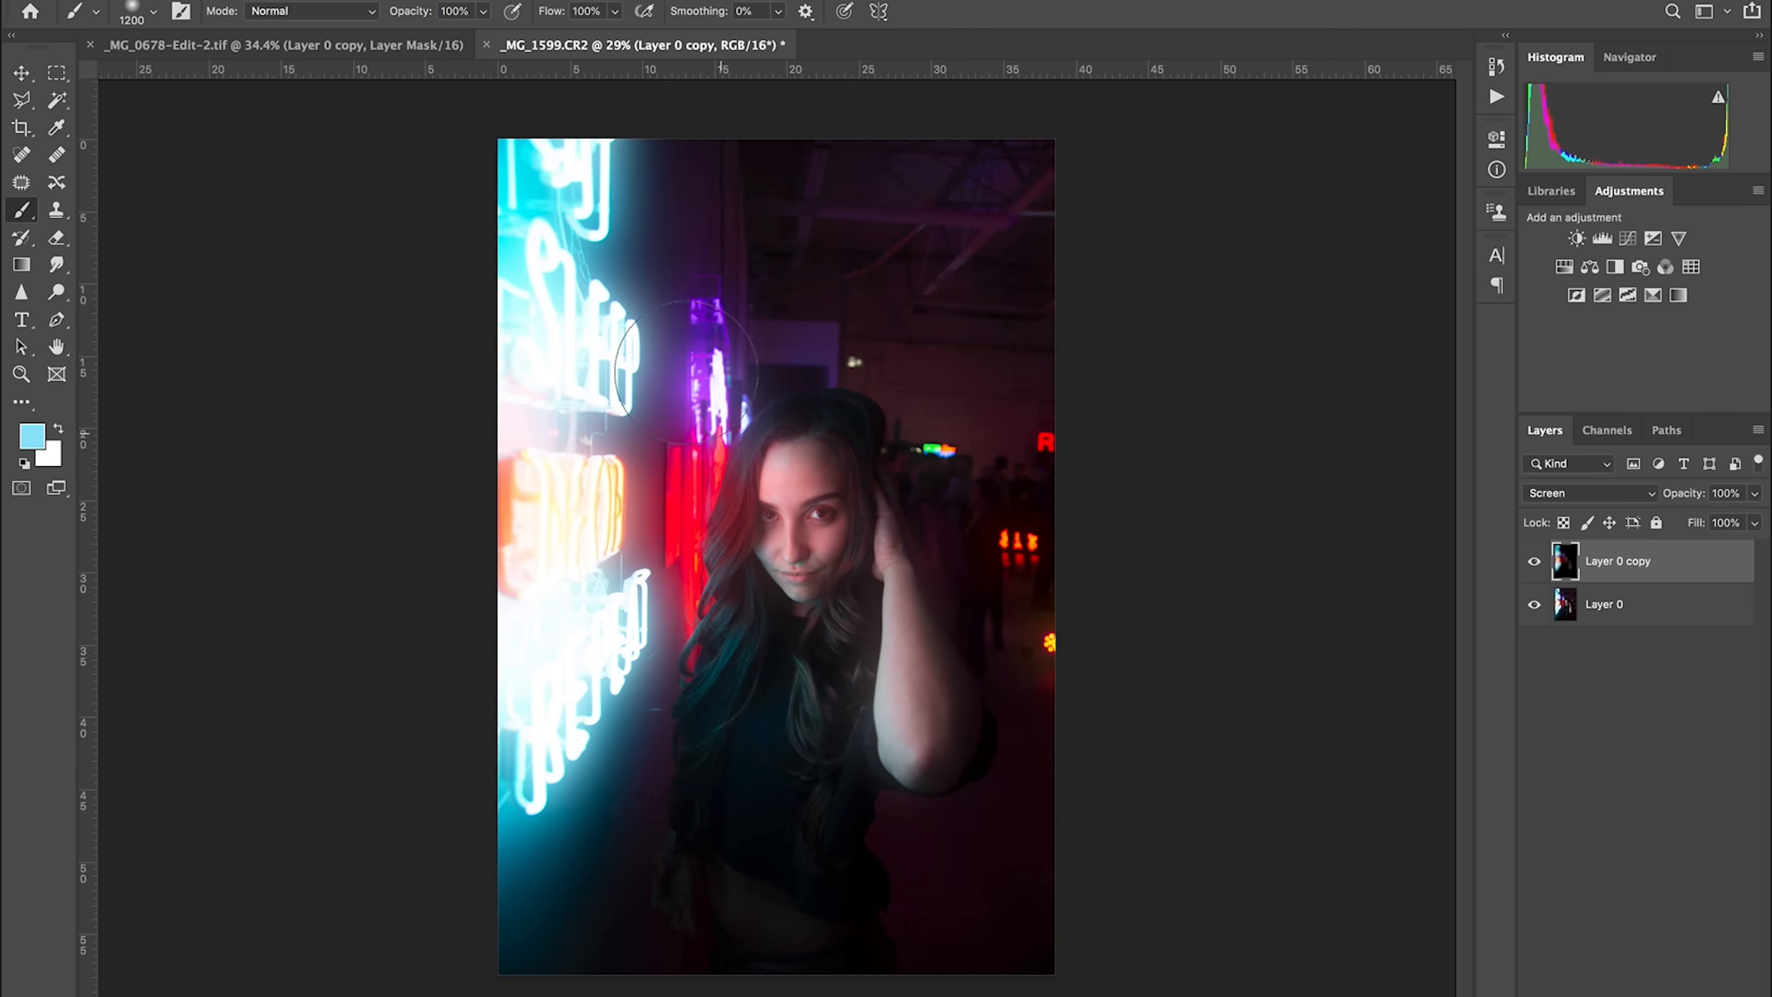
mouse_move(822, 548)
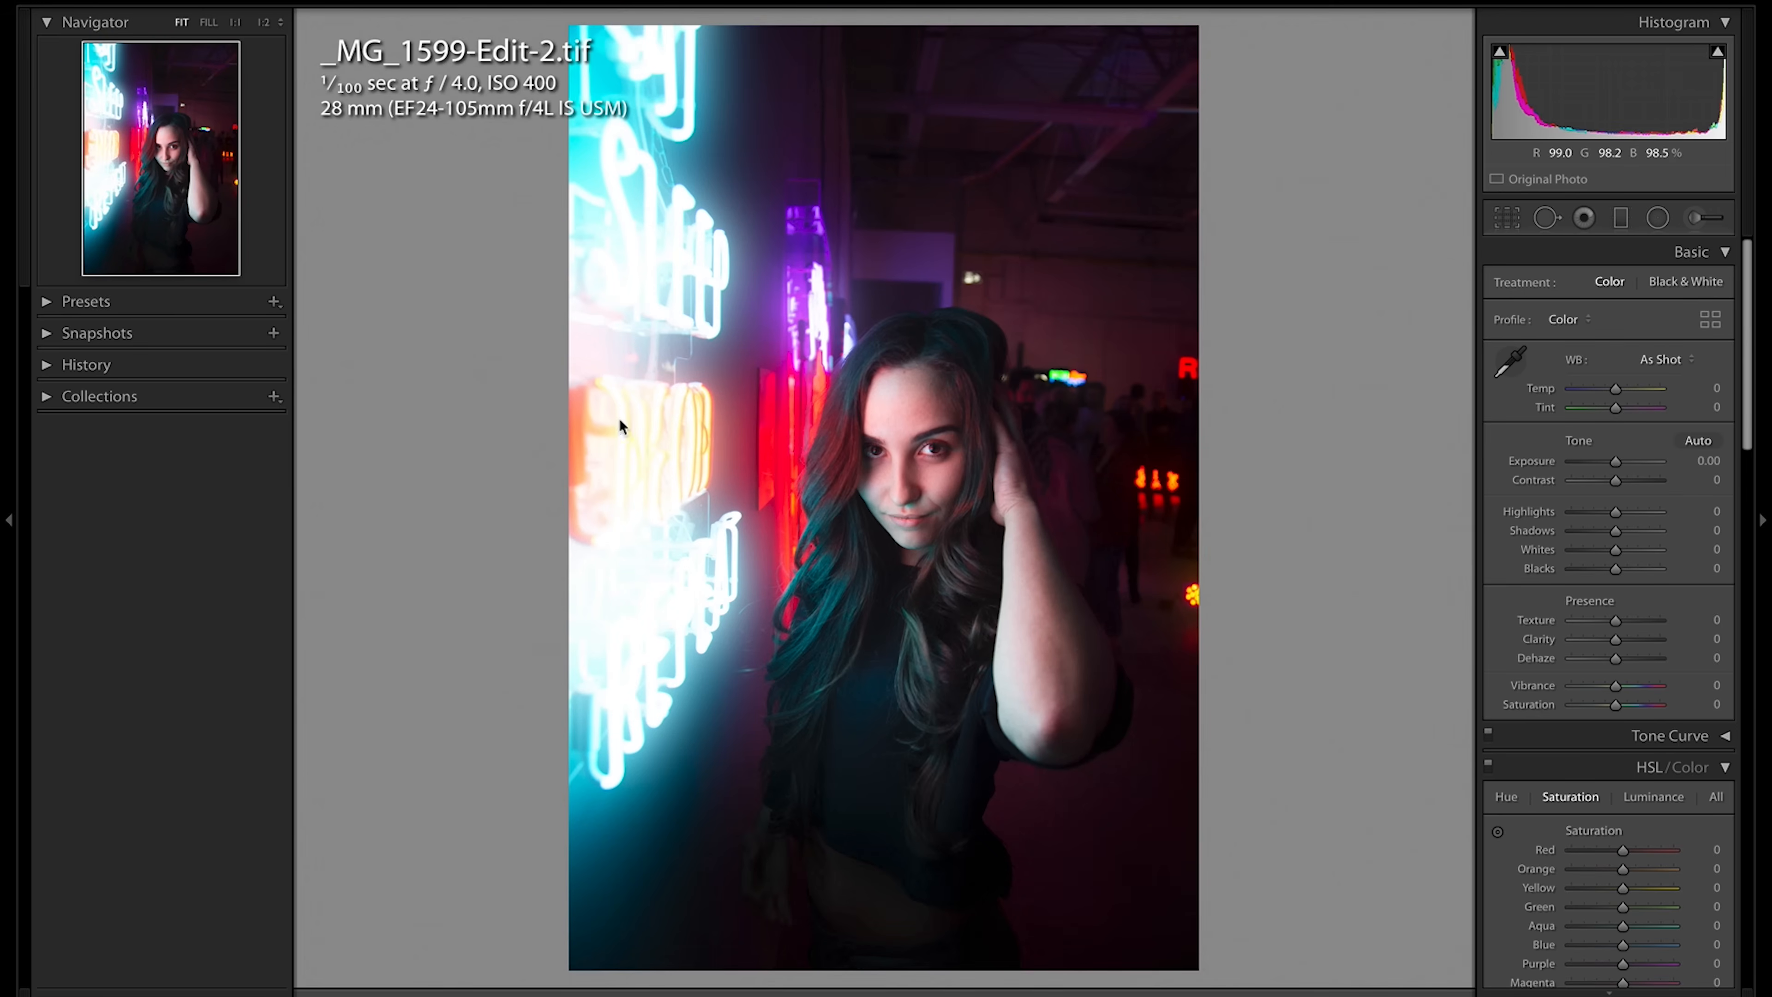
mouse_move(841, 407)
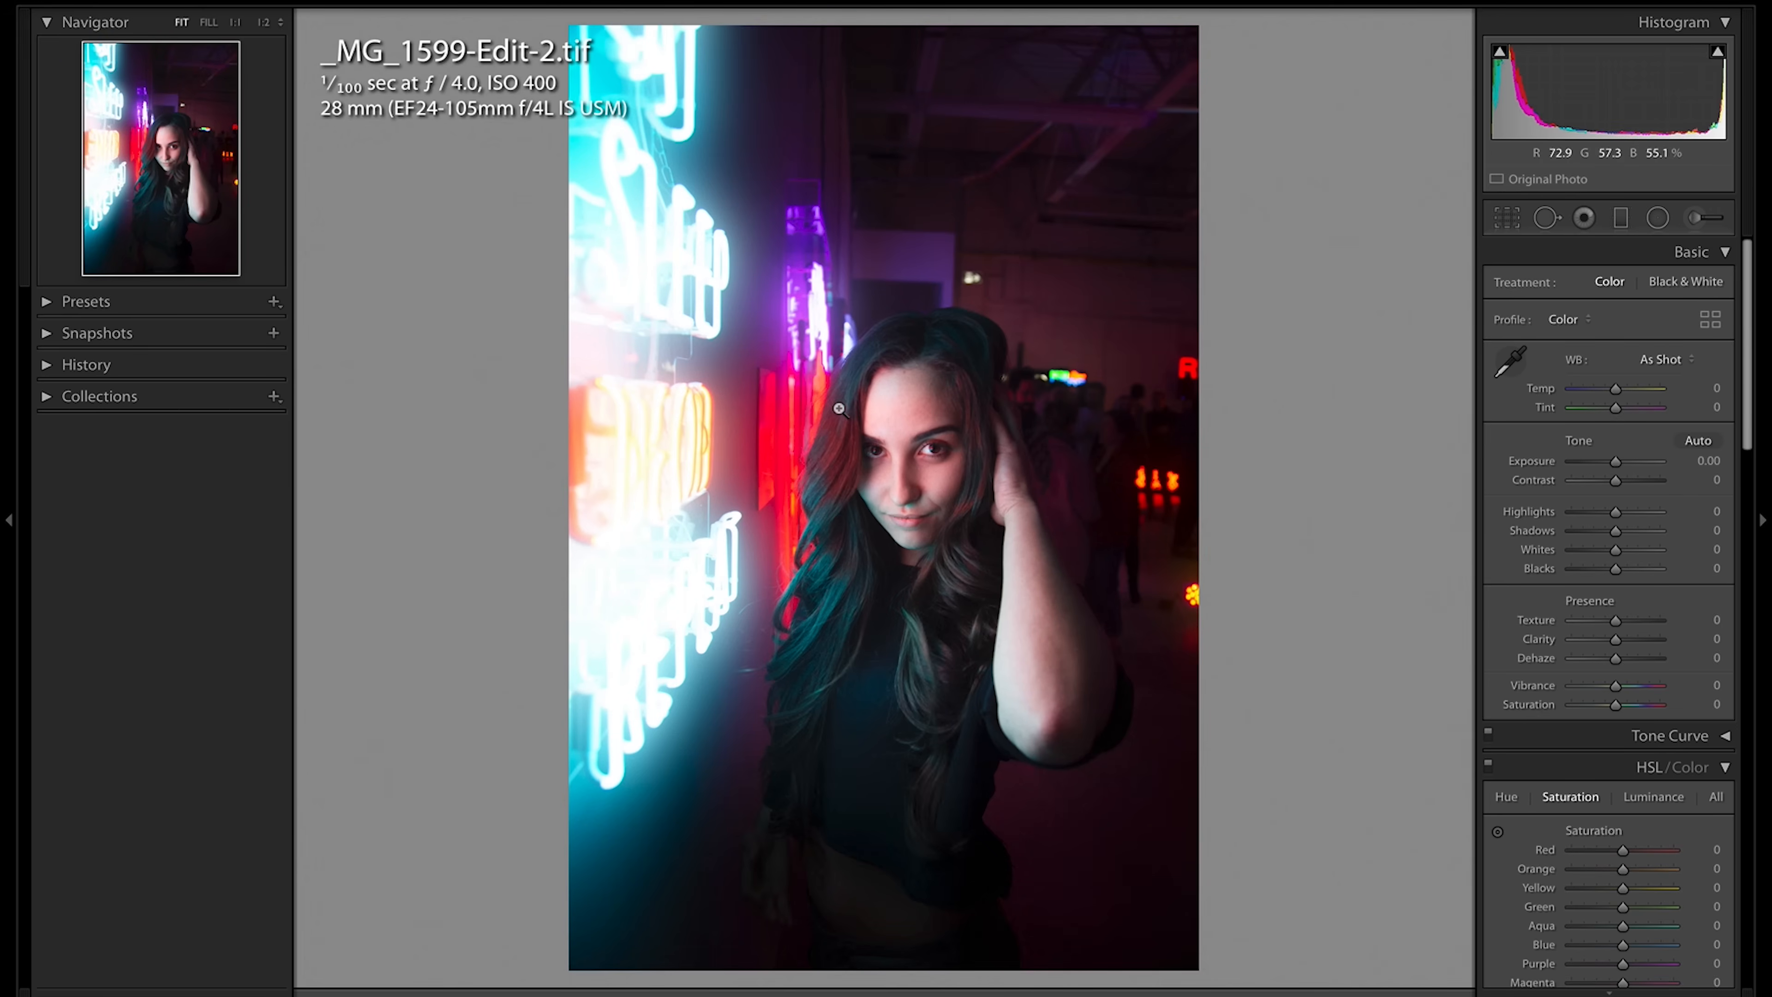
Step: Draw radial filters over the neon signs beside the woman, checking the colour swatch between them
left_click(1657, 217)
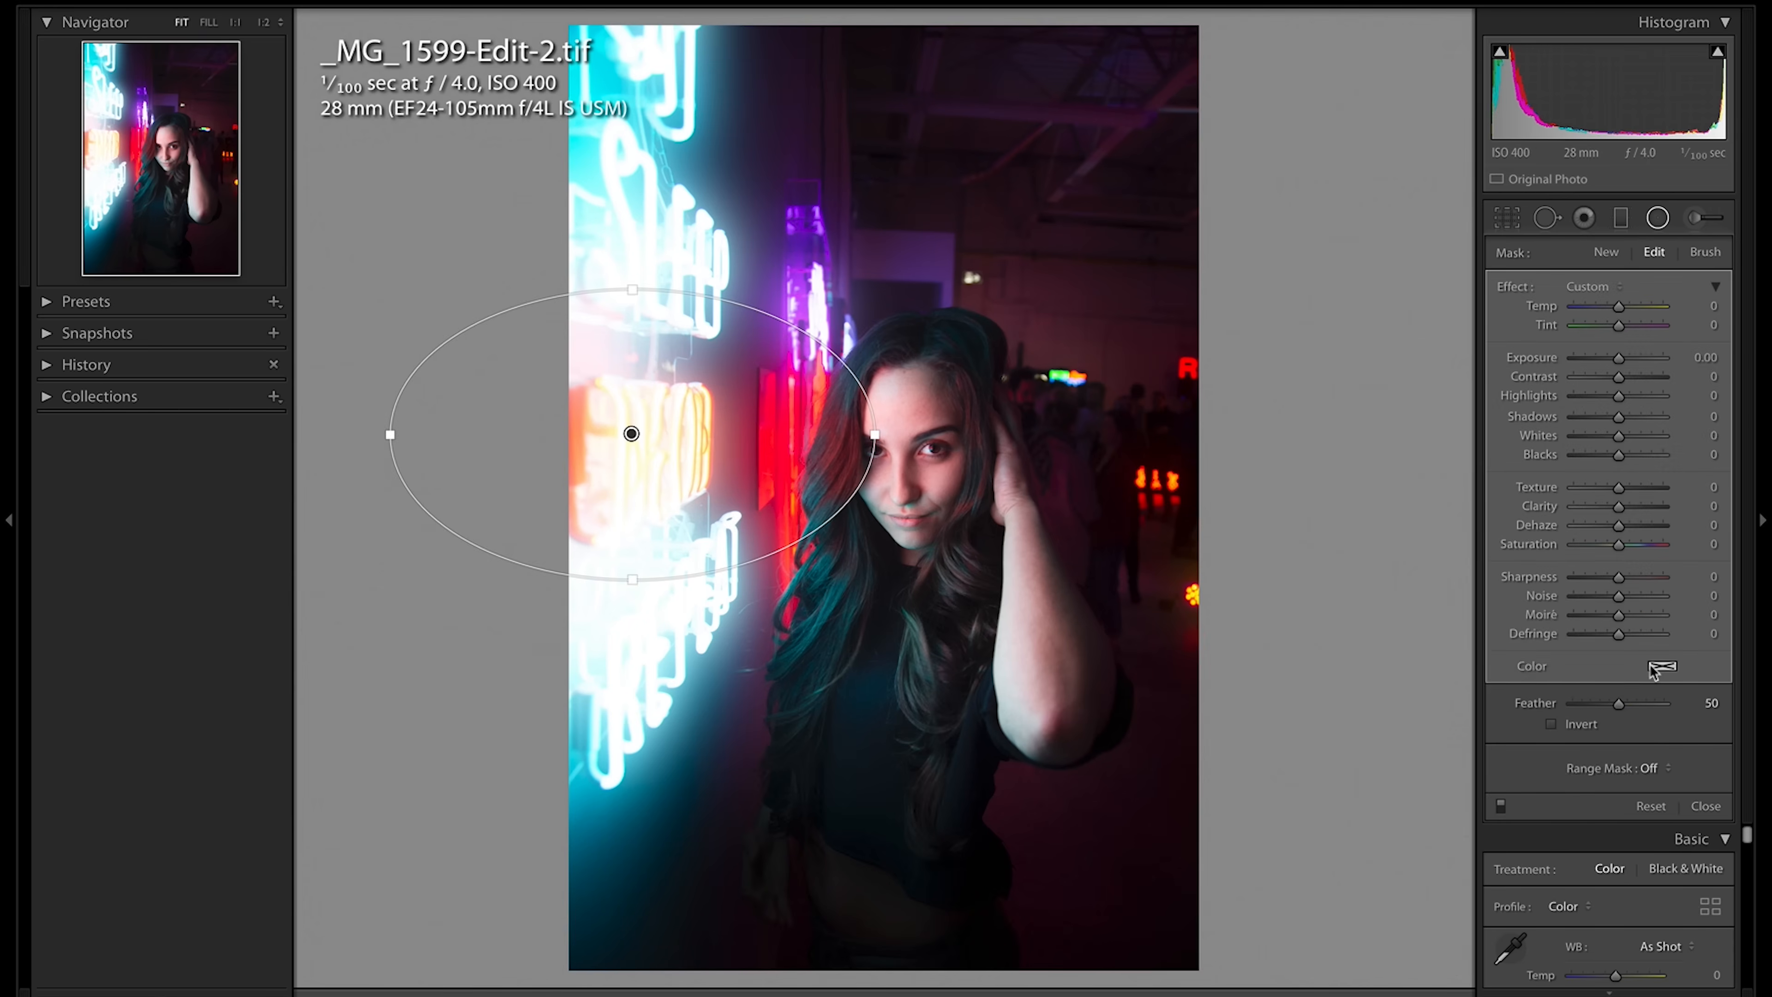
left_click(1662, 665)
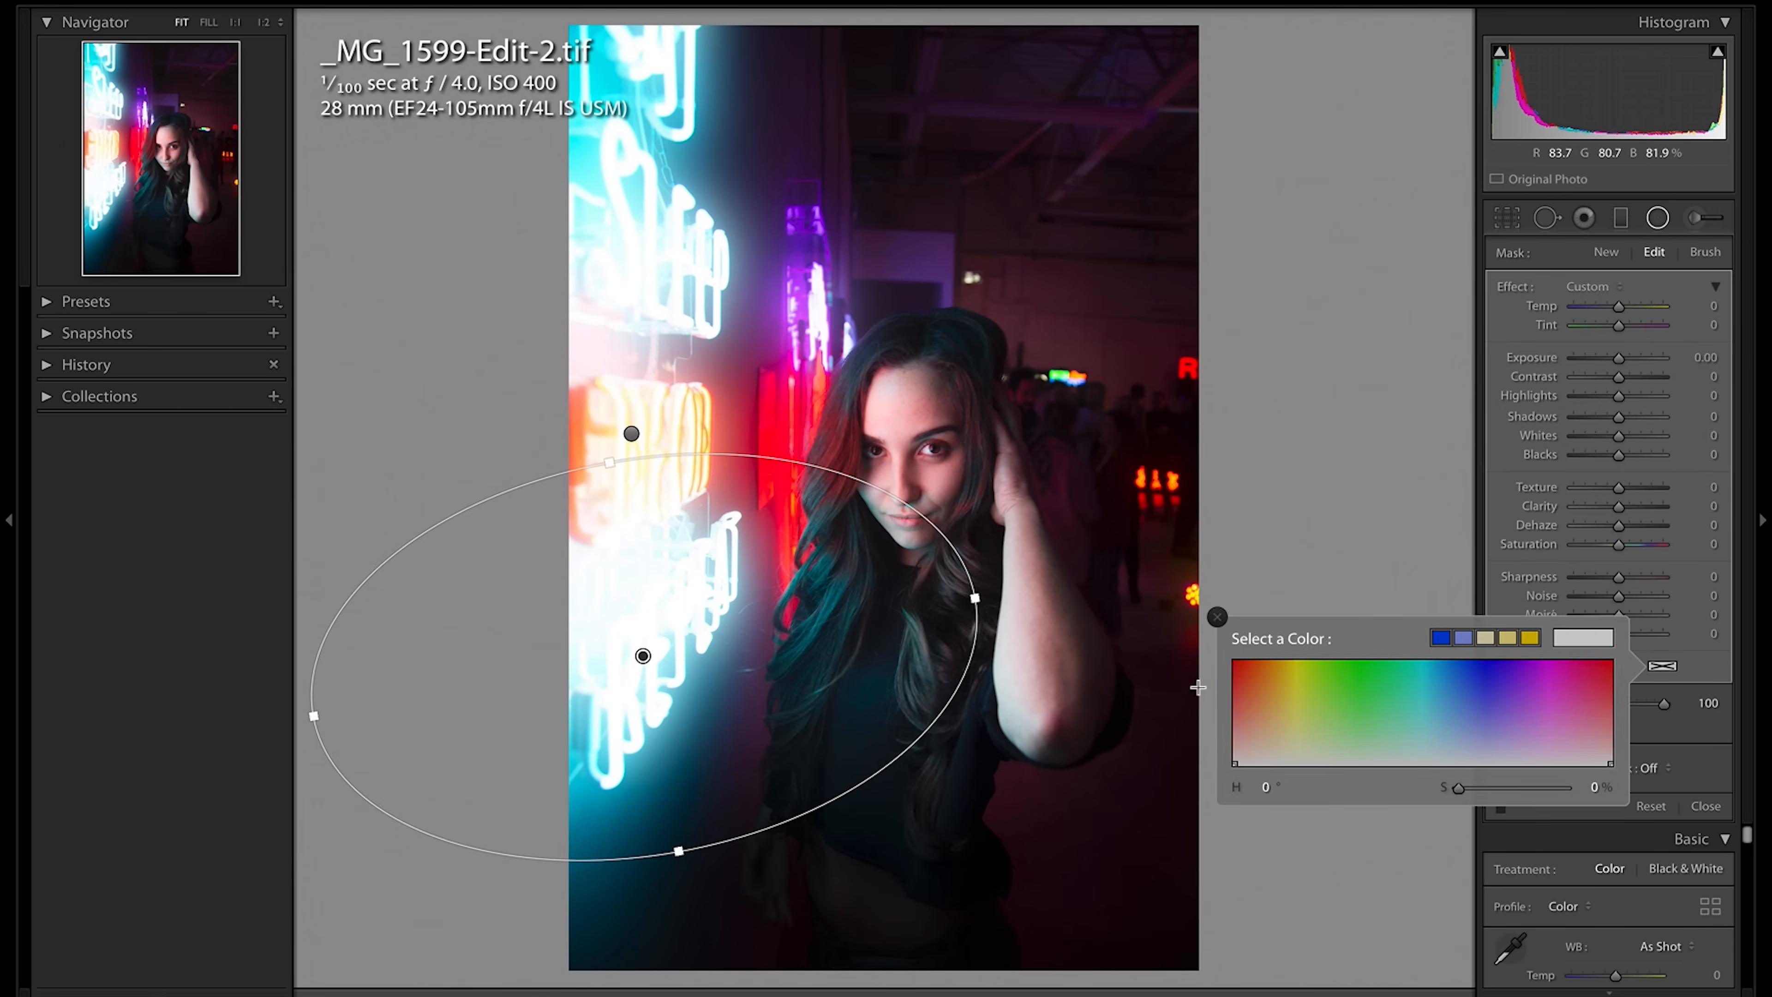
left_click(1705, 806)
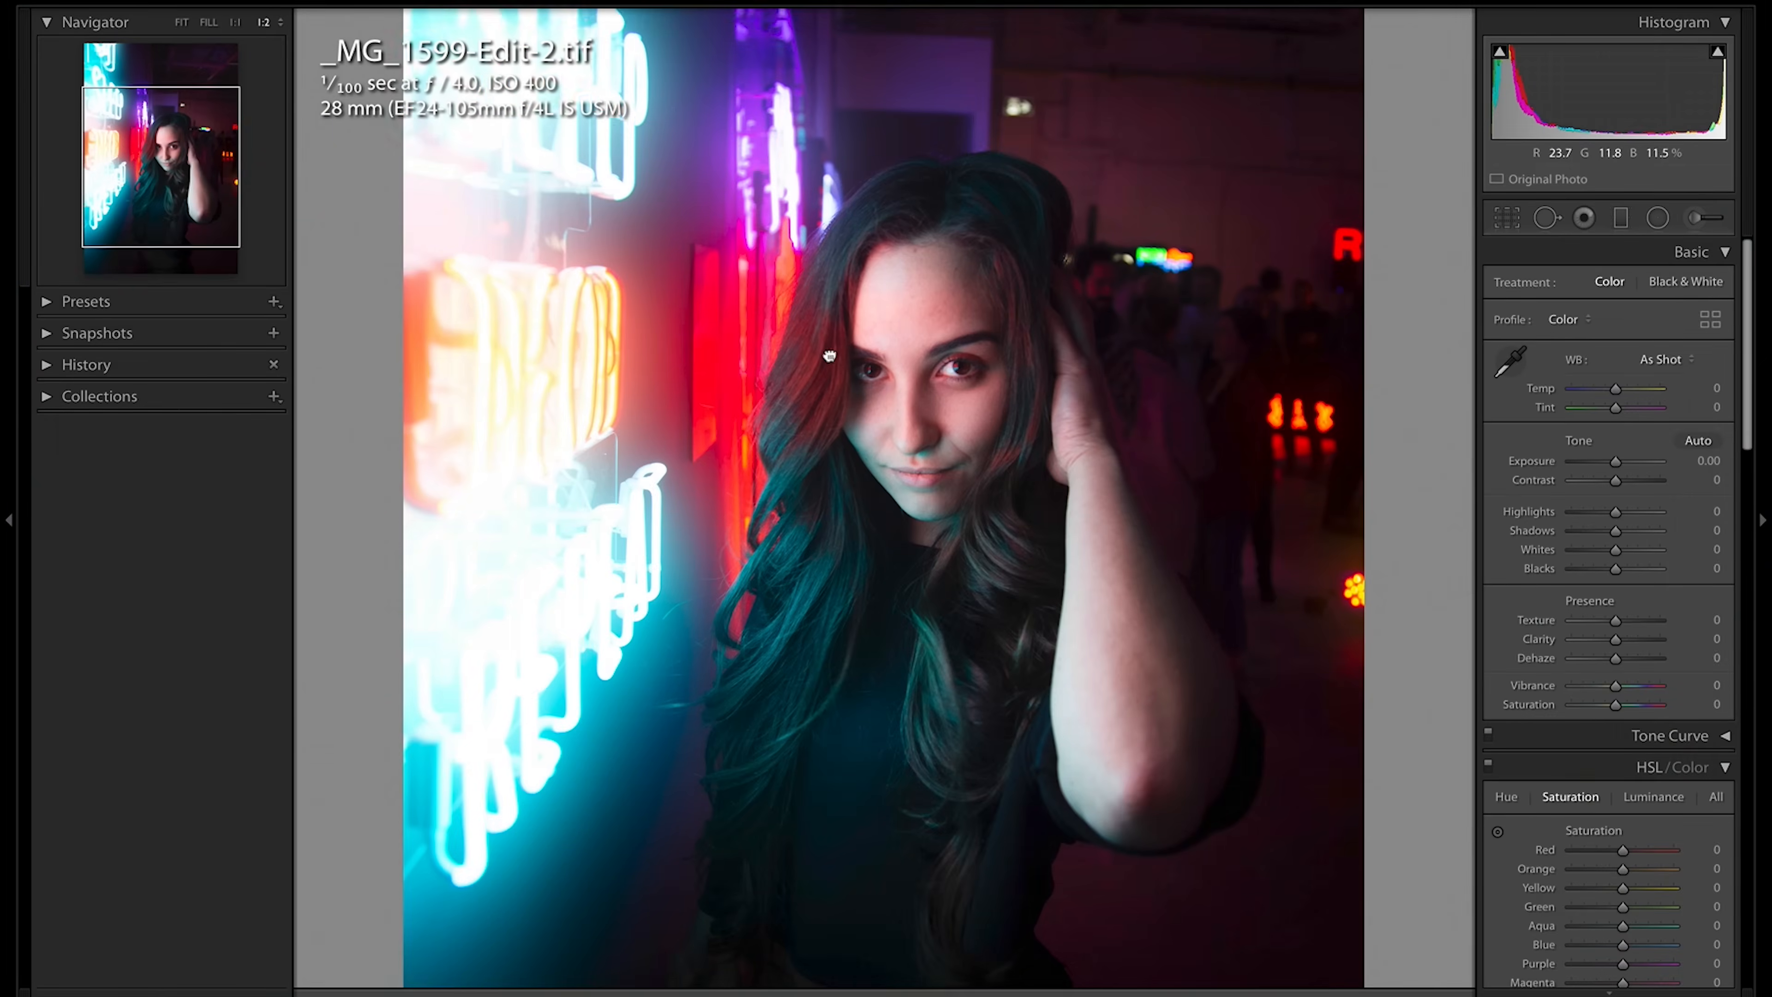
left_click(1658, 216)
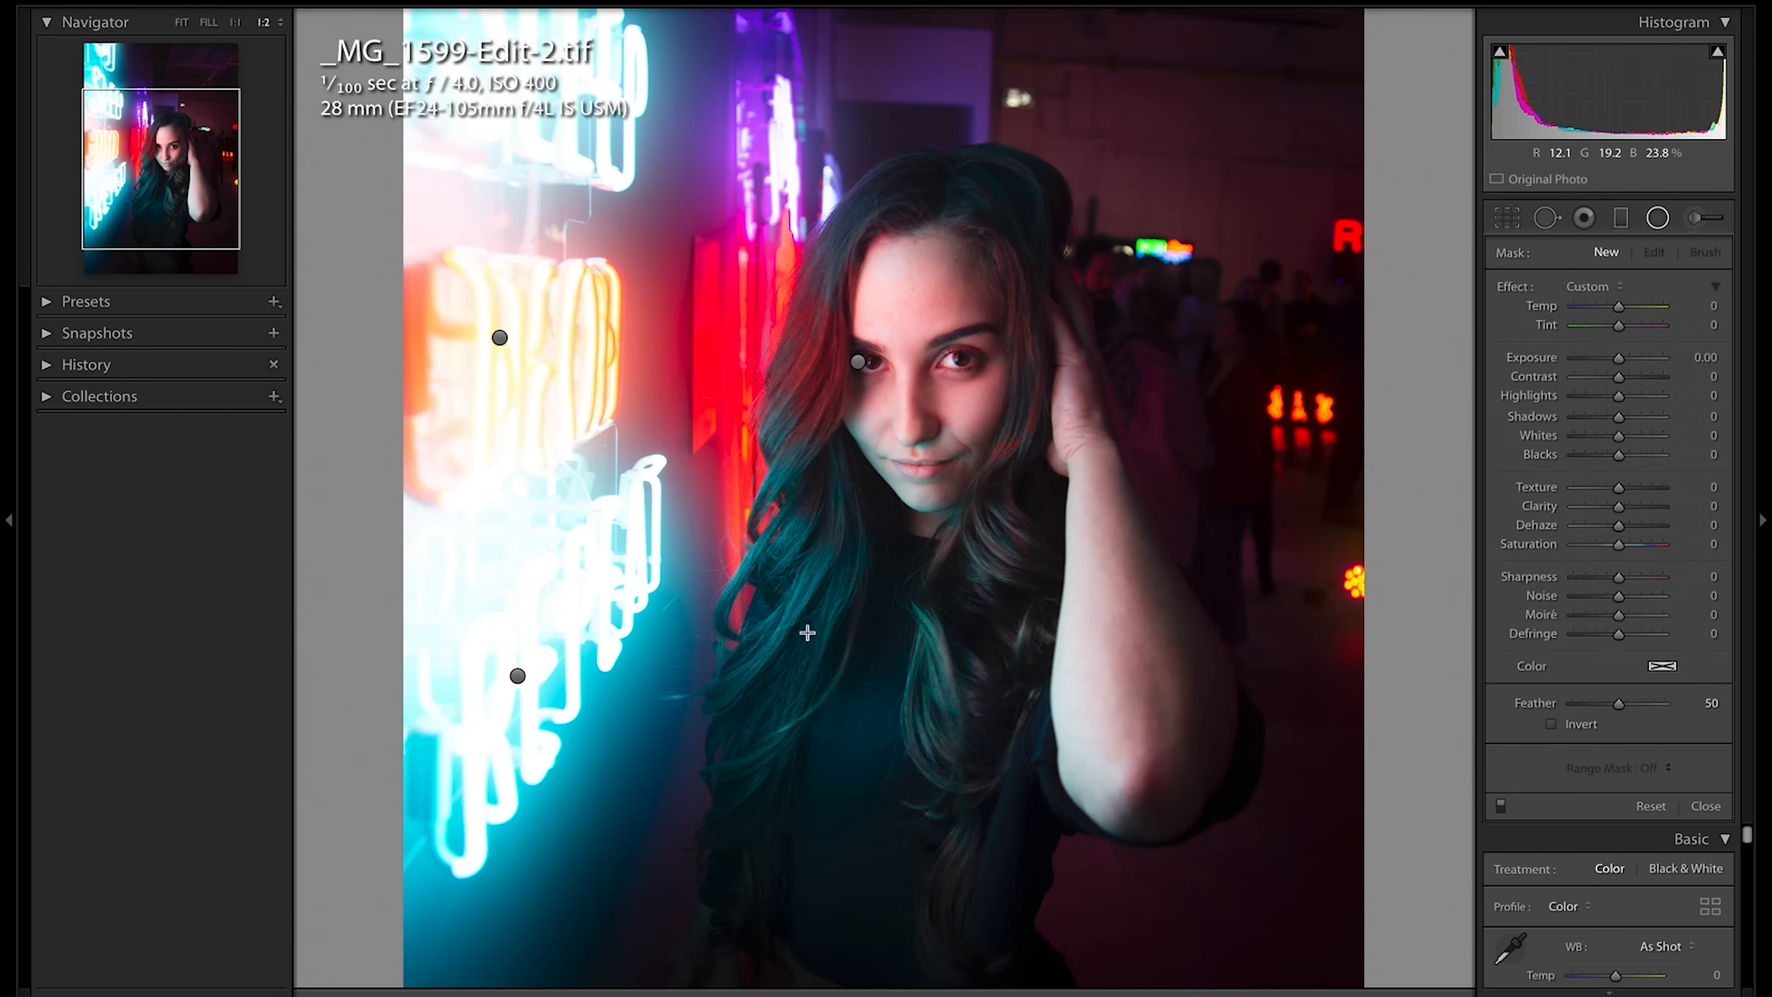